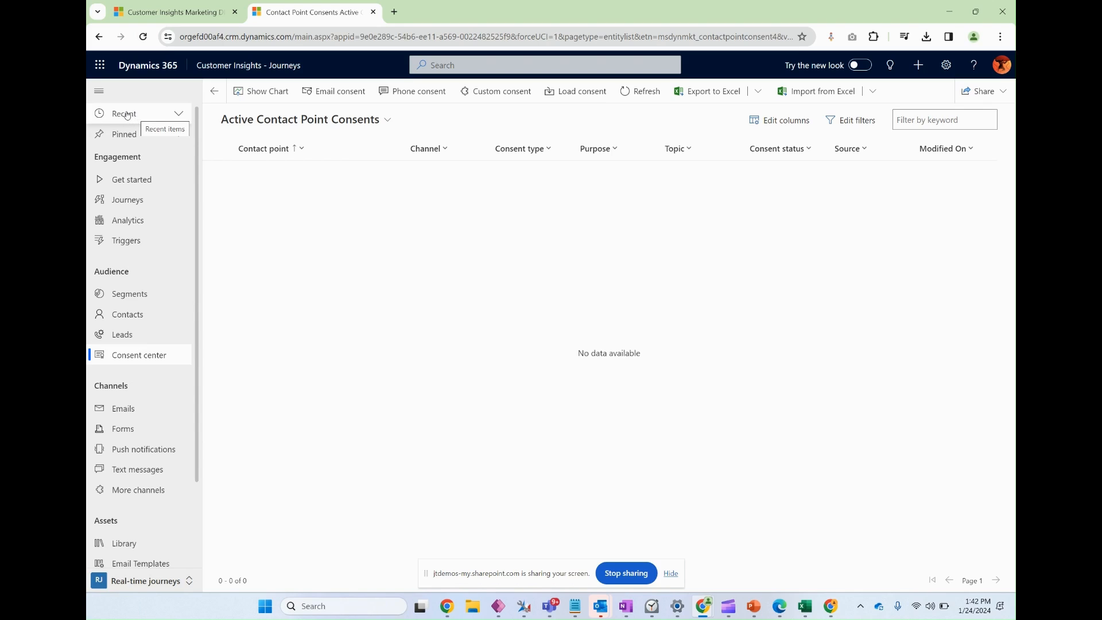
mouse_move(123, 113)
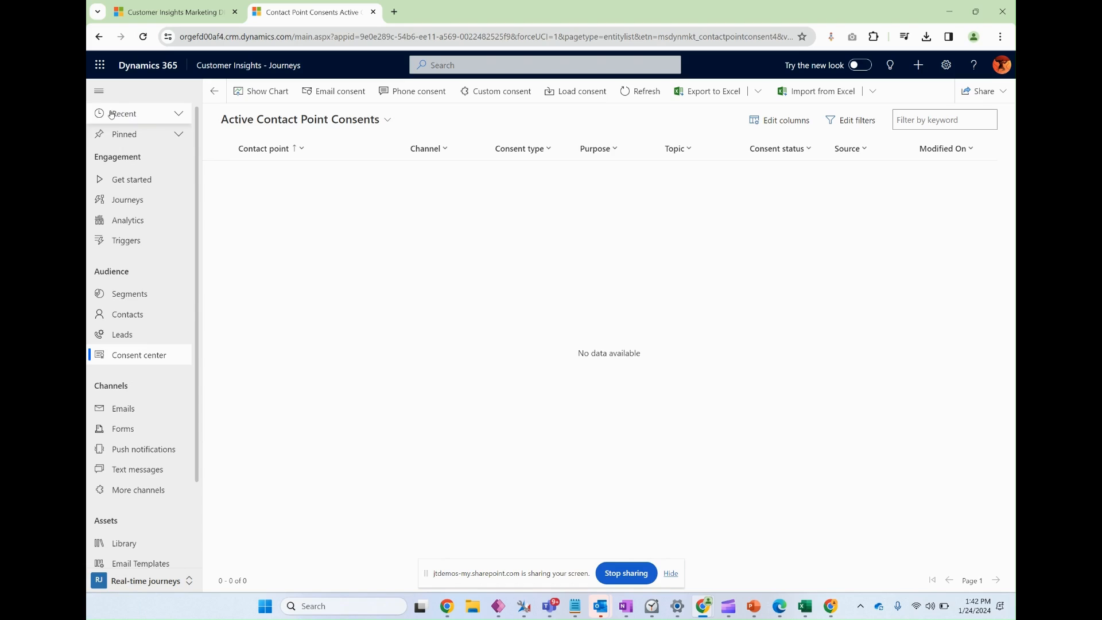
mouse_move(102, 114)
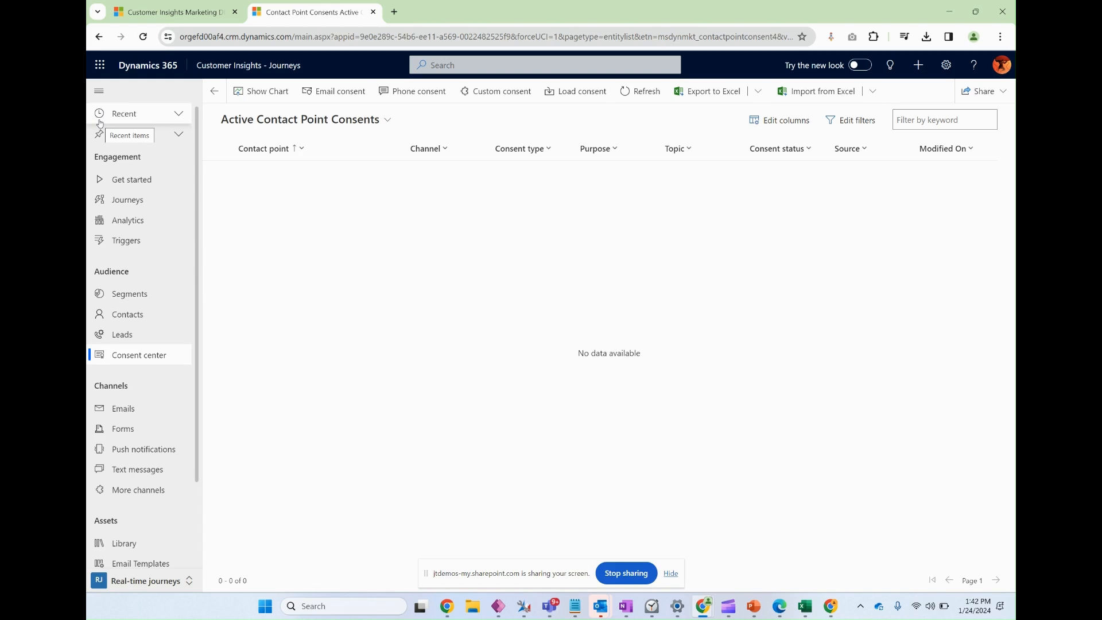
mouse_move(100, 134)
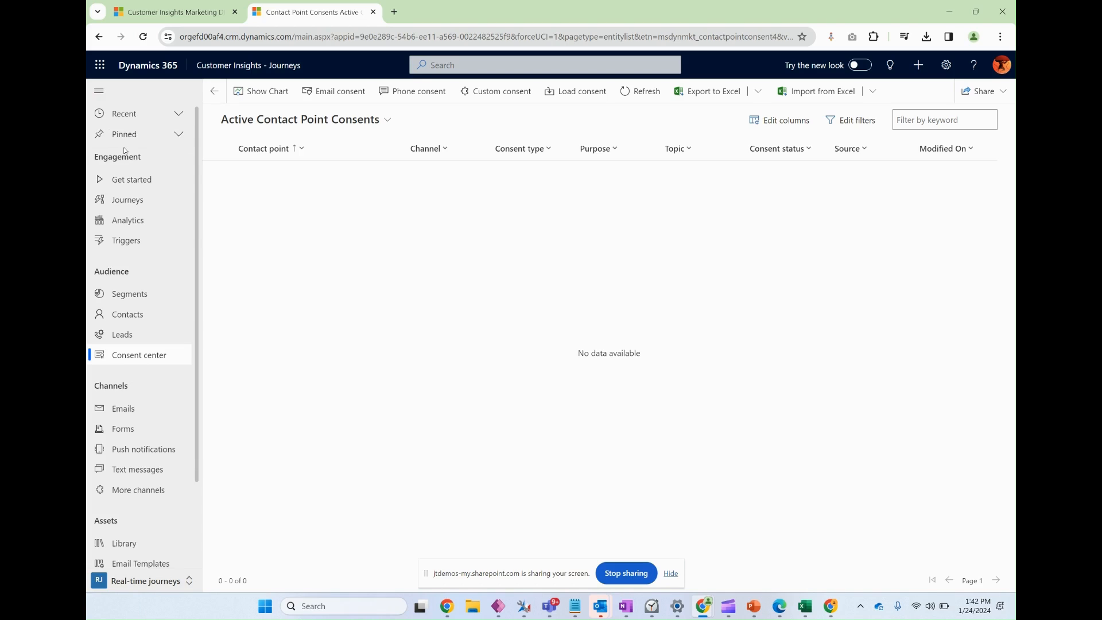
mouse_move(139, 354)
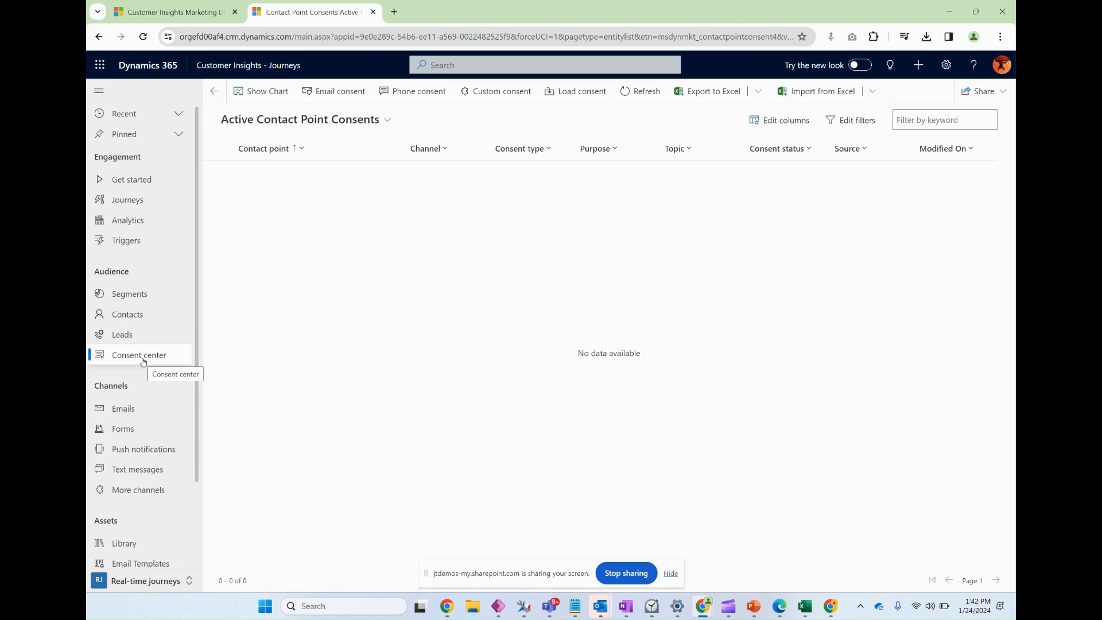
mouse_move(253, 221)
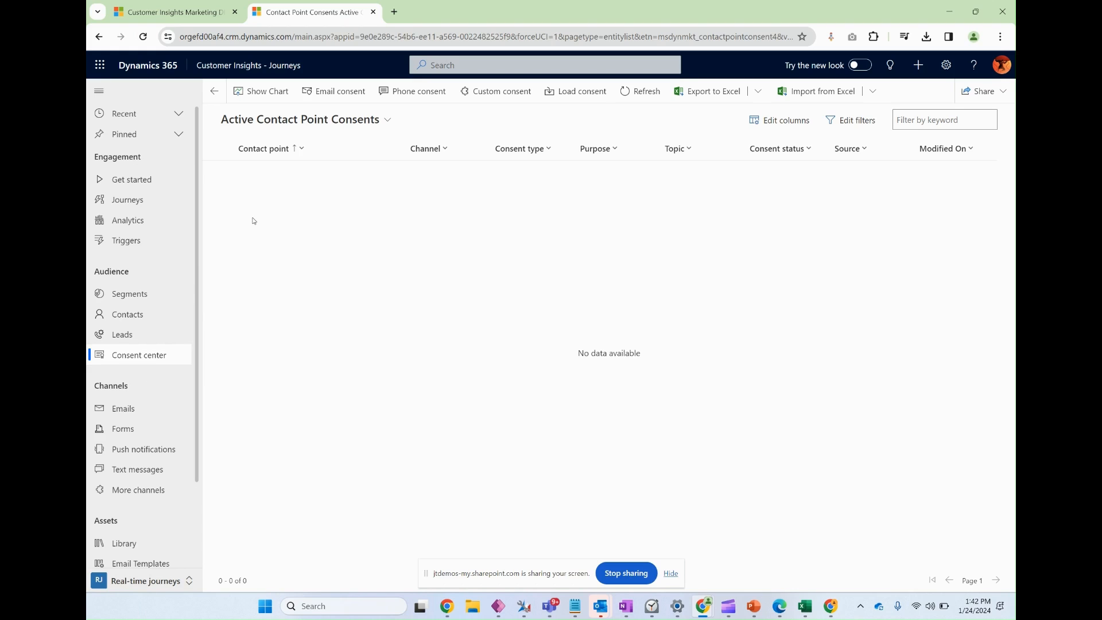
mouse_move(240, 217)
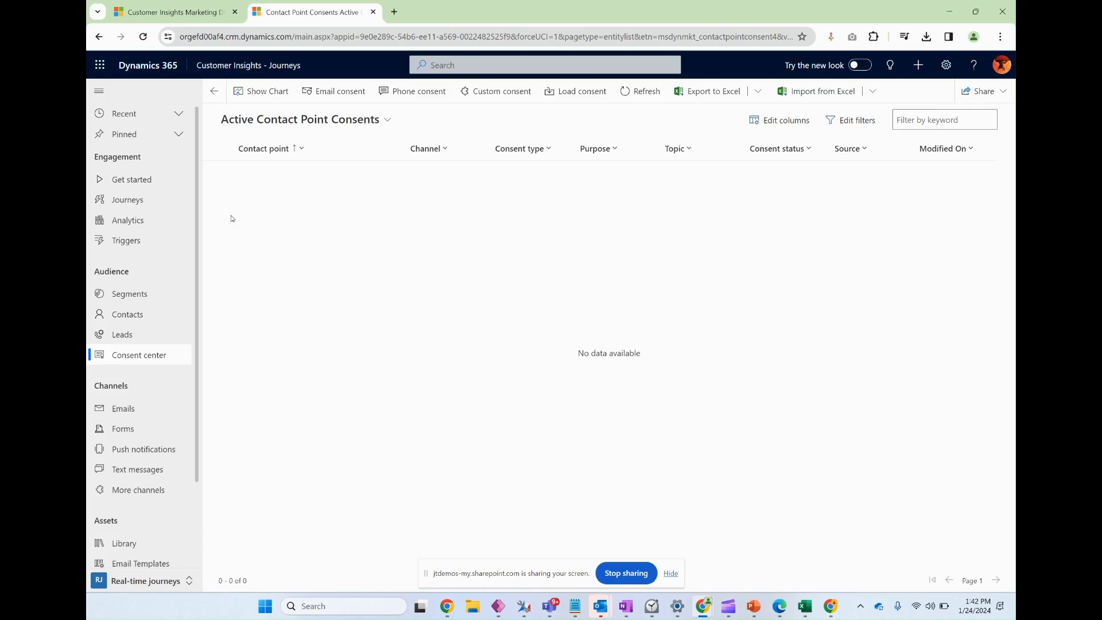
mouse_move(219, 214)
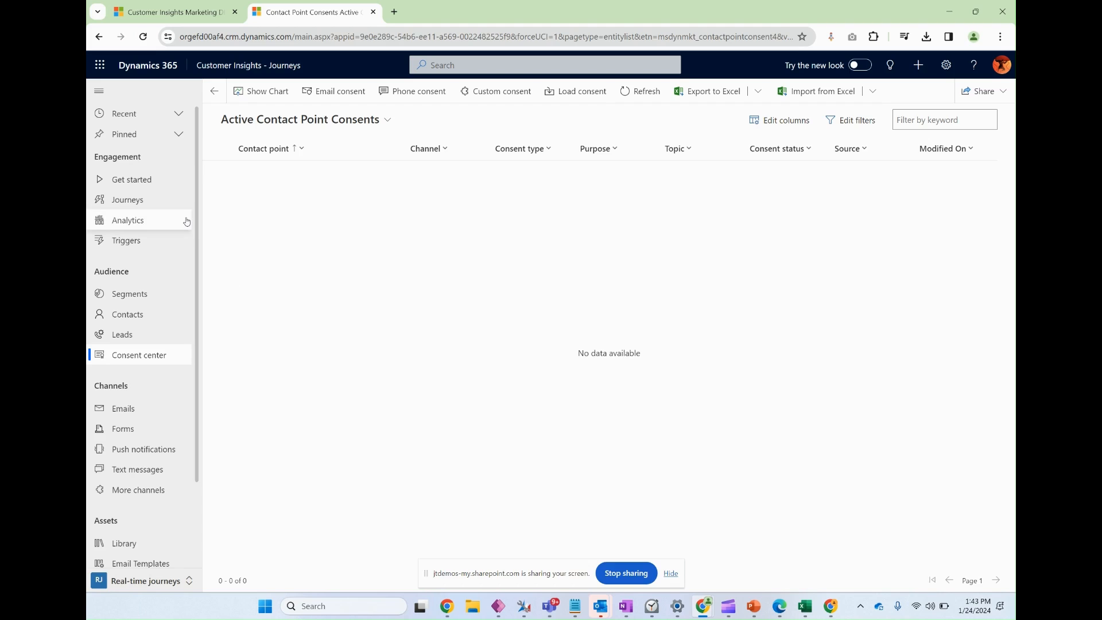
mouse_move(217, 274)
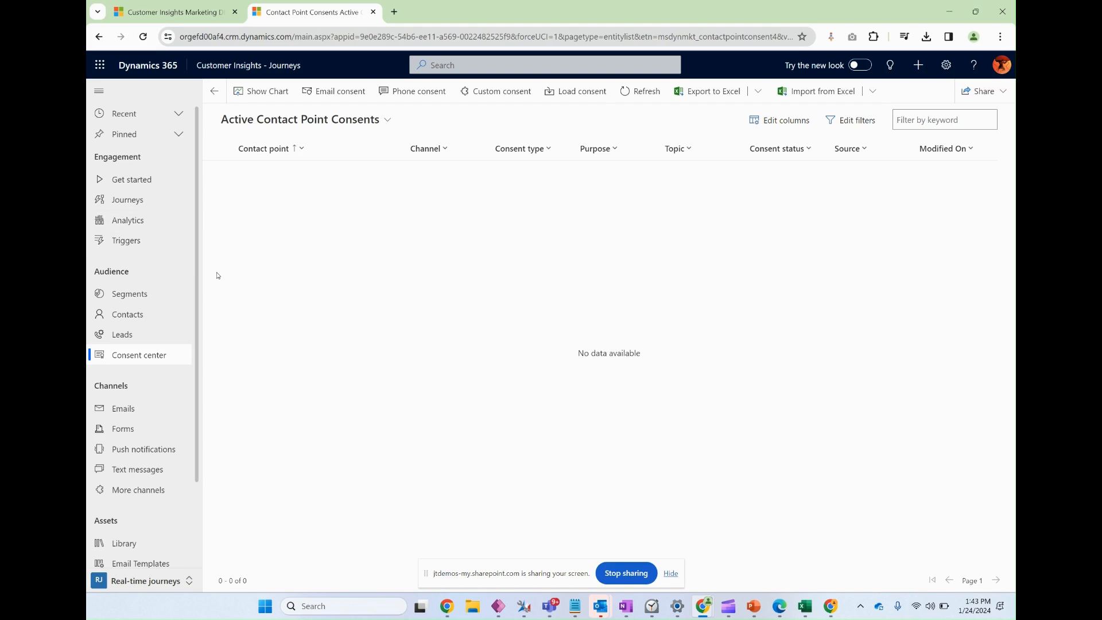
mouse_move(221, 276)
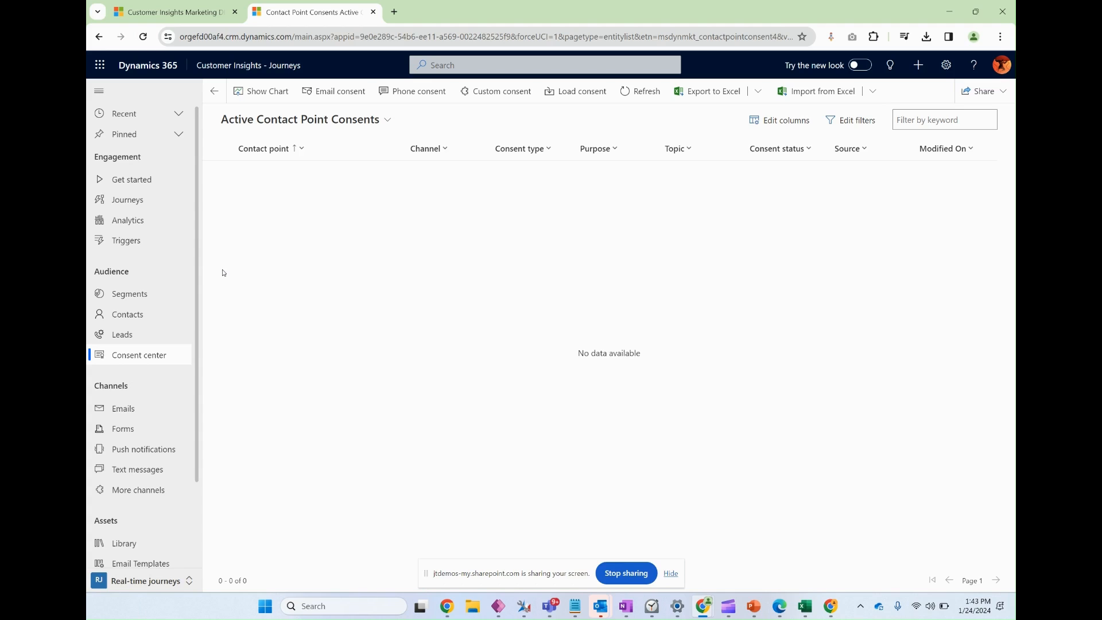
mouse_move(231, 286)
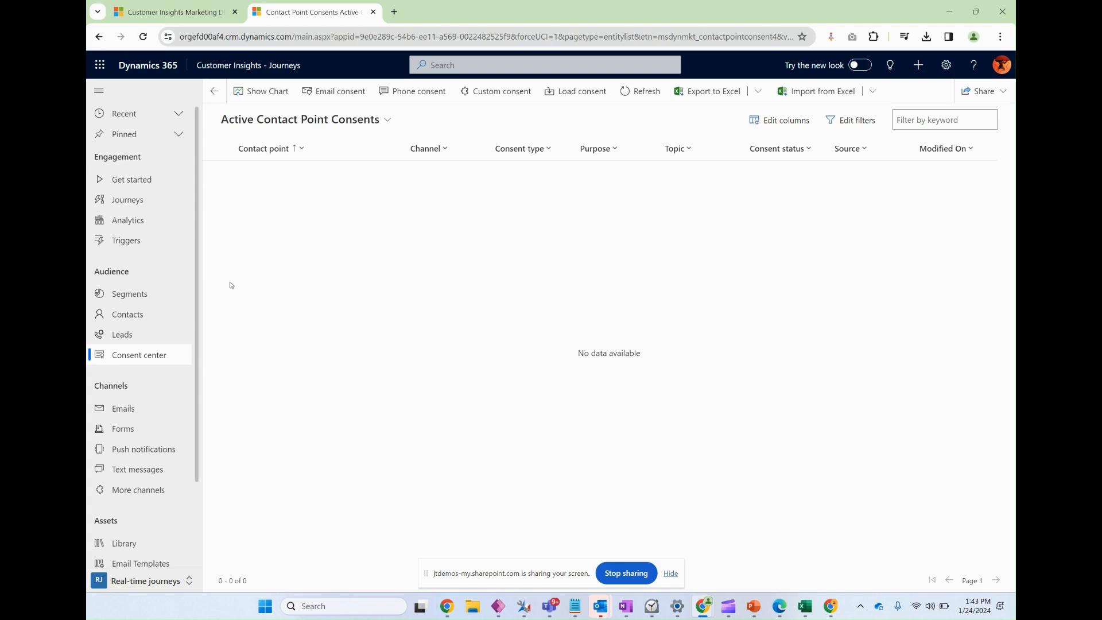
mouse_move(290, 302)
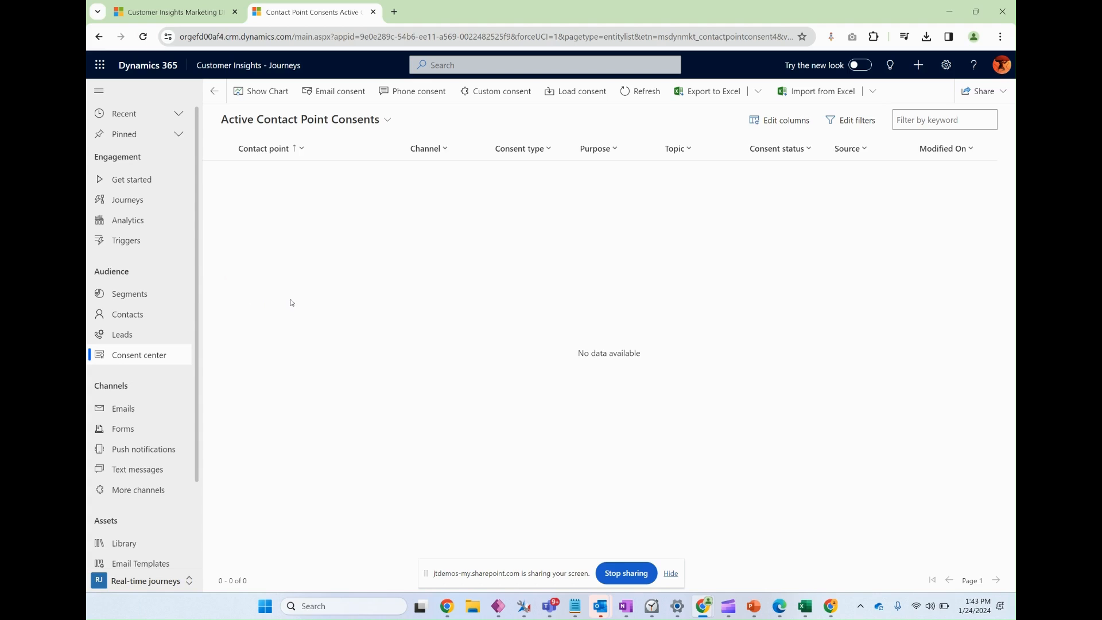
mouse_move(279, 299)
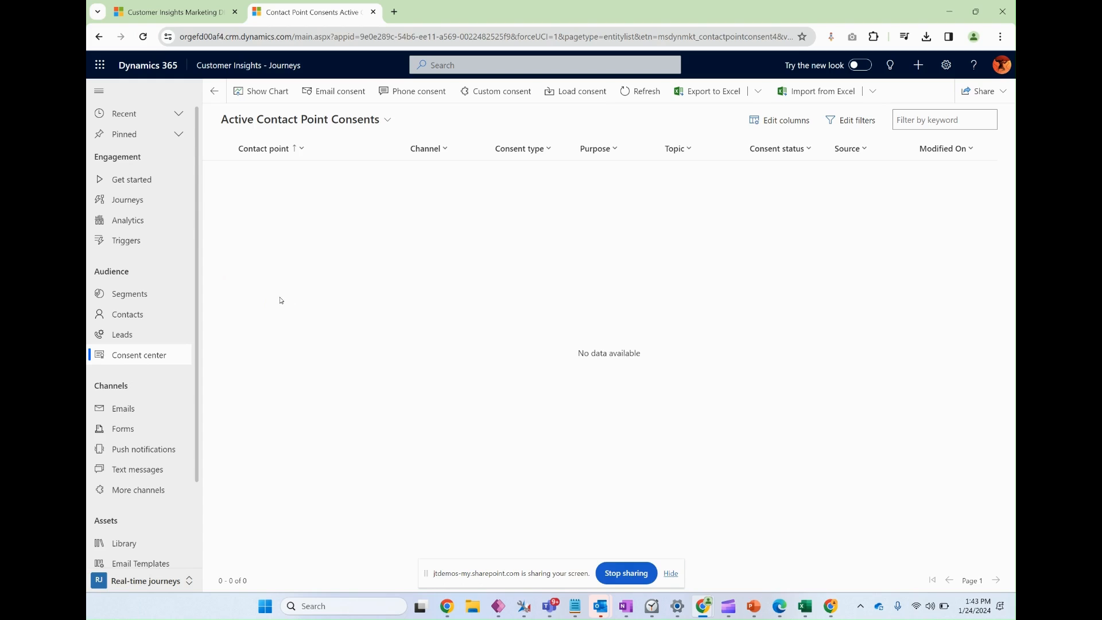
mouse_move(274, 303)
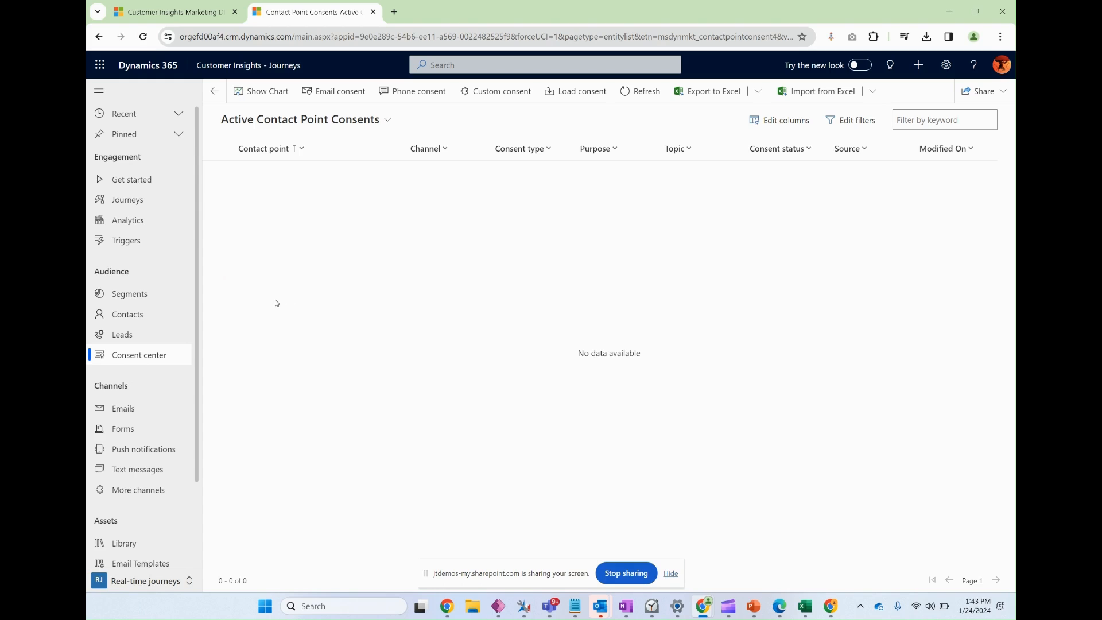
mouse_move(272, 308)
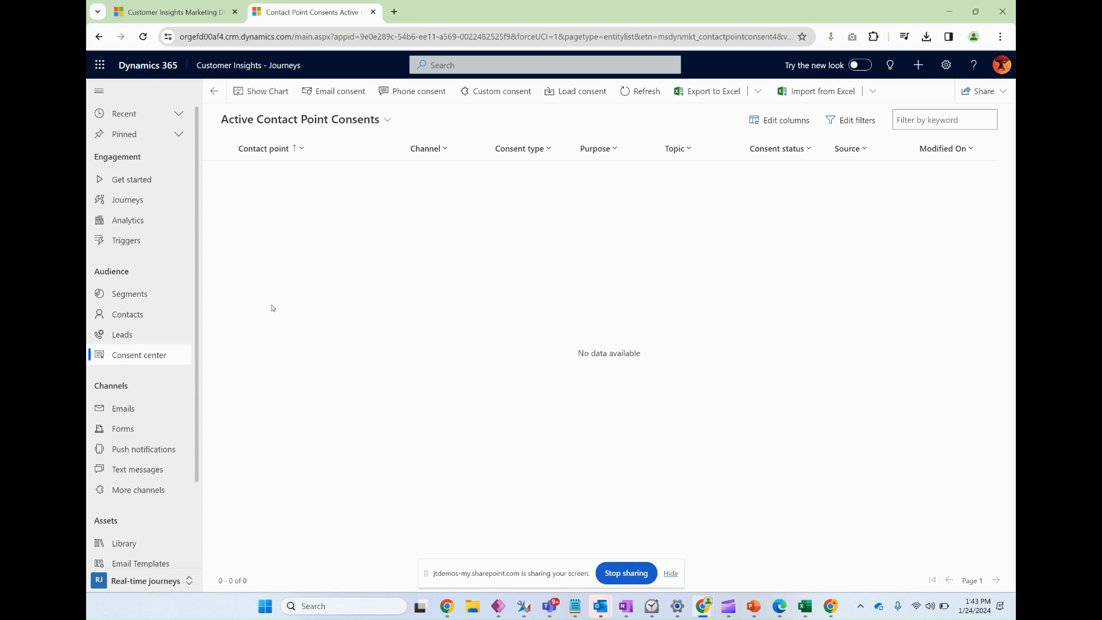
mouse_move(236, 303)
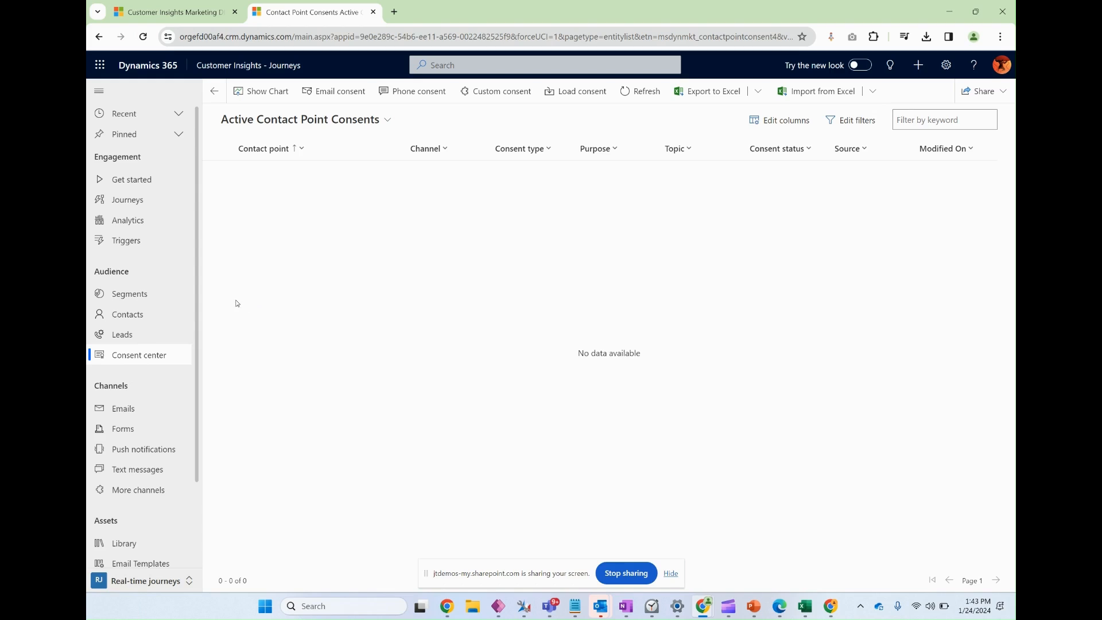
mouse_move(226, 311)
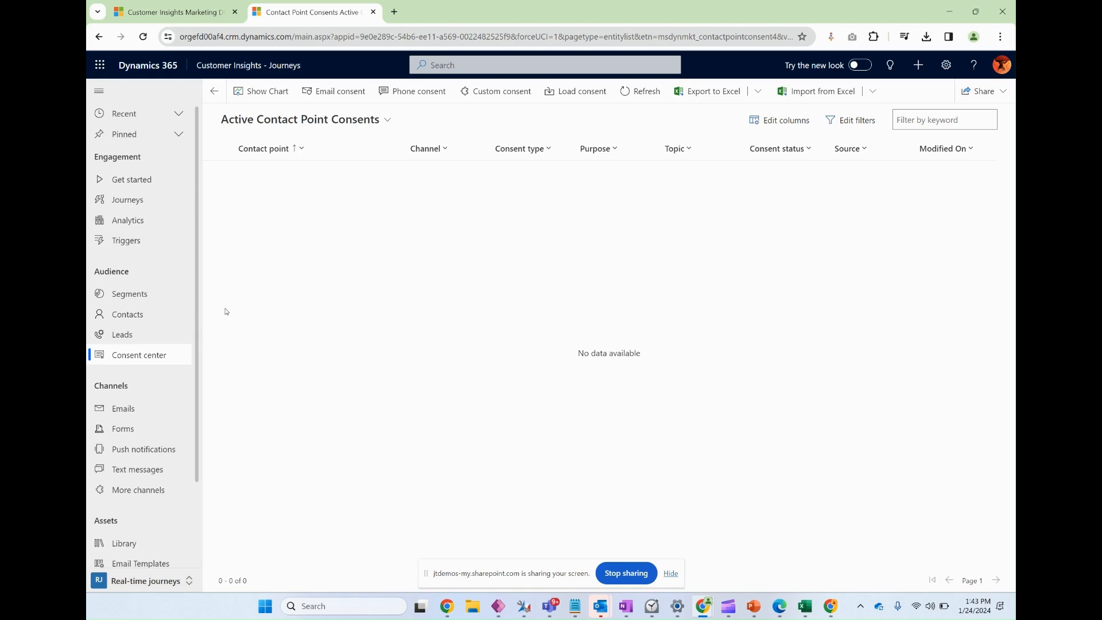
mouse_move(211, 300)
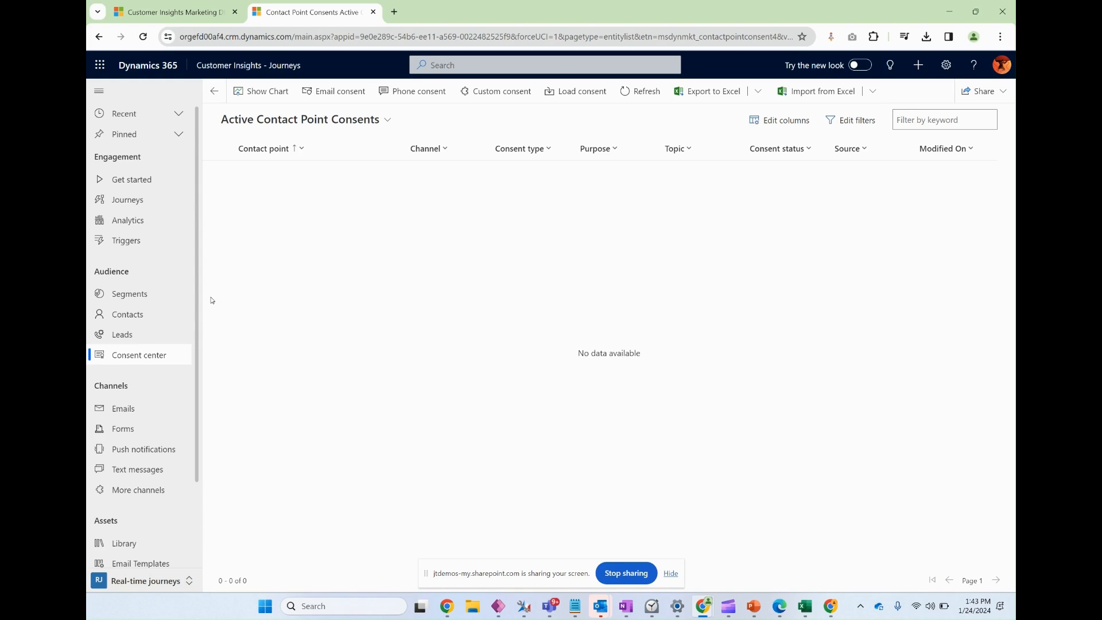
mouse_move(227, 301)
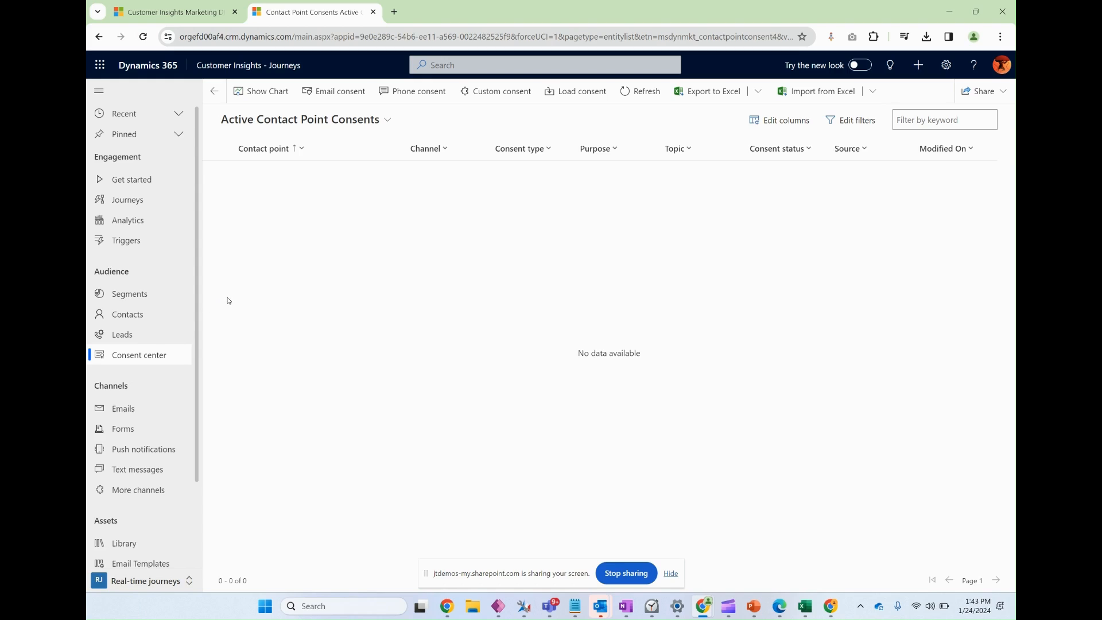
mouse_move(234, 301)
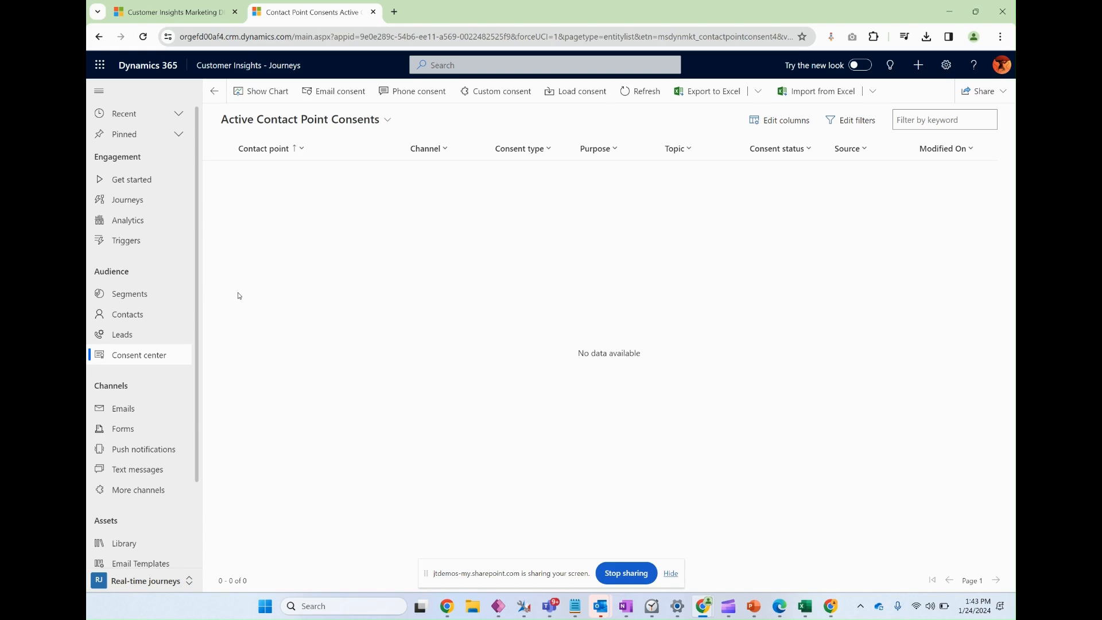
mouse_move(244, 325)
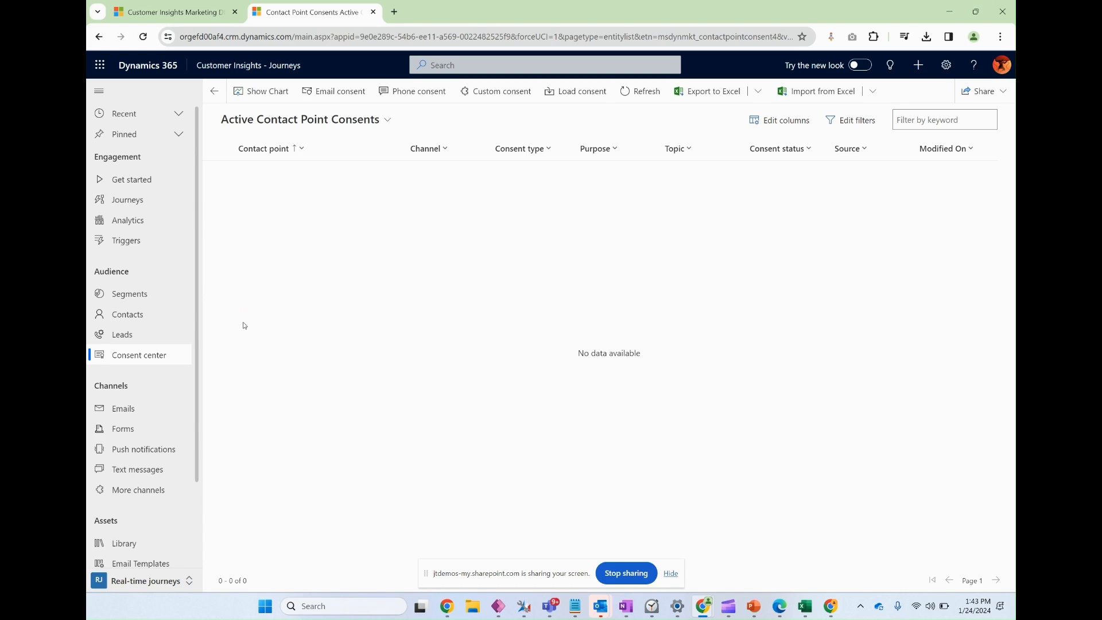
mouse_move(252, 337)
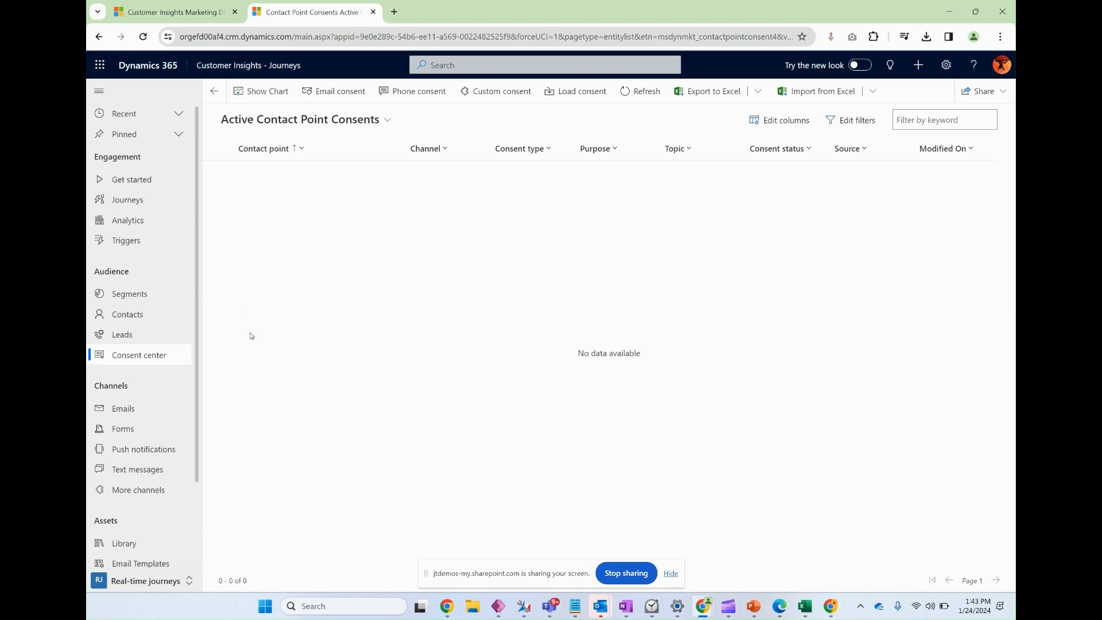
mouse_move(227, 325)
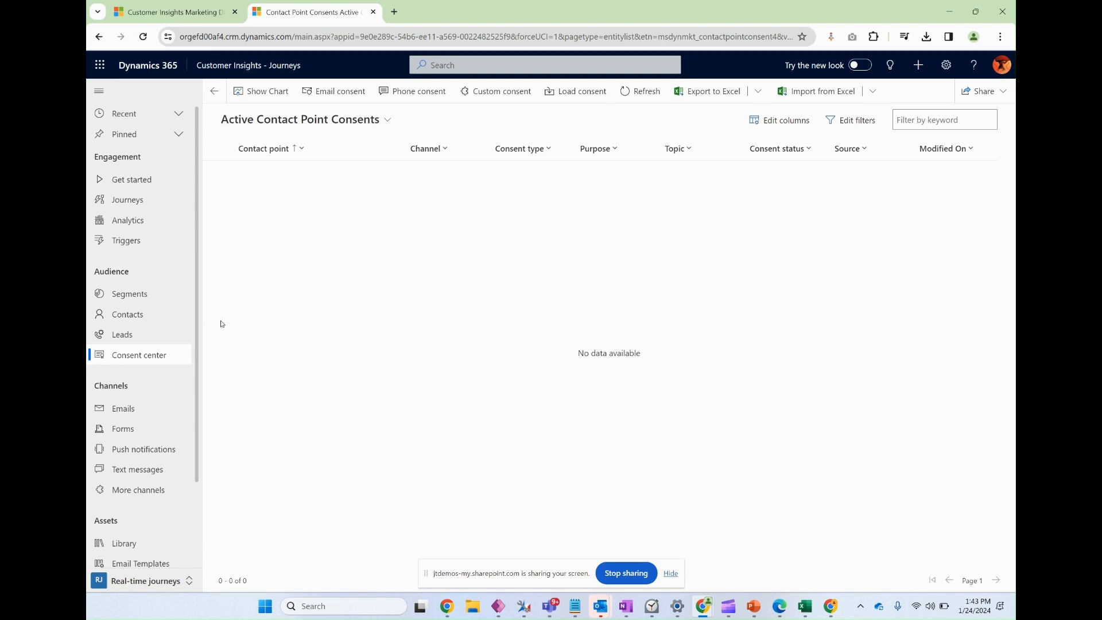
mouse_move(167, 334)
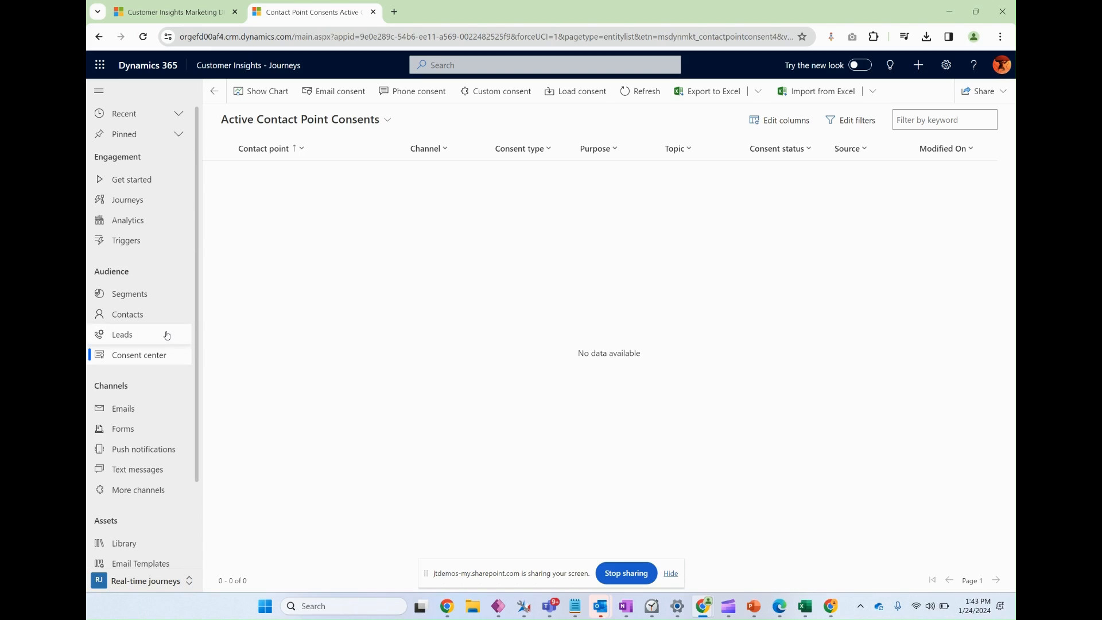
mouse_move(233, 320)
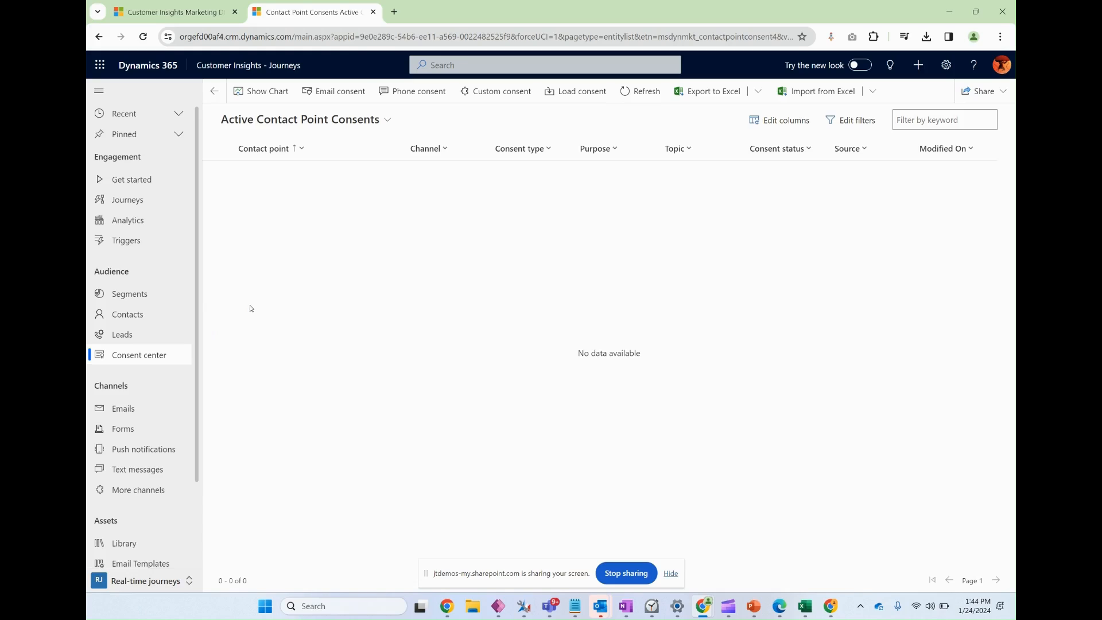
mouse_move(821, 91)
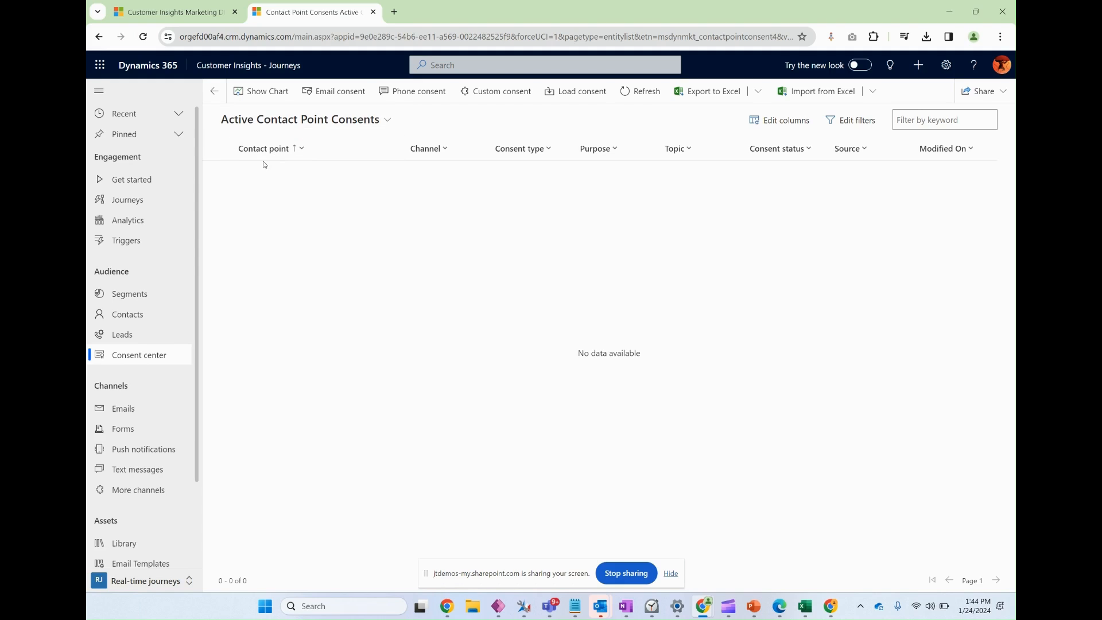
mouse_move(341, 218)
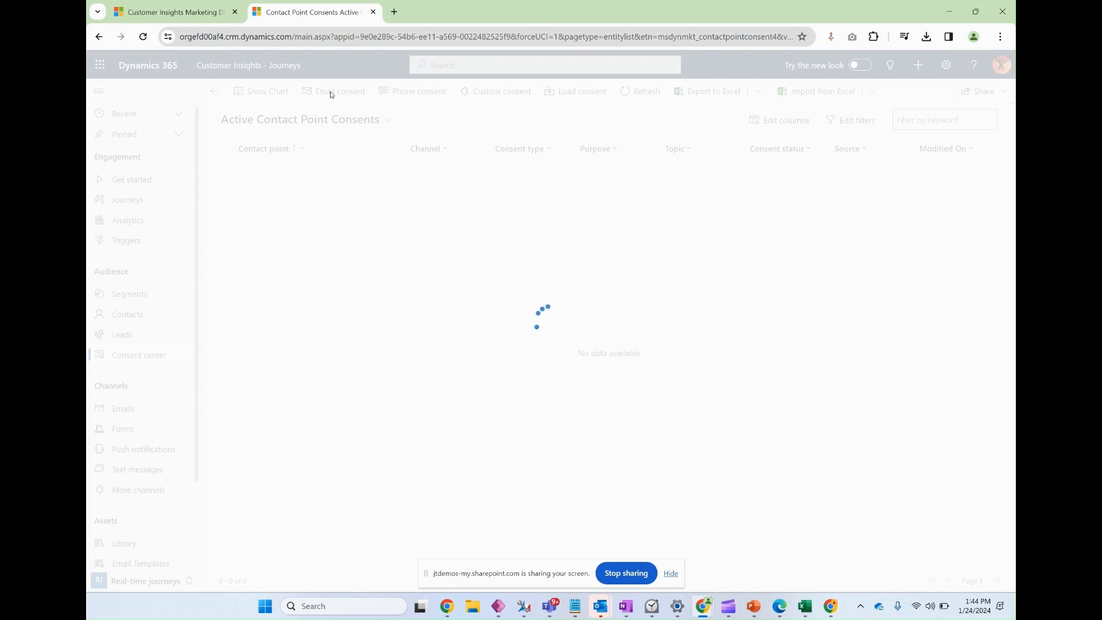
left_click(340, 91)
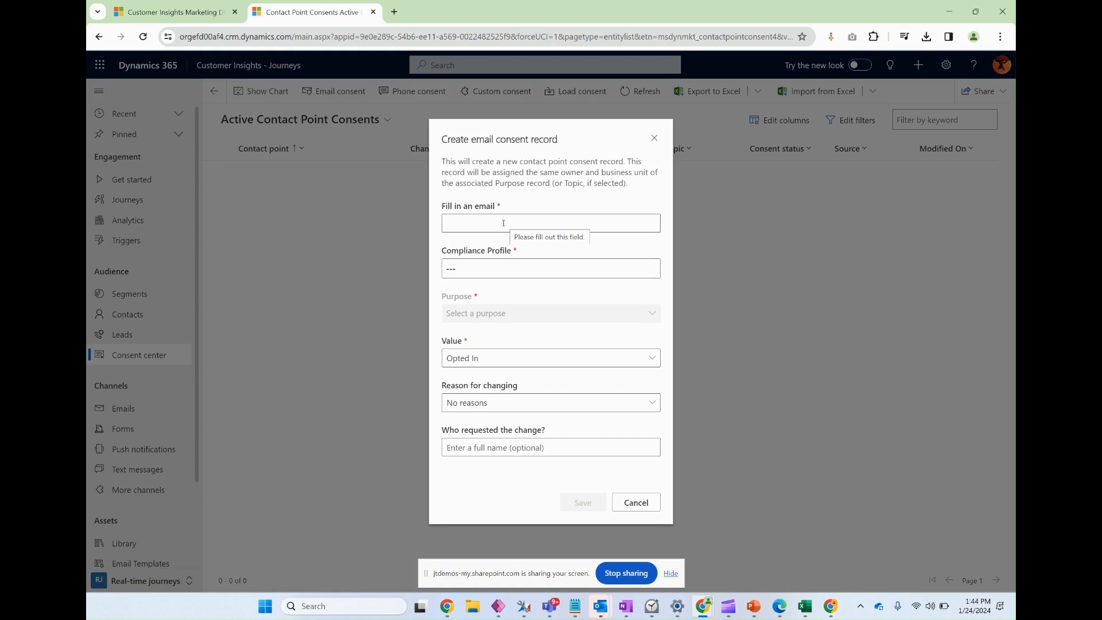
left_click(550, 222)
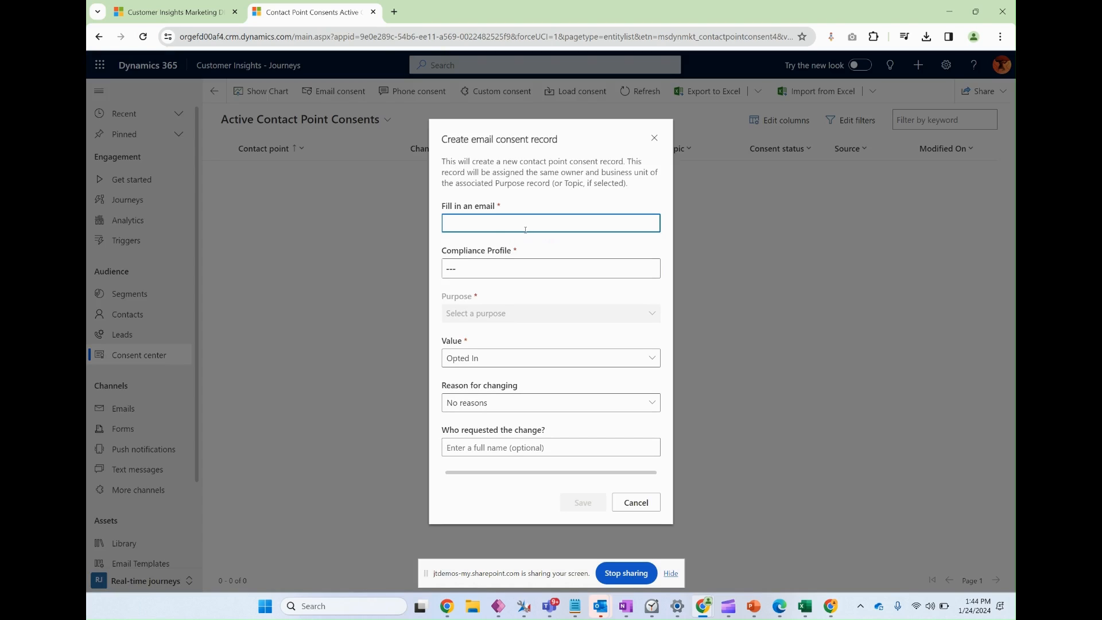
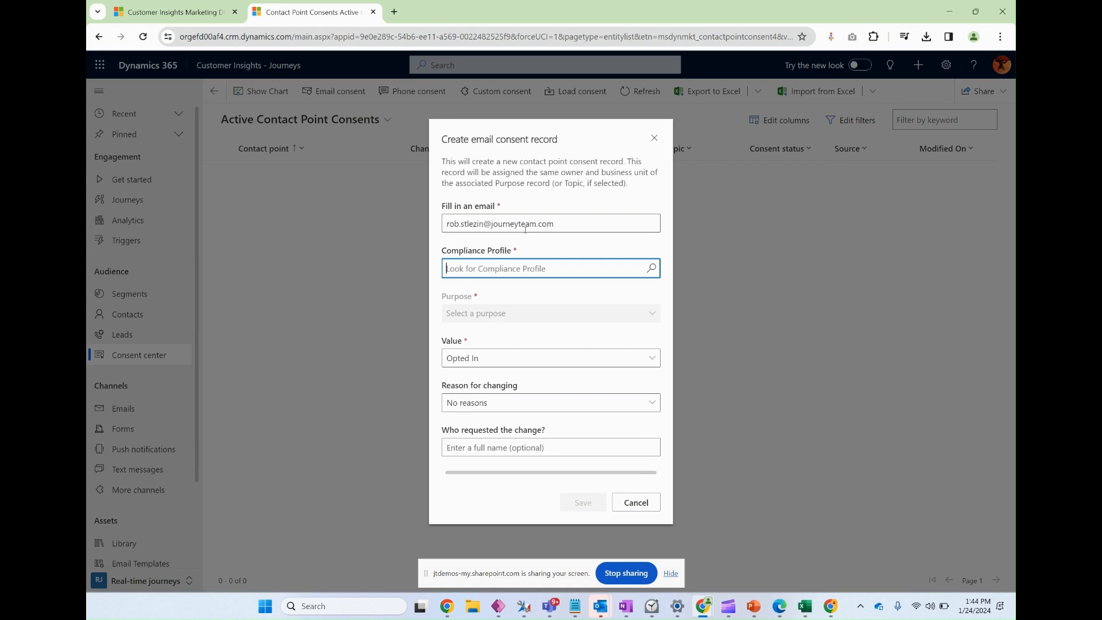
left_click(544, 268)
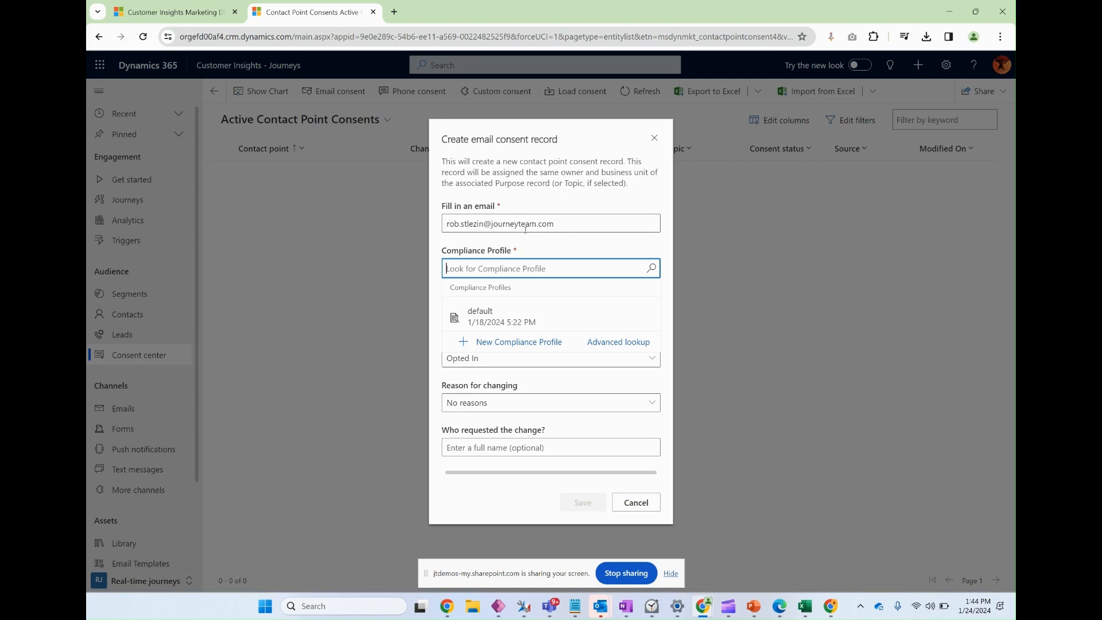
mouse_move(522, 317)
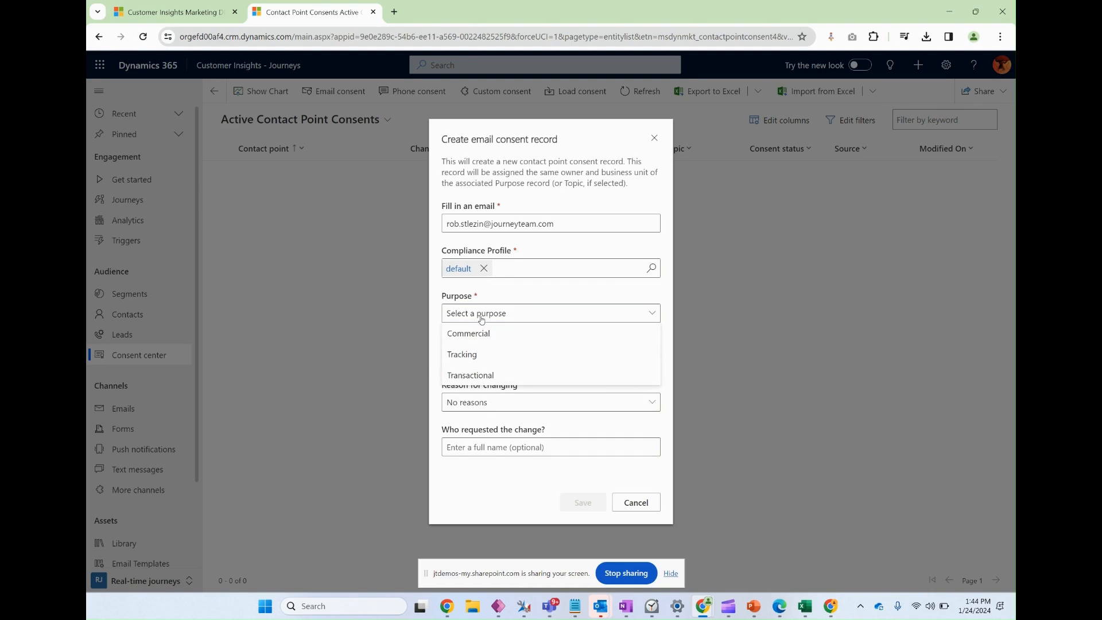
mouse_move(530, 340)
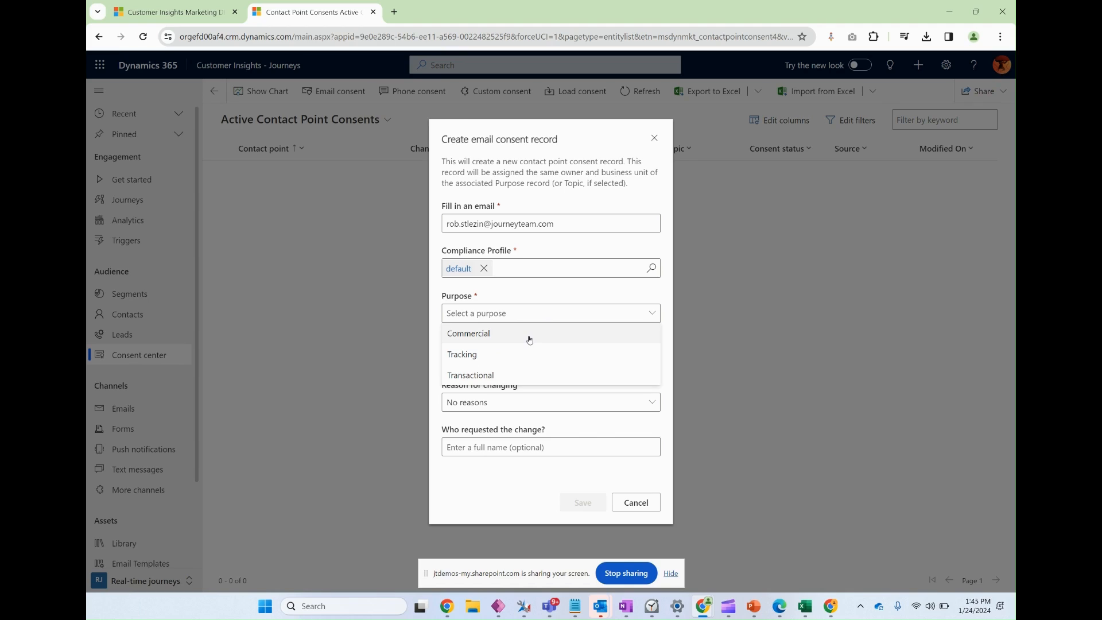
left_click(469, 333)
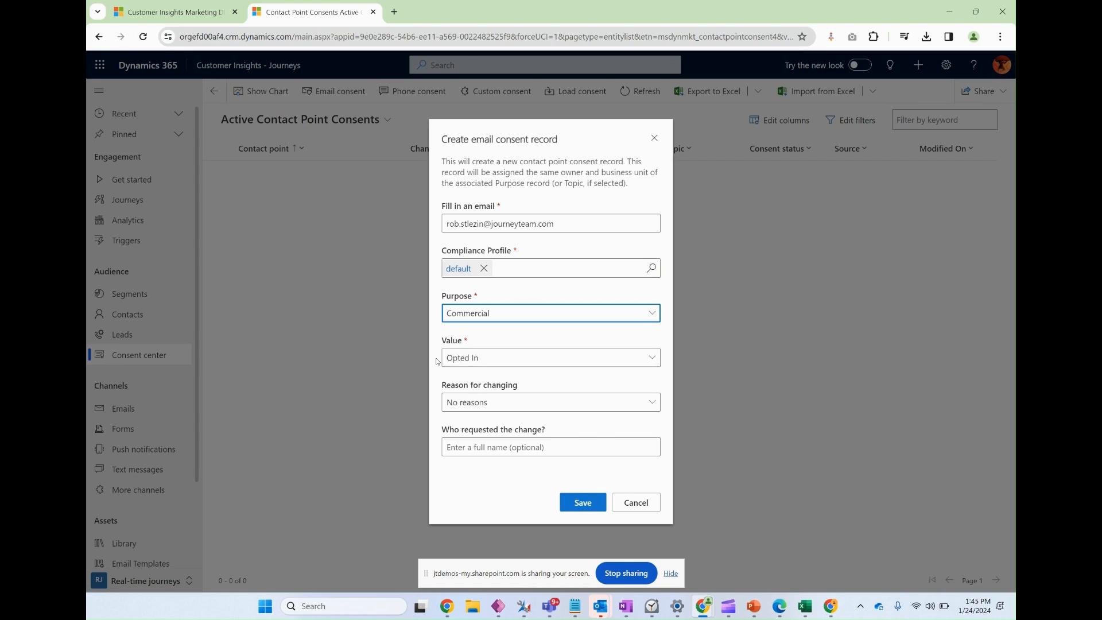
Keep the consent value Opted In with no reason and save the record
left_click(549, 357)
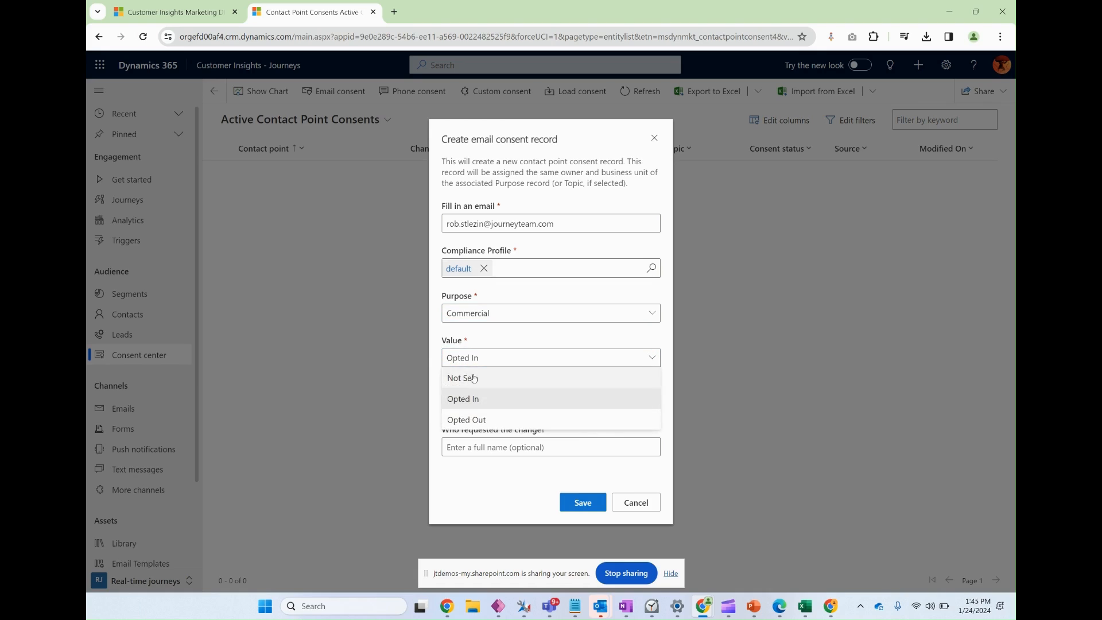
mouse_move(474, 427)
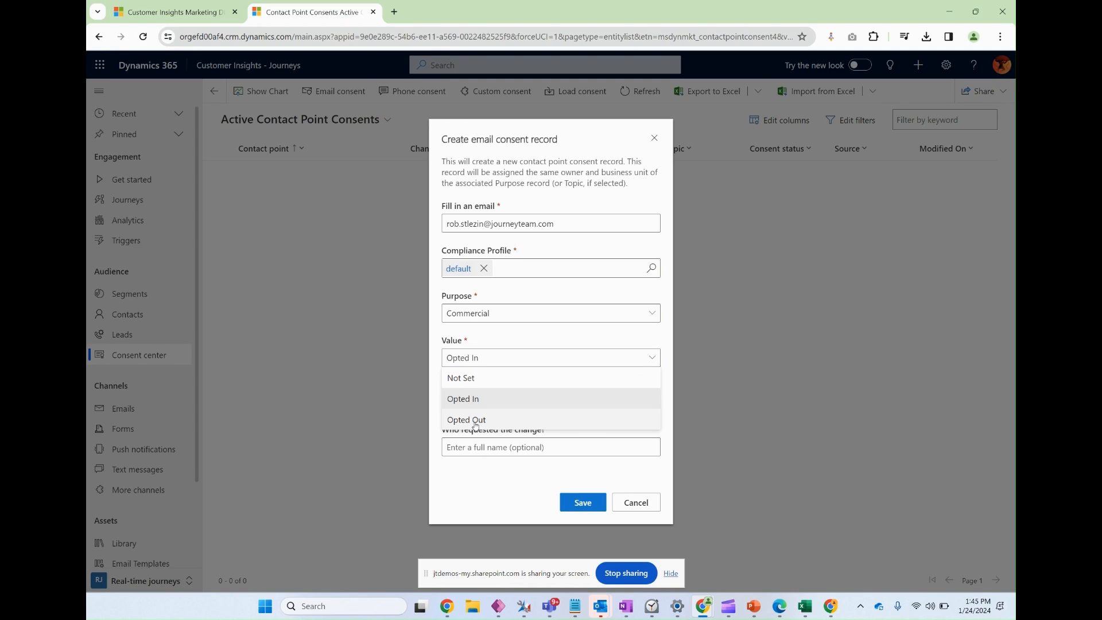
mouse_move(474, 421)
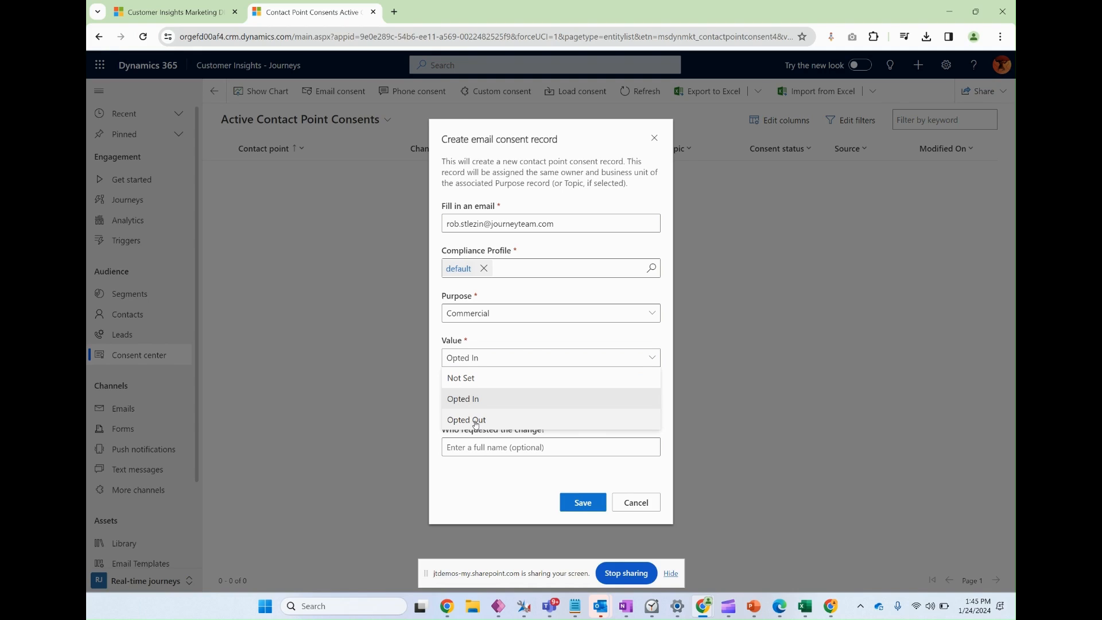
left_click(463, 399)
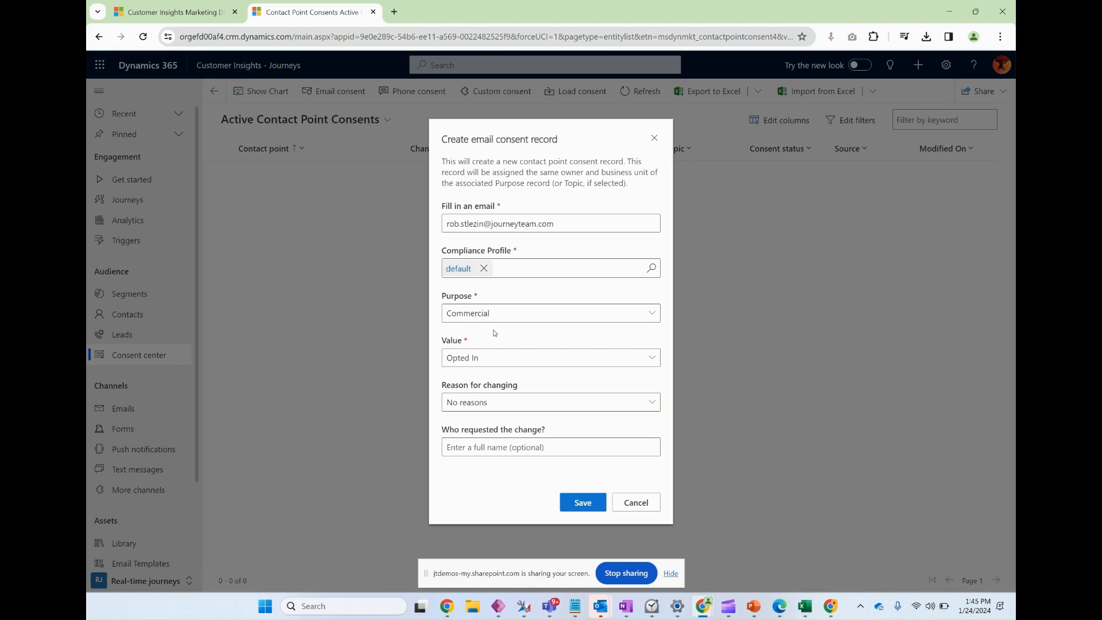
mouse_move(463, 405)
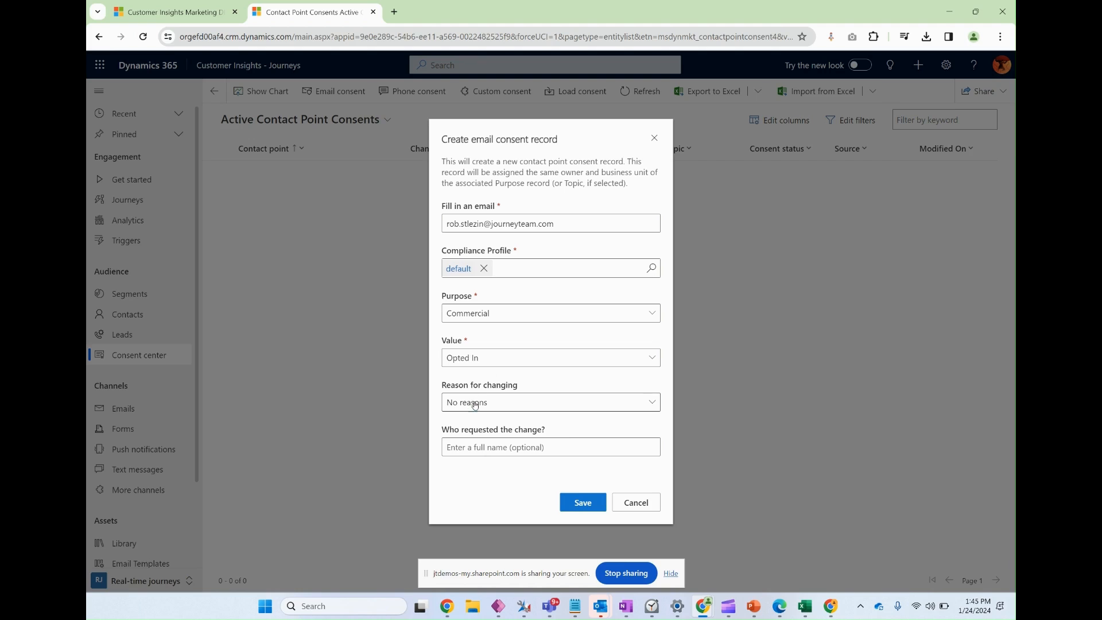
left_click(550, 402)
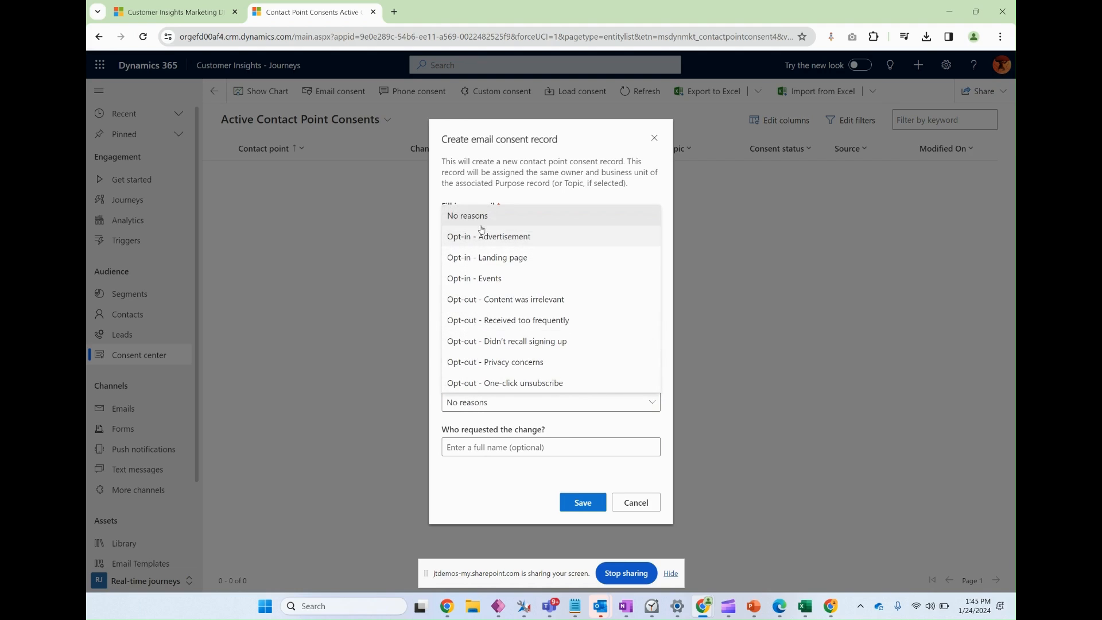
left_click(467, 215)
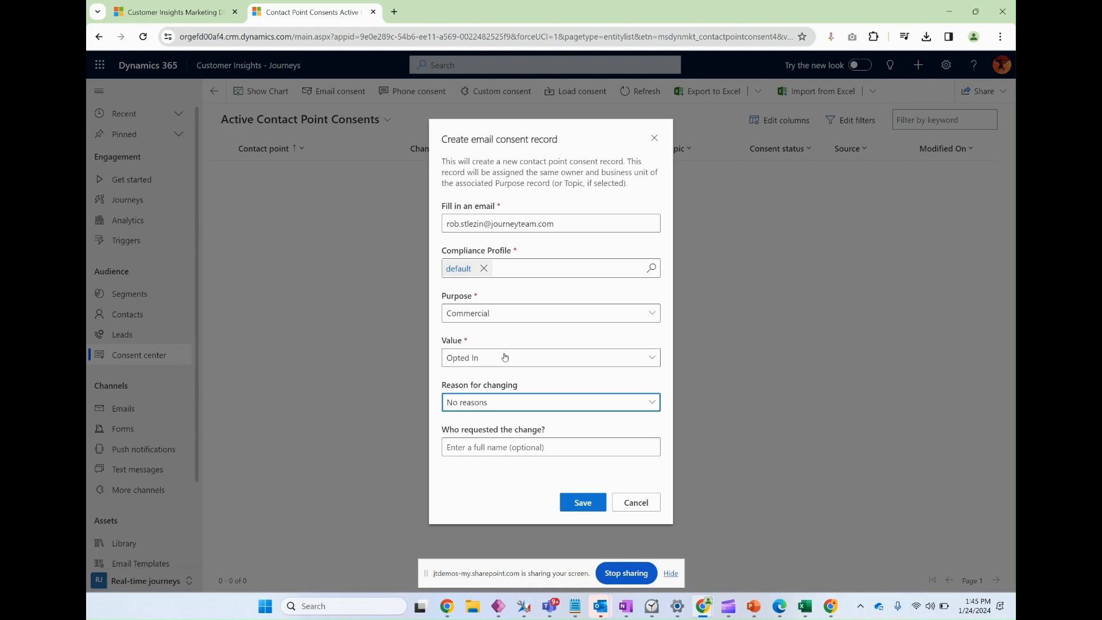
left_click(582, 502)
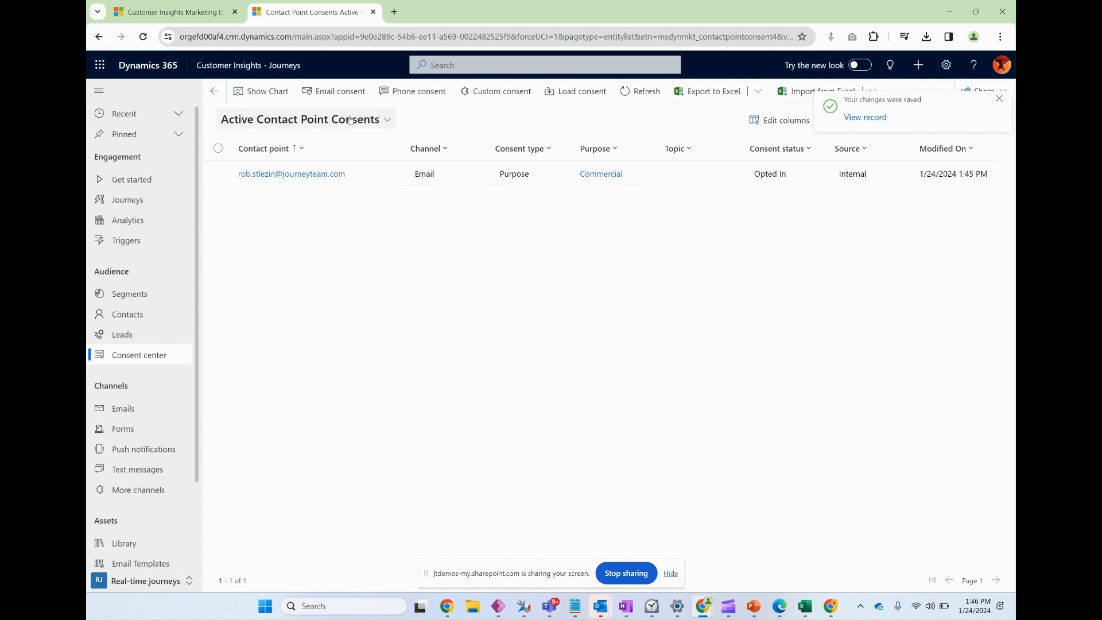
left_click(999, 98)
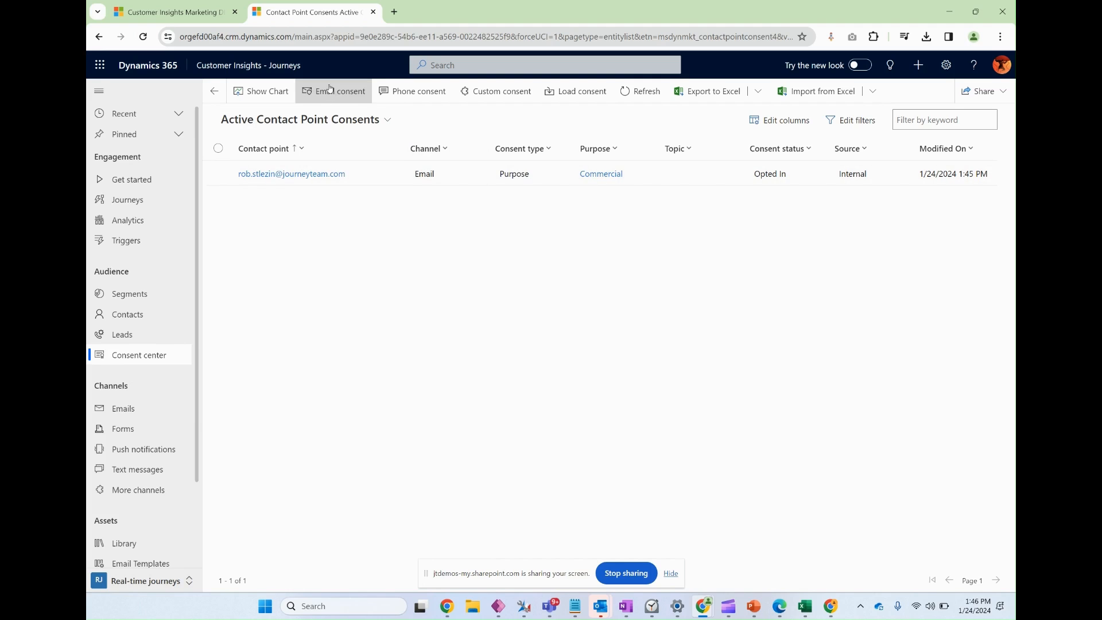
mouse_move(489, 189)
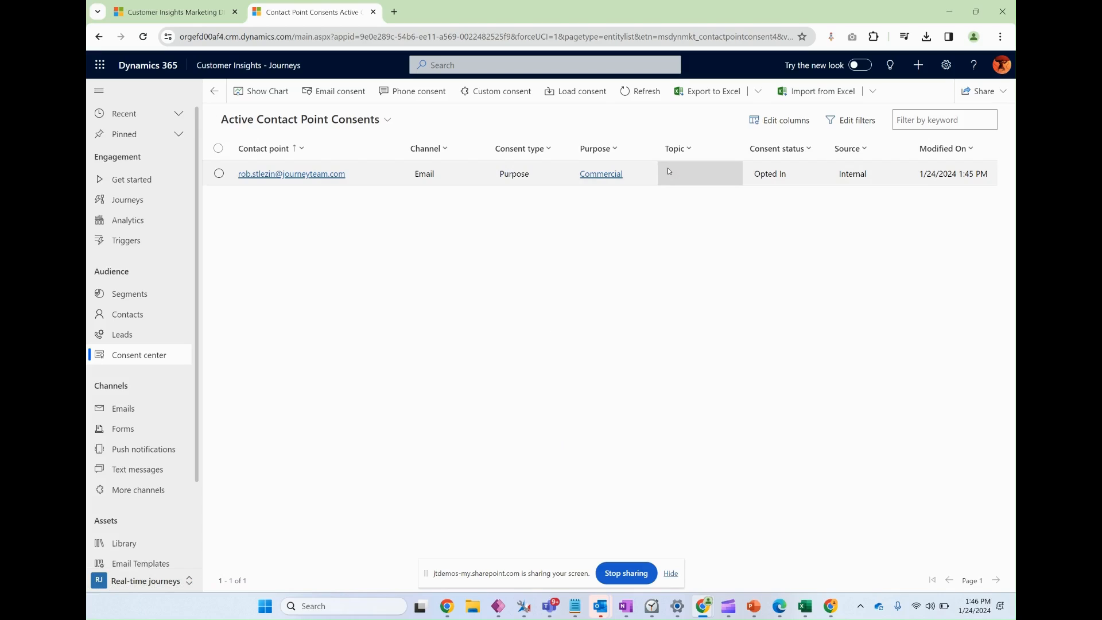
mouse_move(764, 174)
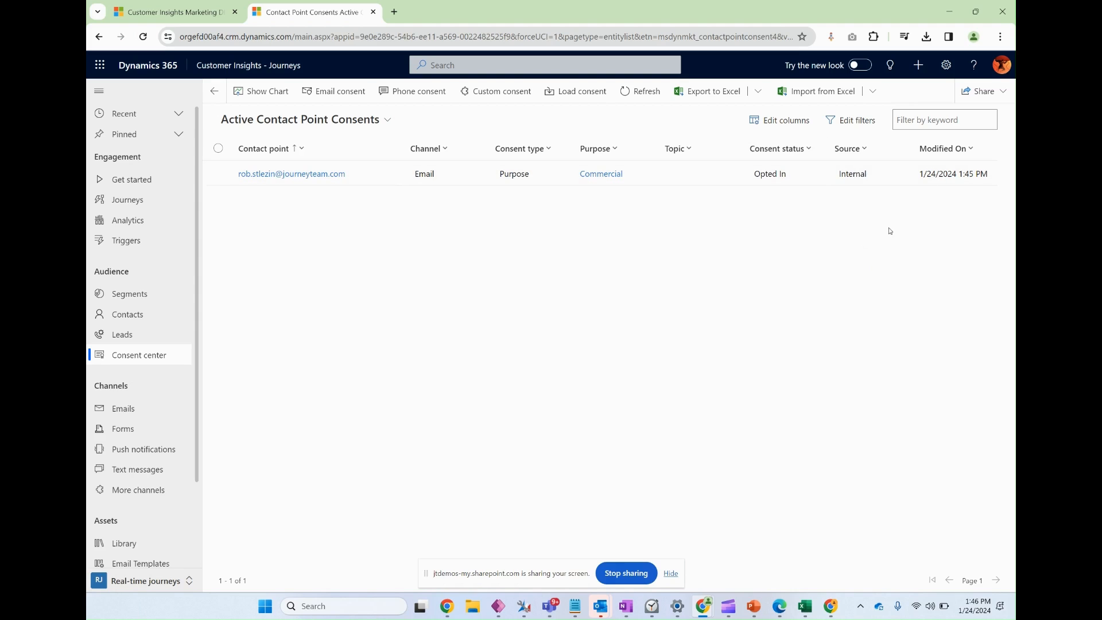
mouse_move(425, 109)
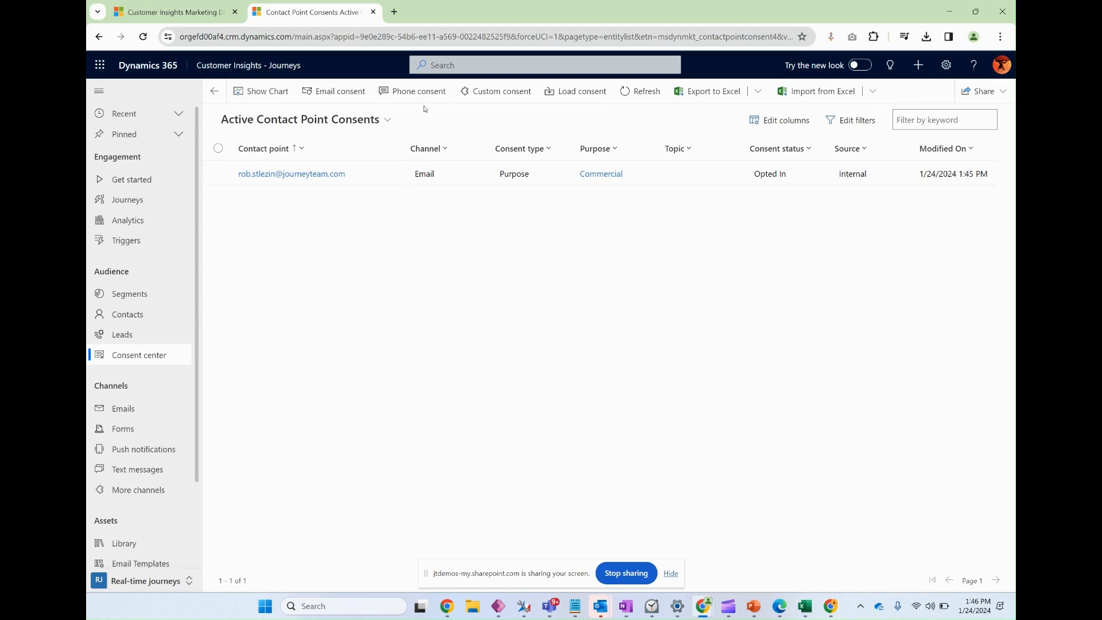
Create and save a second opted-in email consent with Transactional purpose
left_click(338, 91)
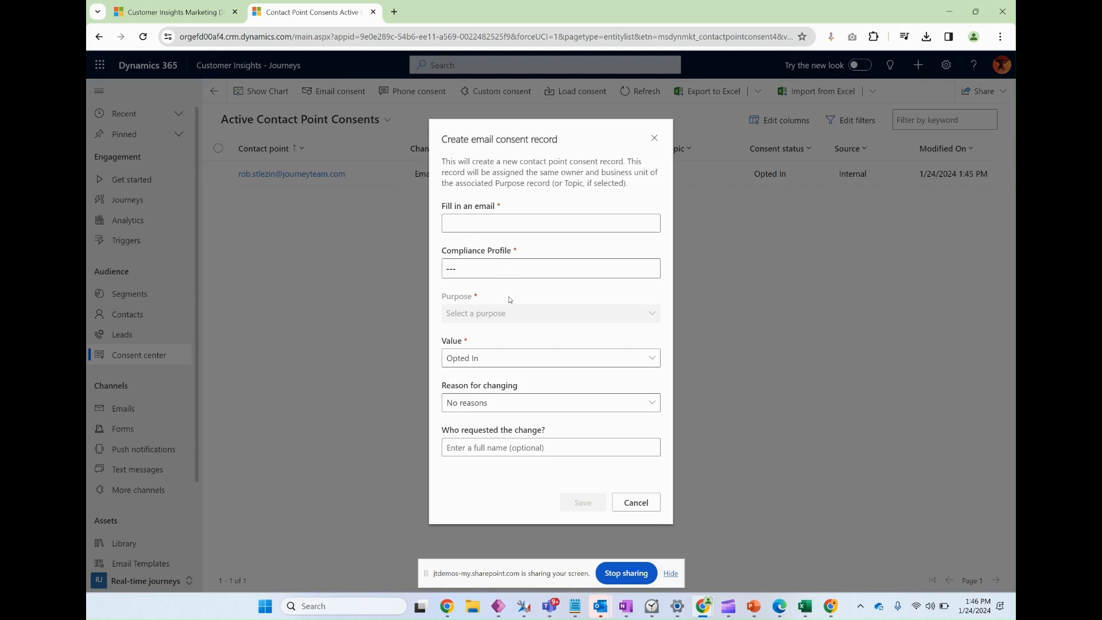
left_click(550, 358)
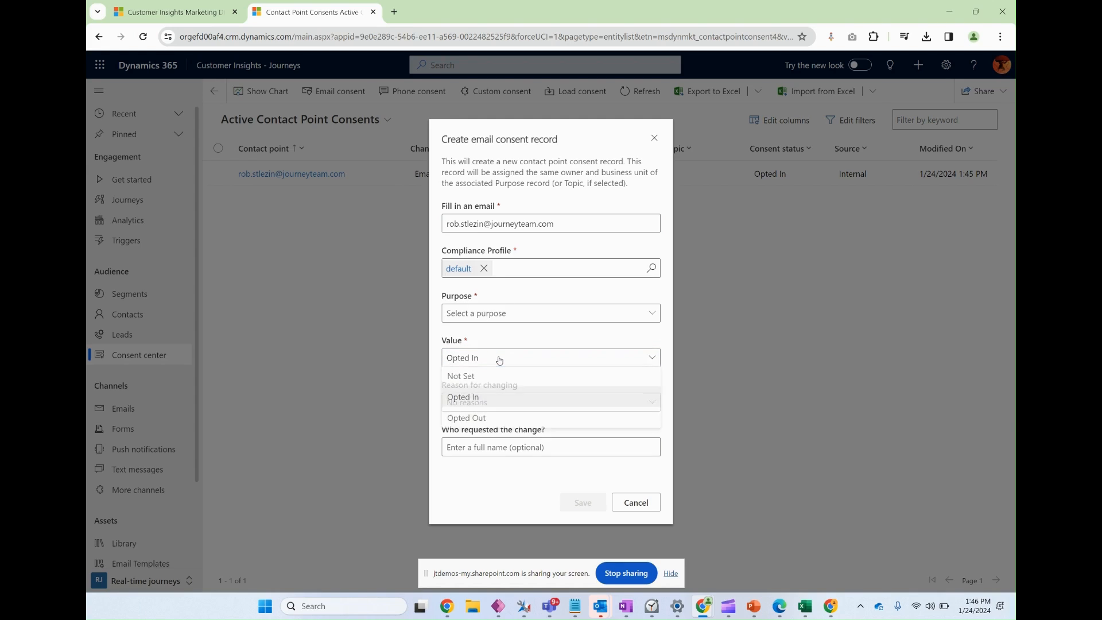
mouse_move(487, 398)
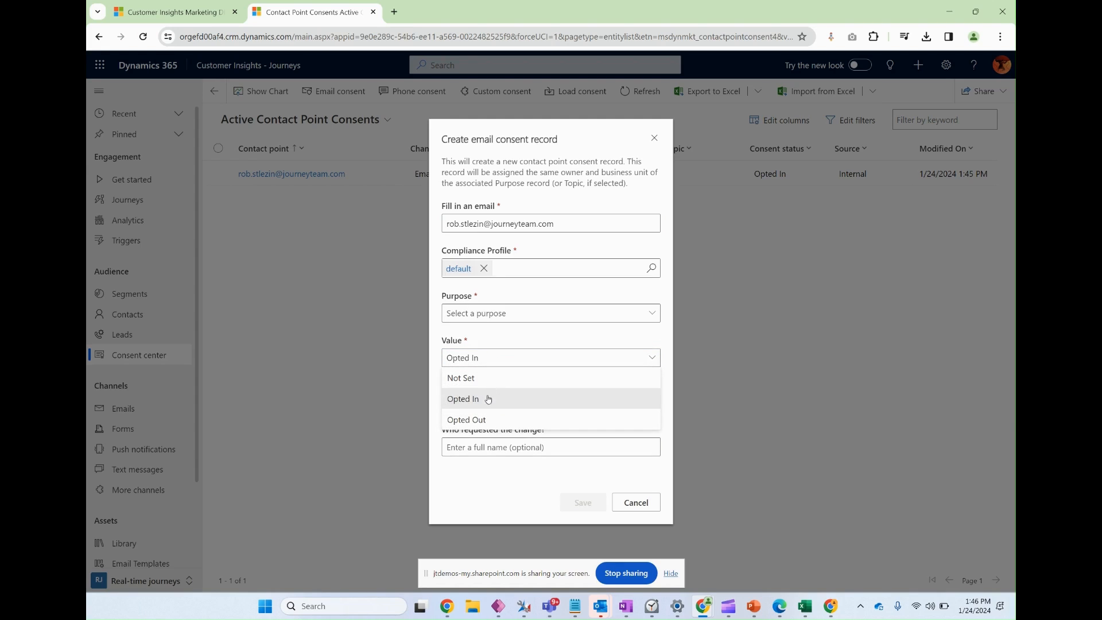
left_click(550, 312)
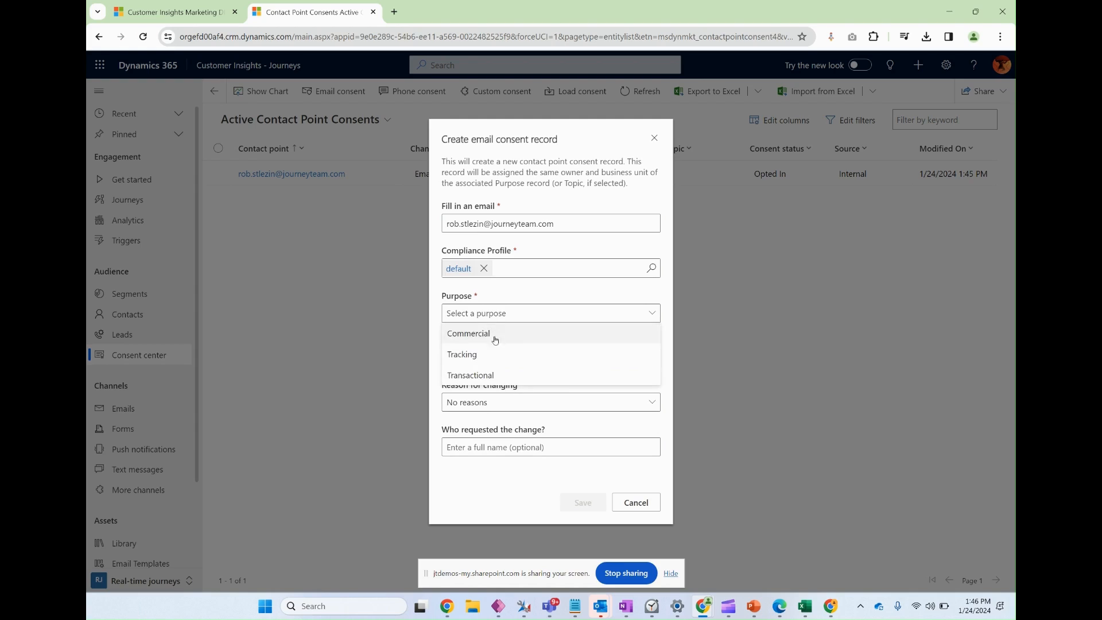
mouse_move(489, 374)
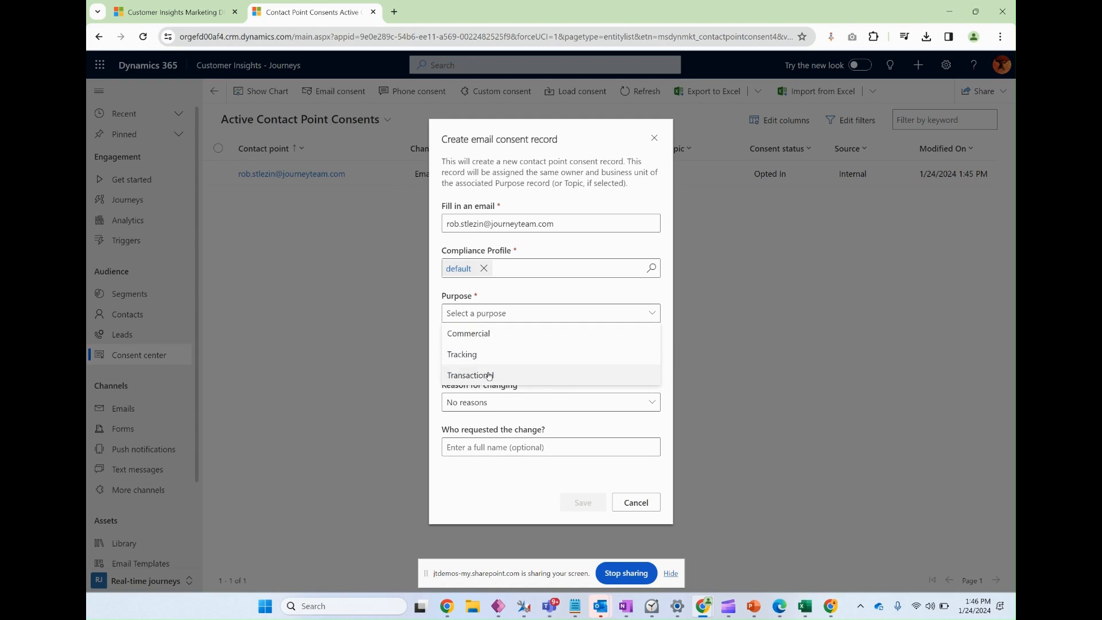
left_click(471, 374)
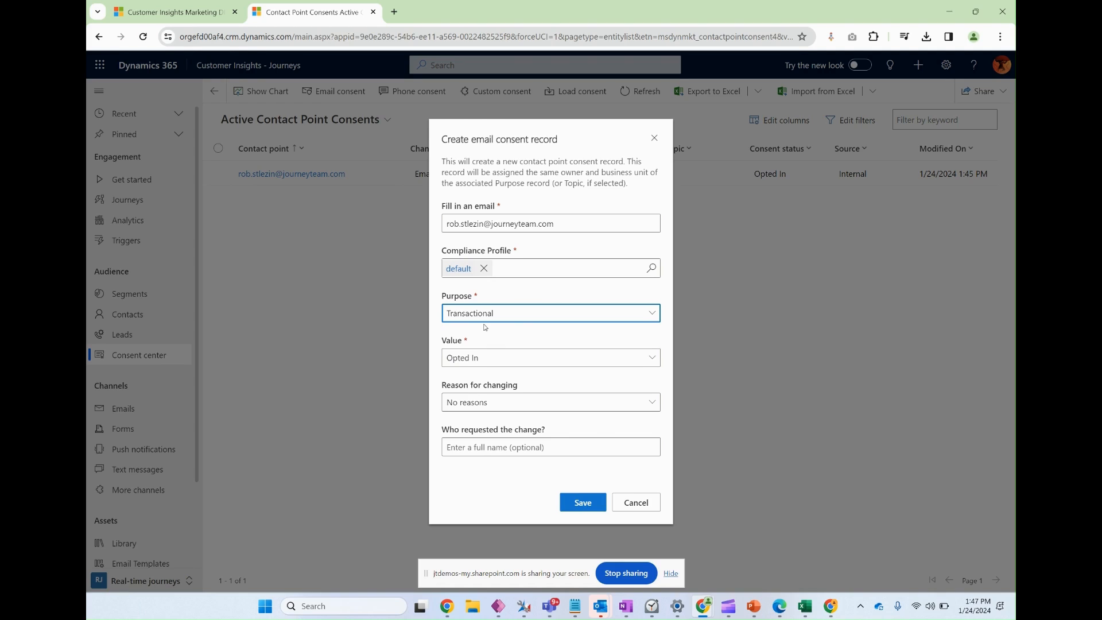
mouse_move(497, 374)
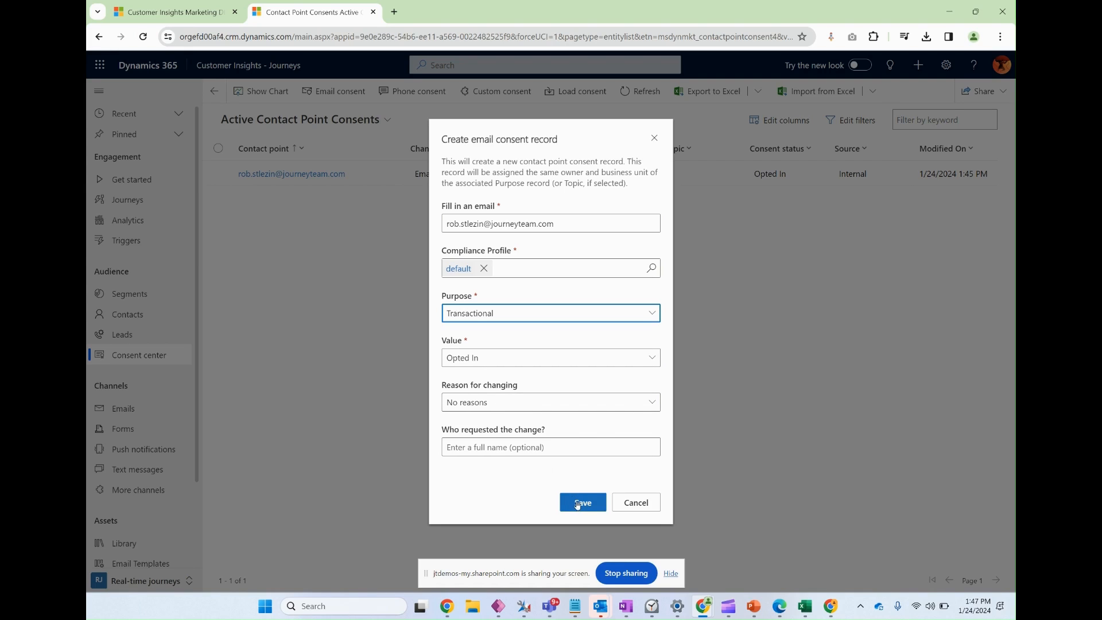
left_click(582, 505)
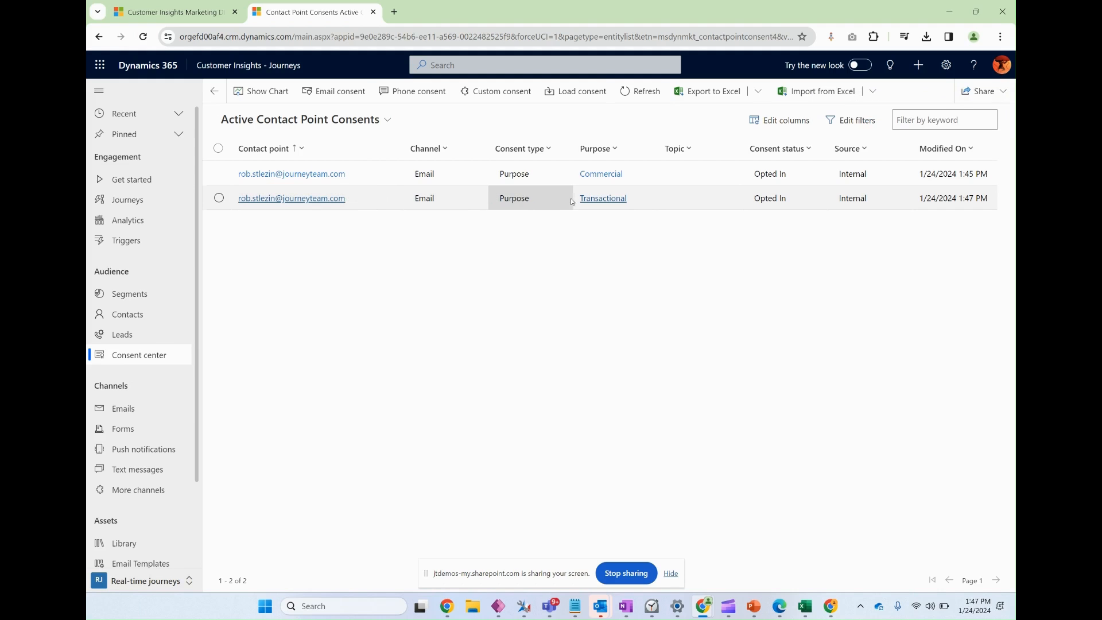
mouse_move(603, 198)
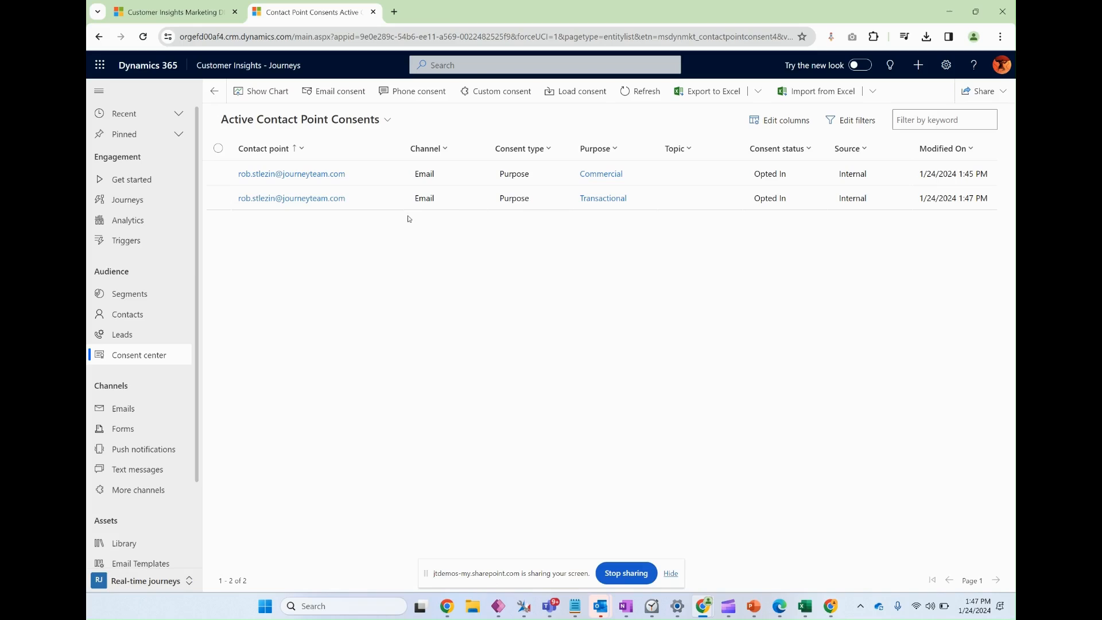
mouse_move(364, 225)
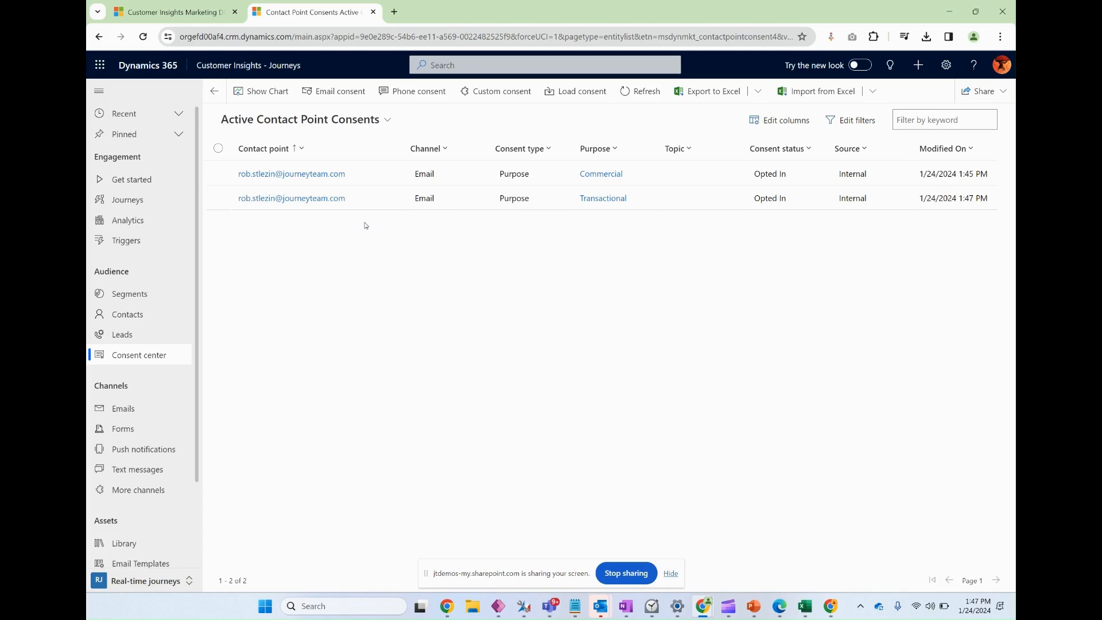
mouse_move(357, 229)
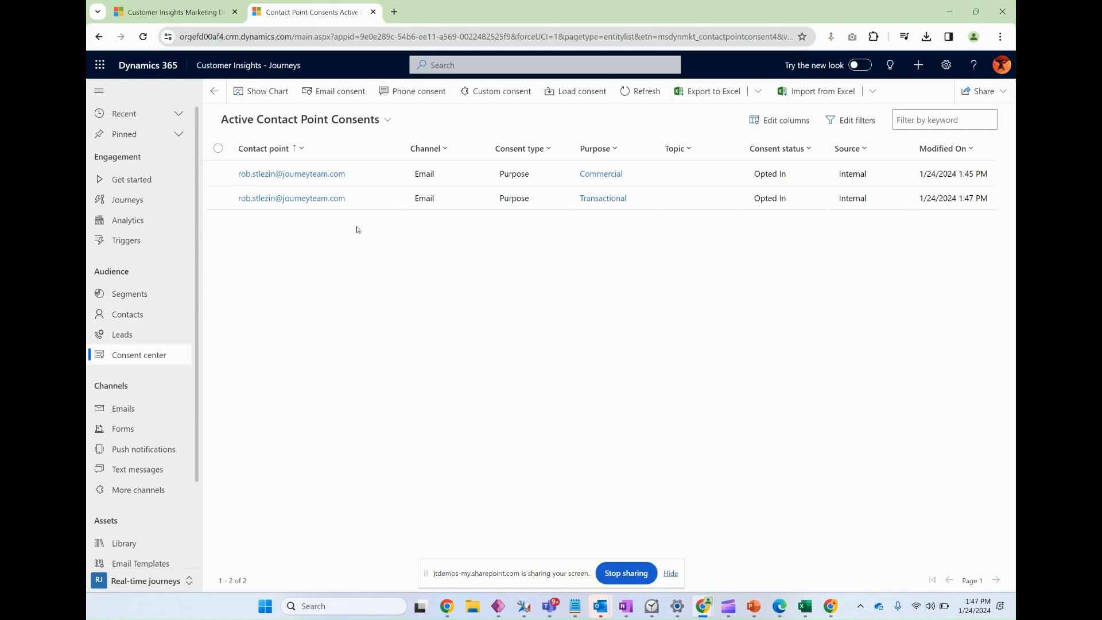
mouse_move(350, 248)
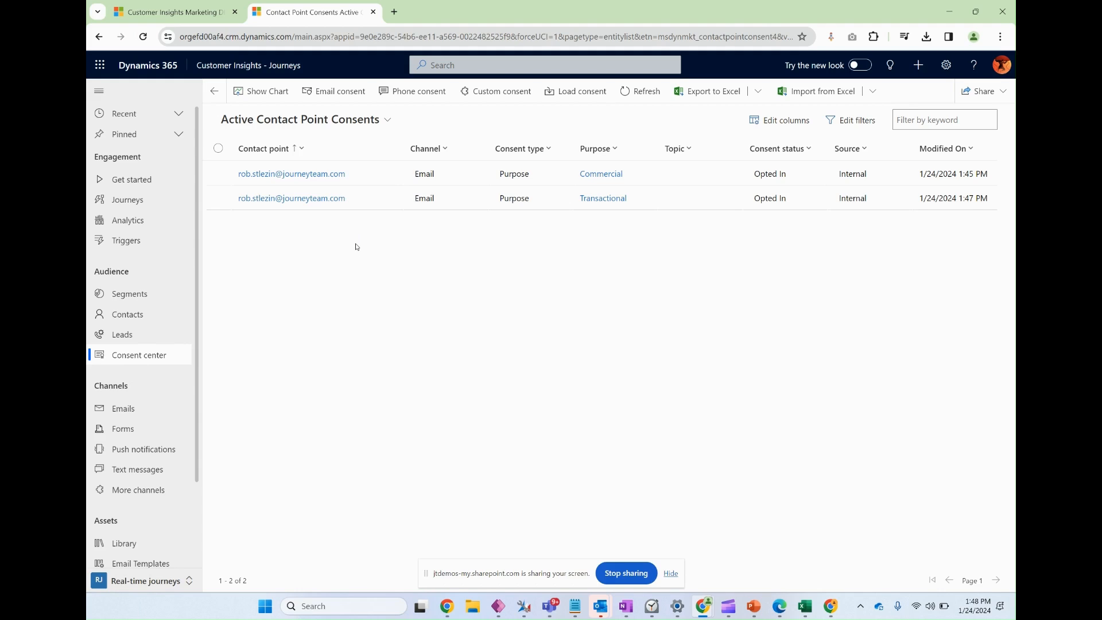
mouse_move(350, 249)
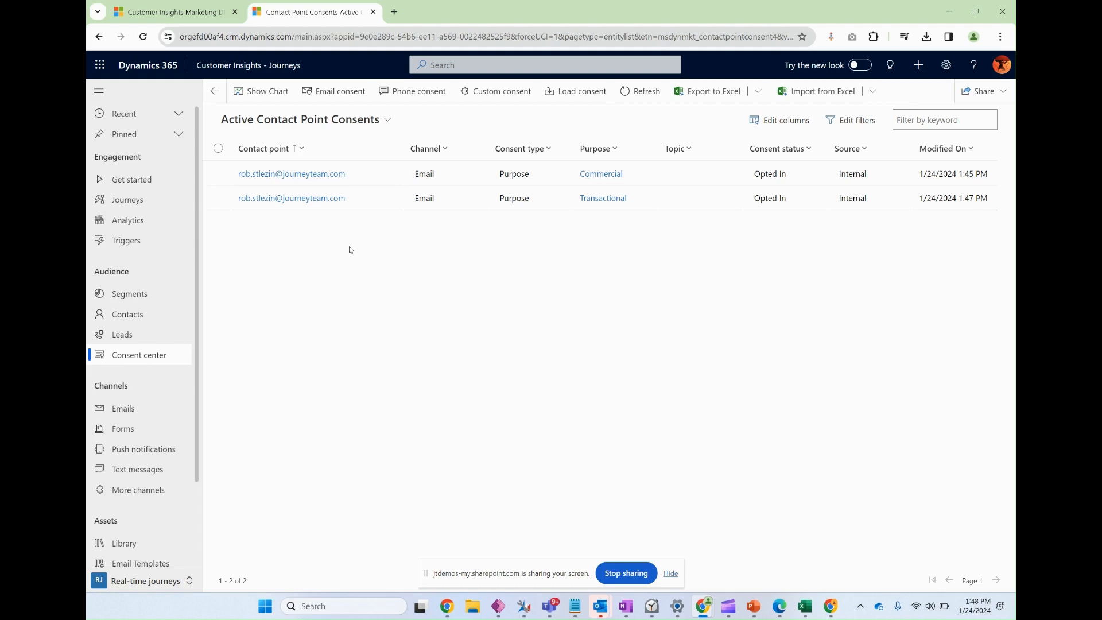
mouse_move(357, 240)
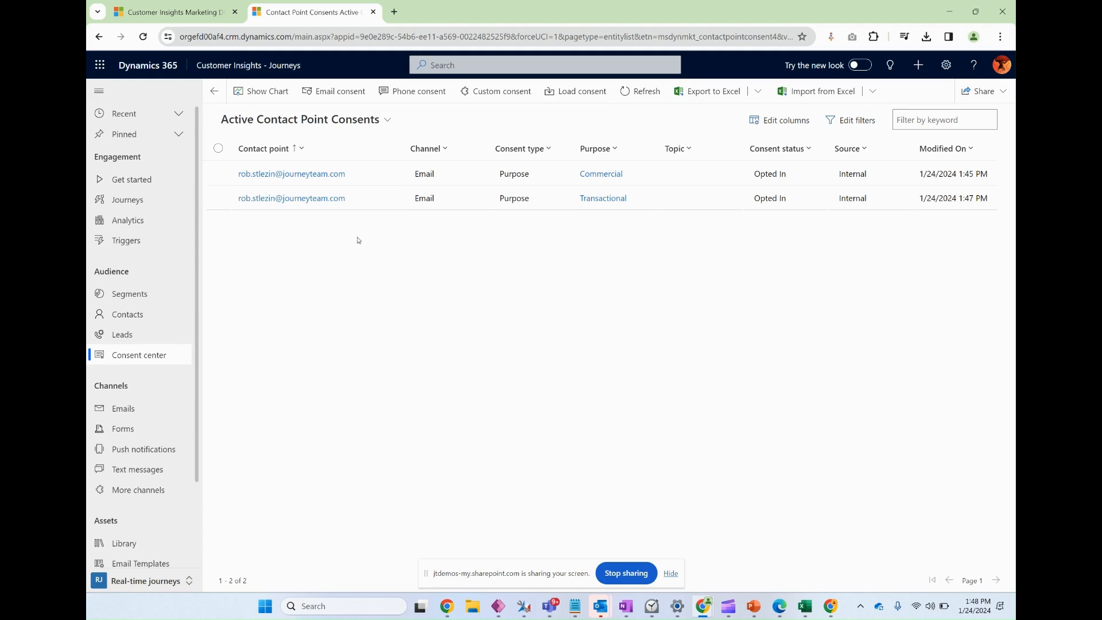
mouse_move(350, 226)
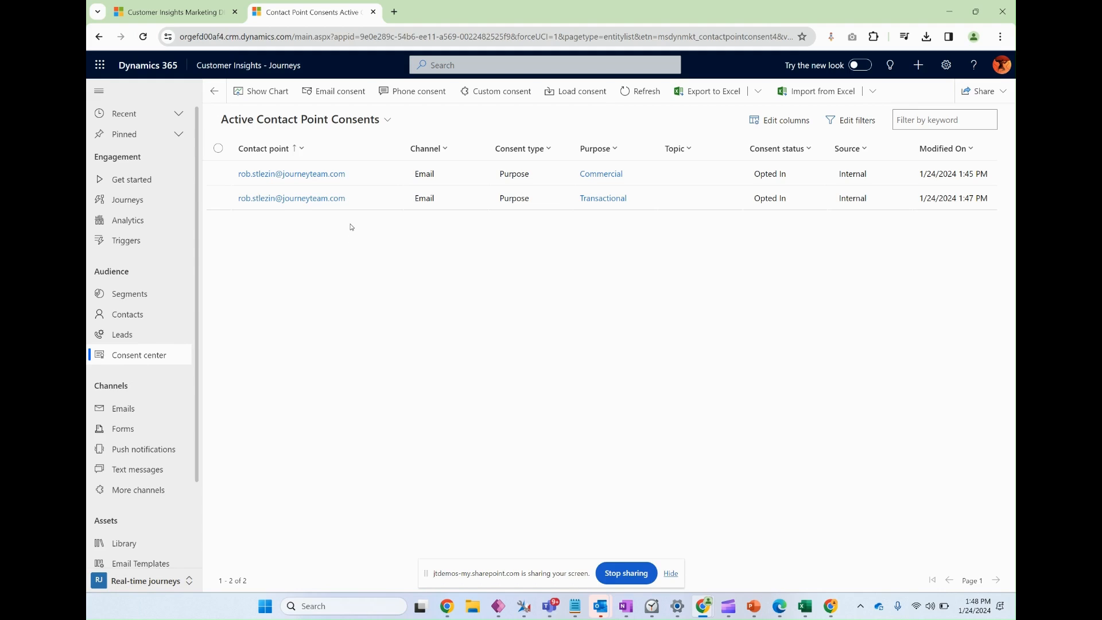
mouse_move(358, 248)
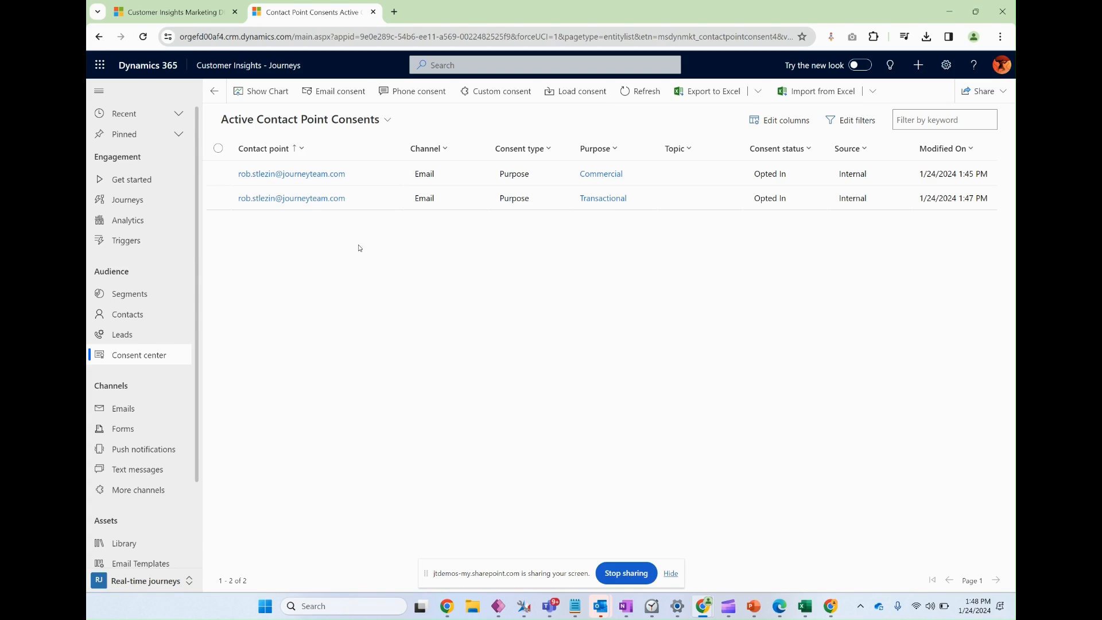
mouse_move(356, 255)
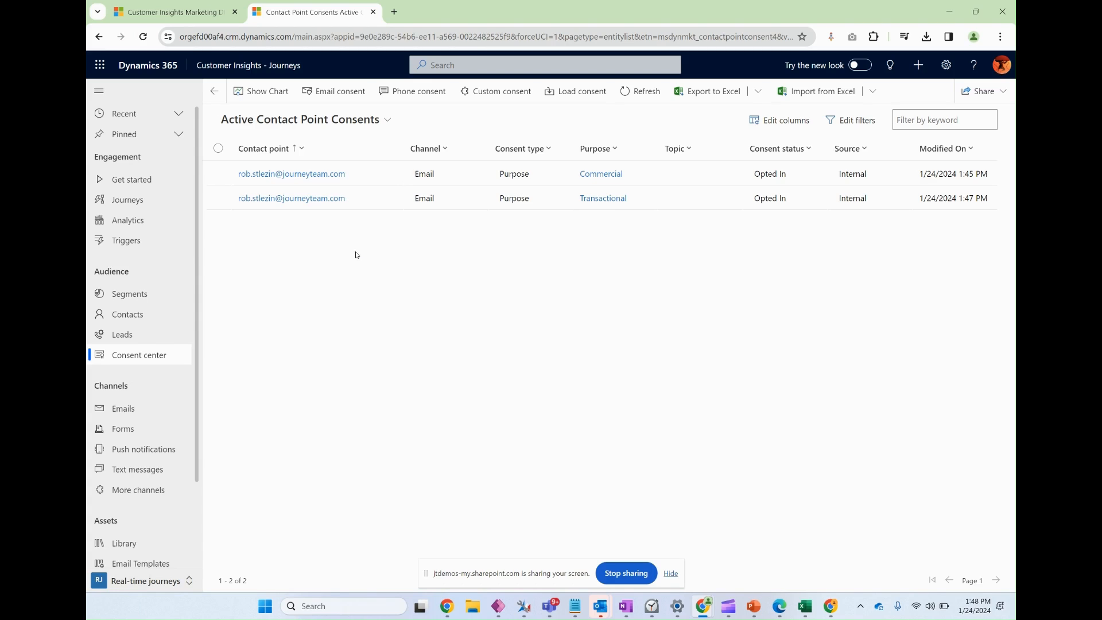
mouse_move(366, 267)
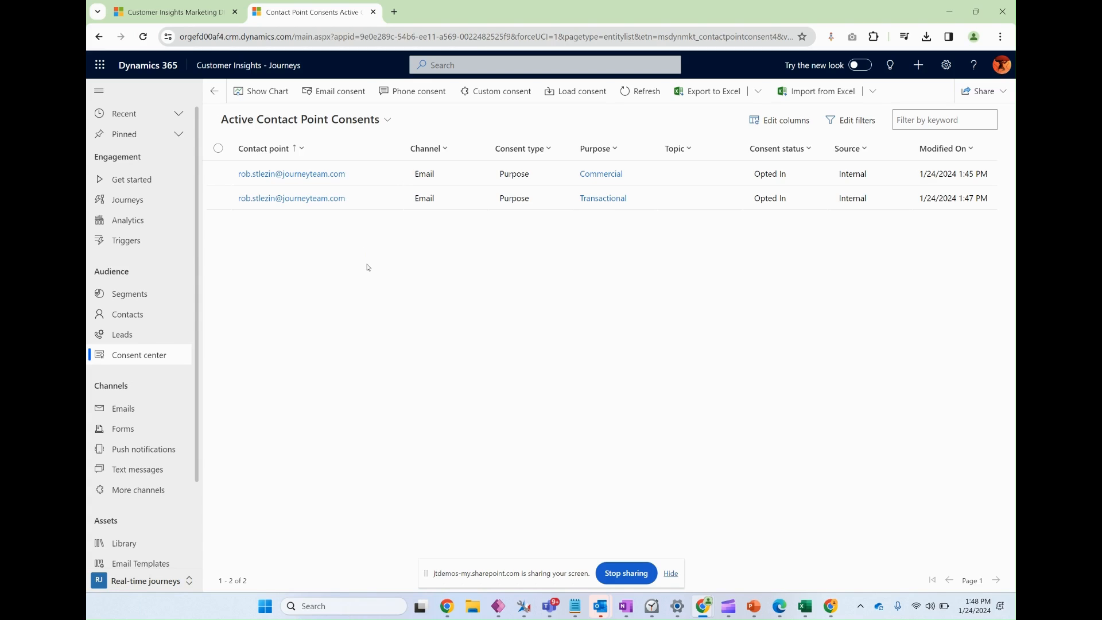
mouse_move(372, 255)
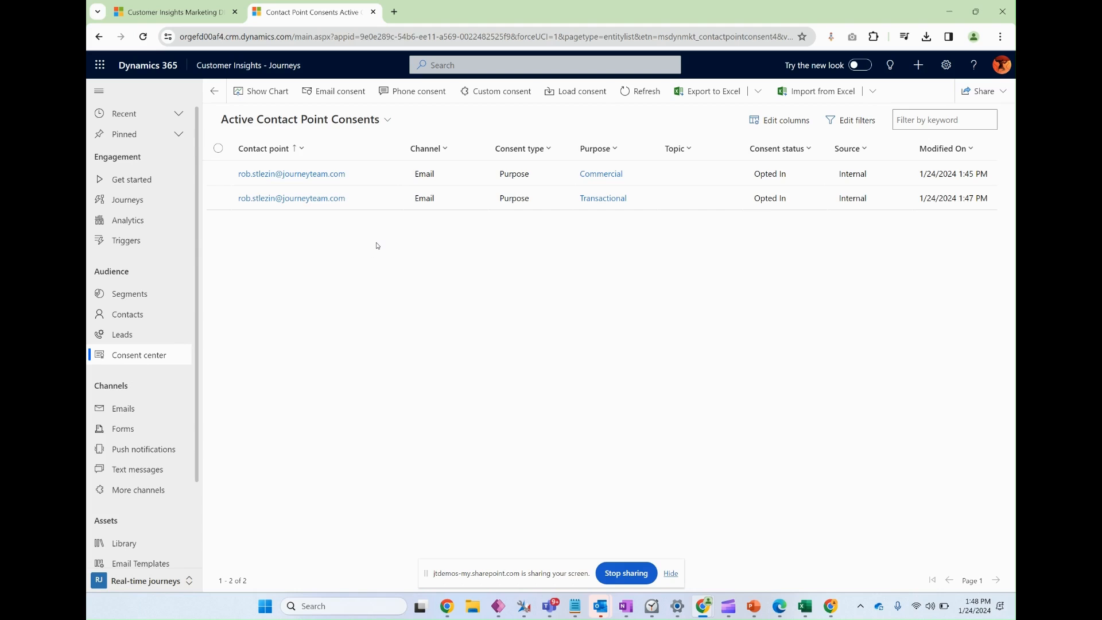
Open the Transactional purpose record showing email enforcement disabled
left_click(600, 173)
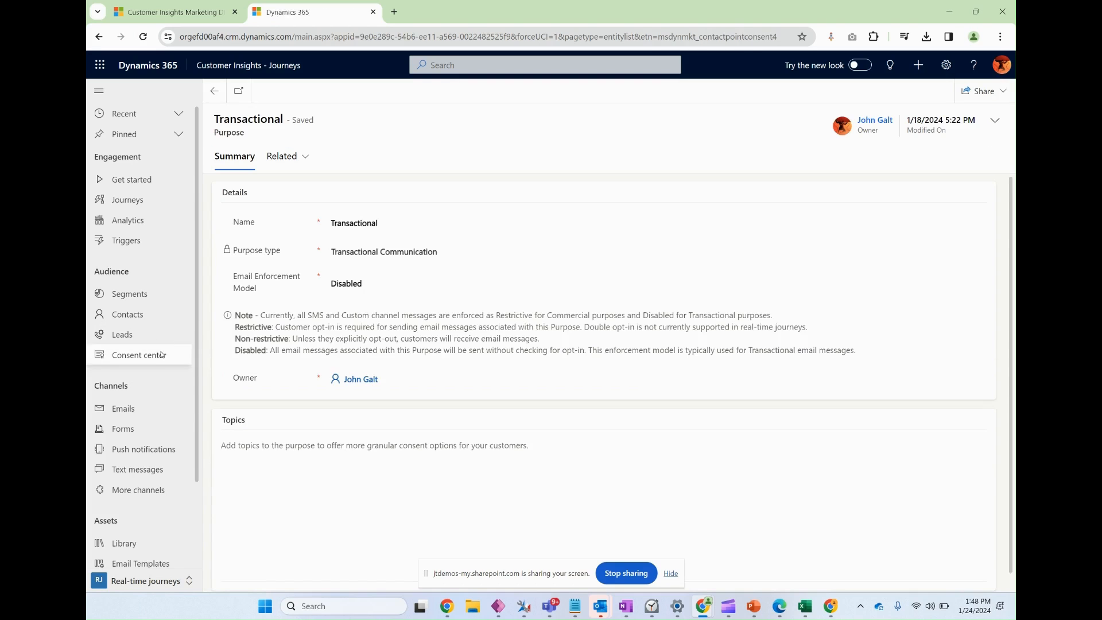
left_click(139, 355)
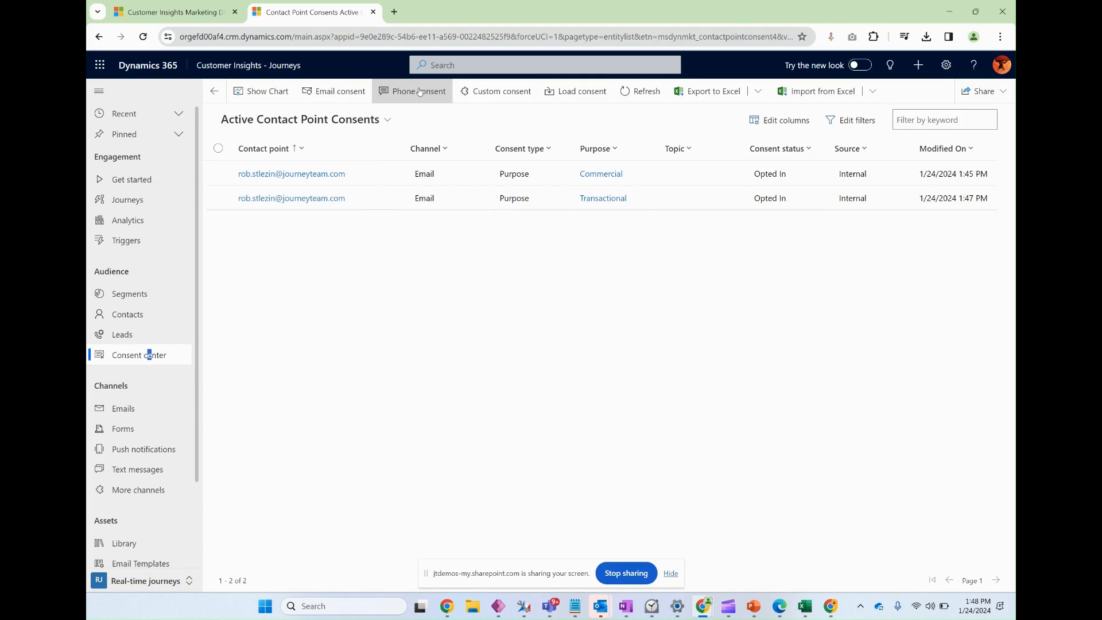
mouse_move(418, 91)
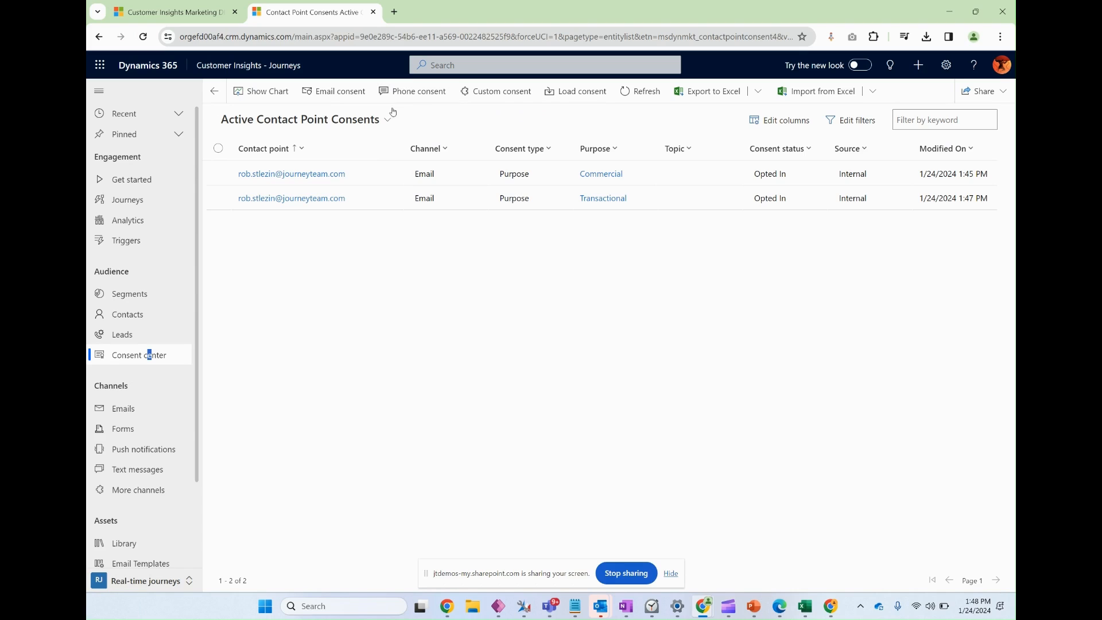
mouse_move(417, 92)
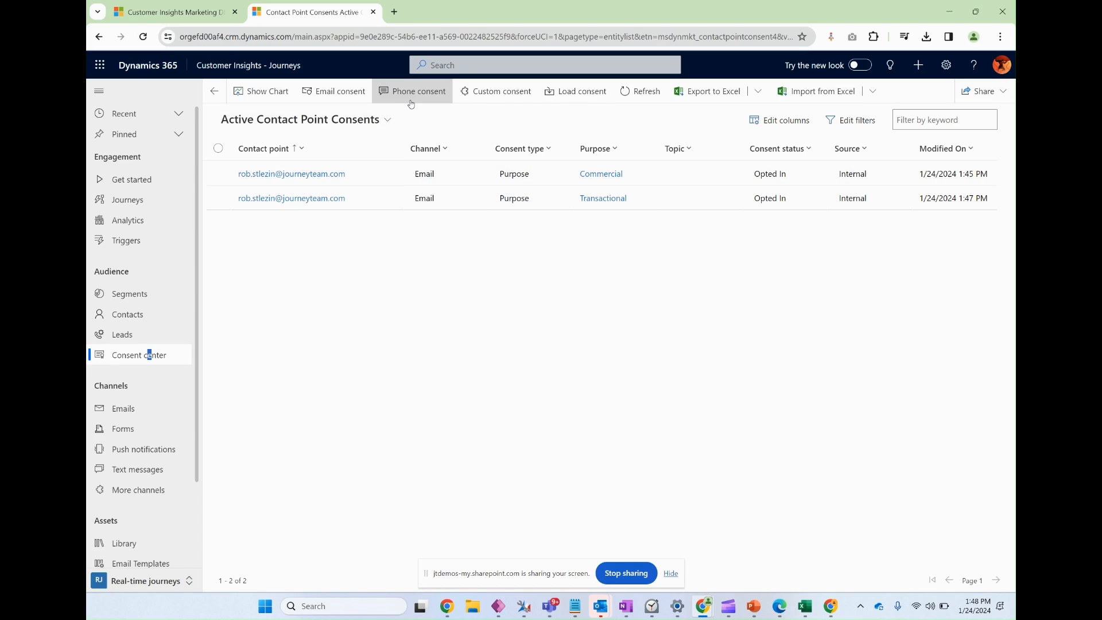
left_click(418, 90)
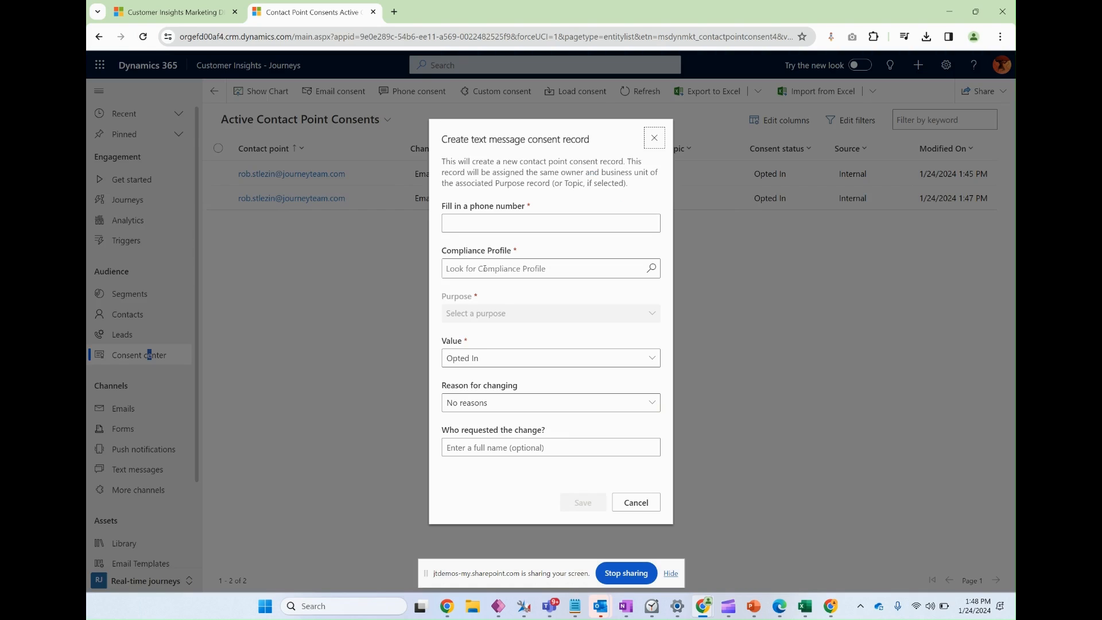
left_click(549, 267)
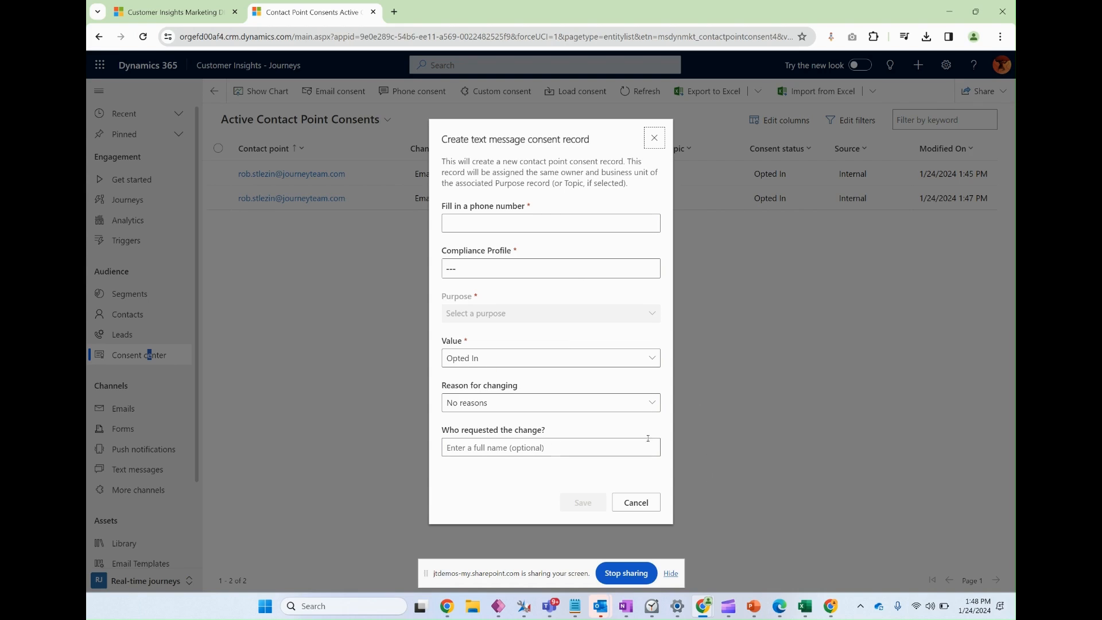
left_click(635, 502)
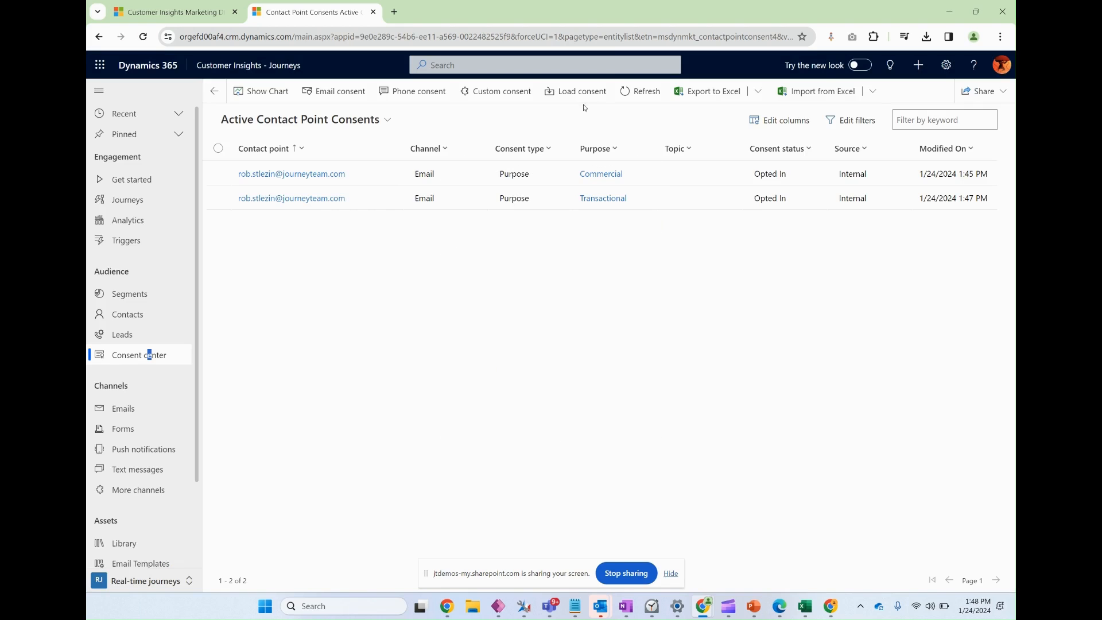
left_click(580, 91)
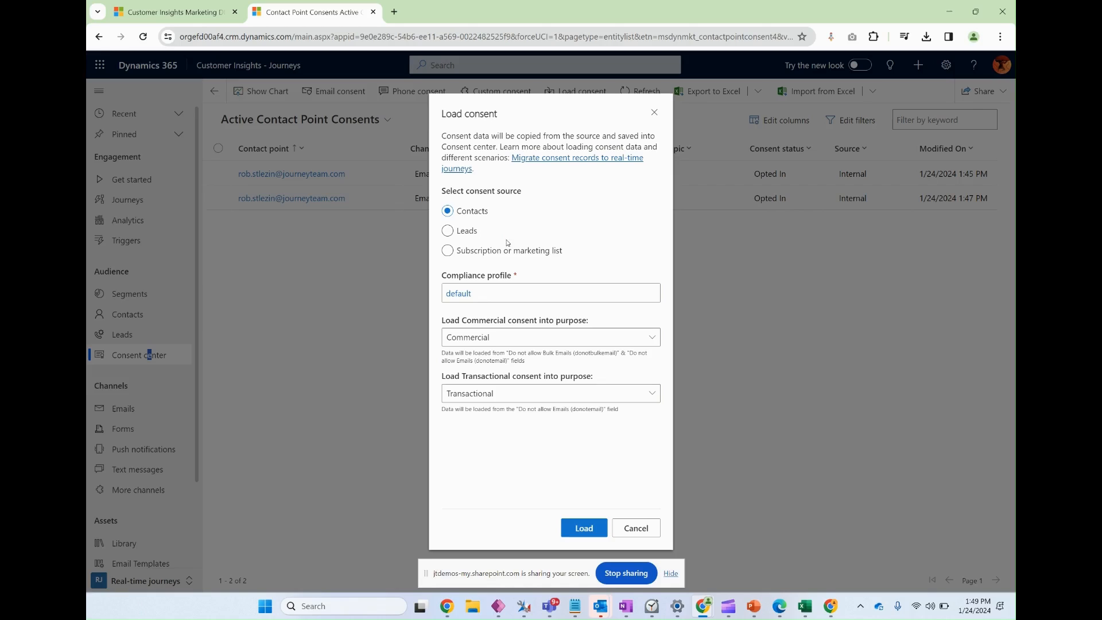
mouse_move(495, 285)
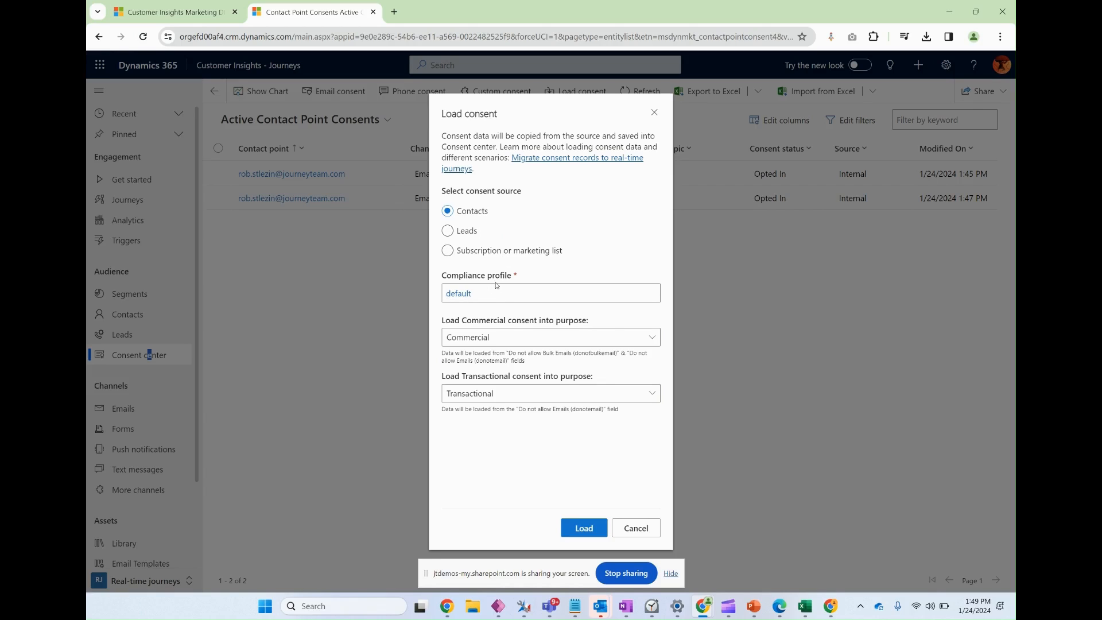
left_click(550, 293)
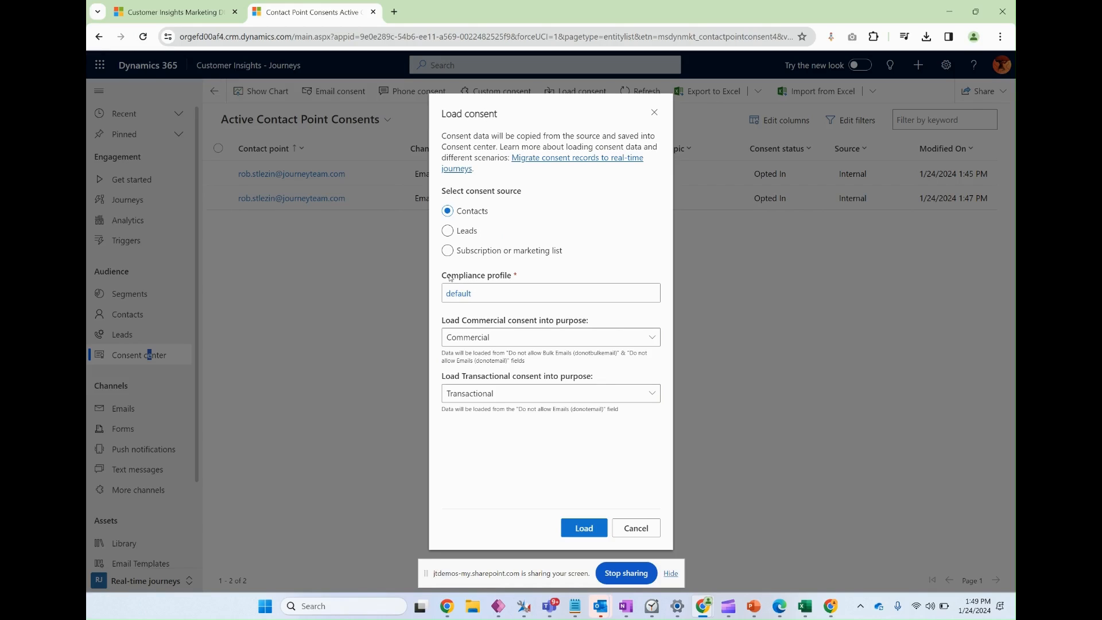
mouse_move(434, 271)
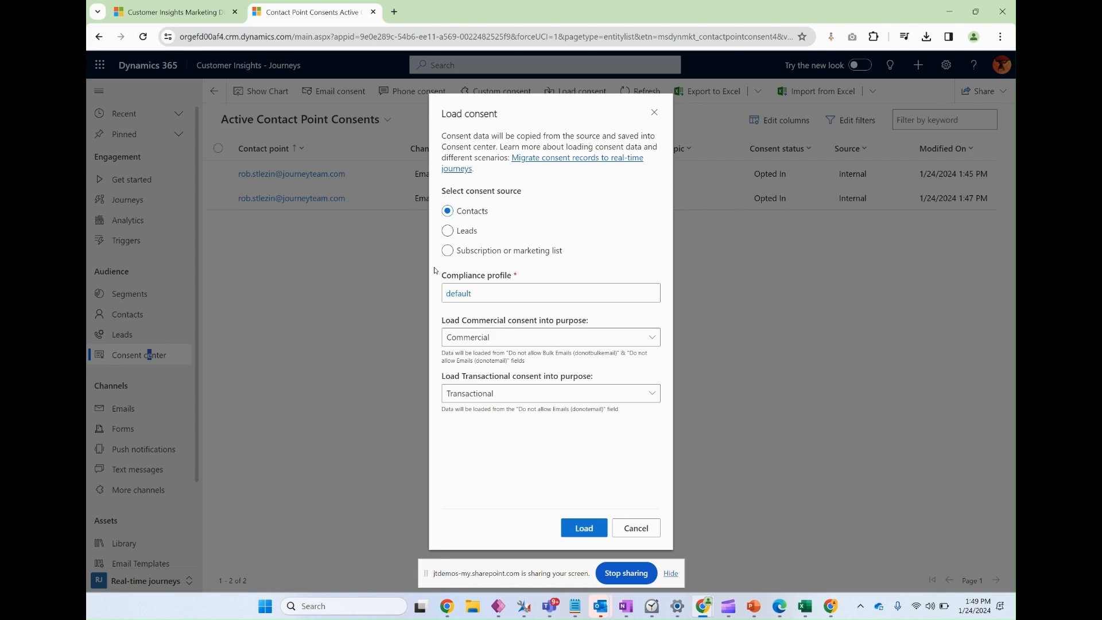
mouse_move(444, 265)
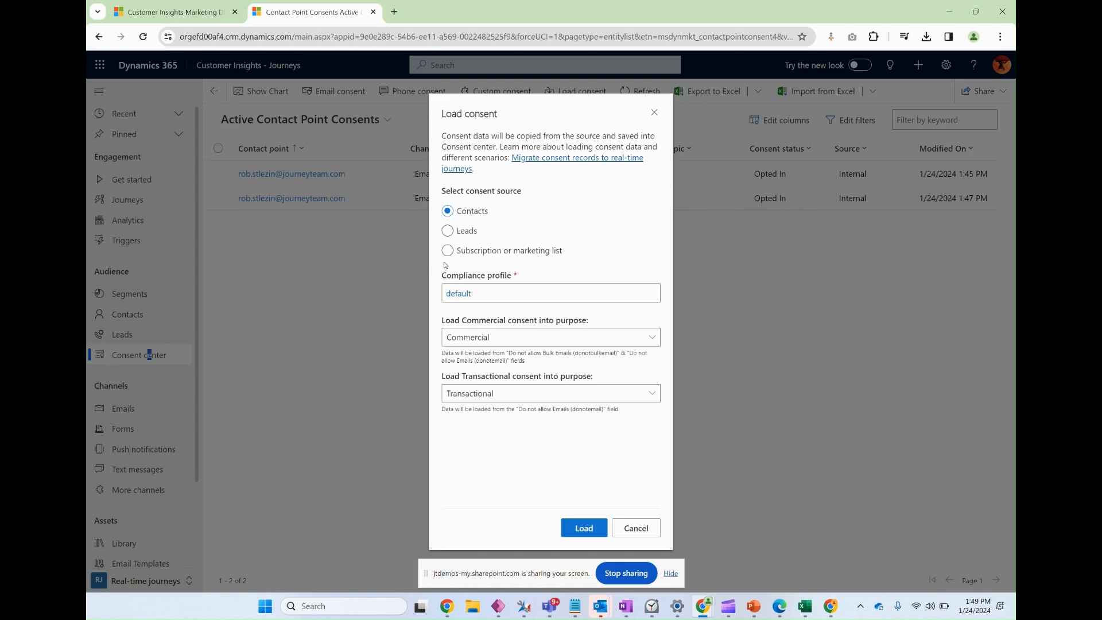
mouse_move(420, 296)
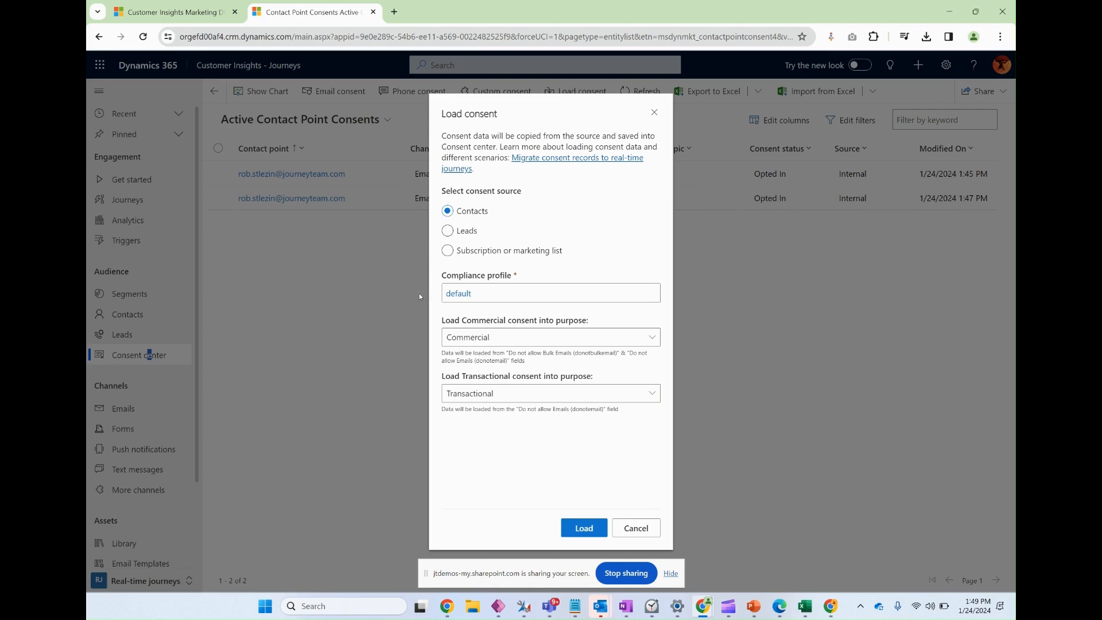
mouse_move(421, 212)
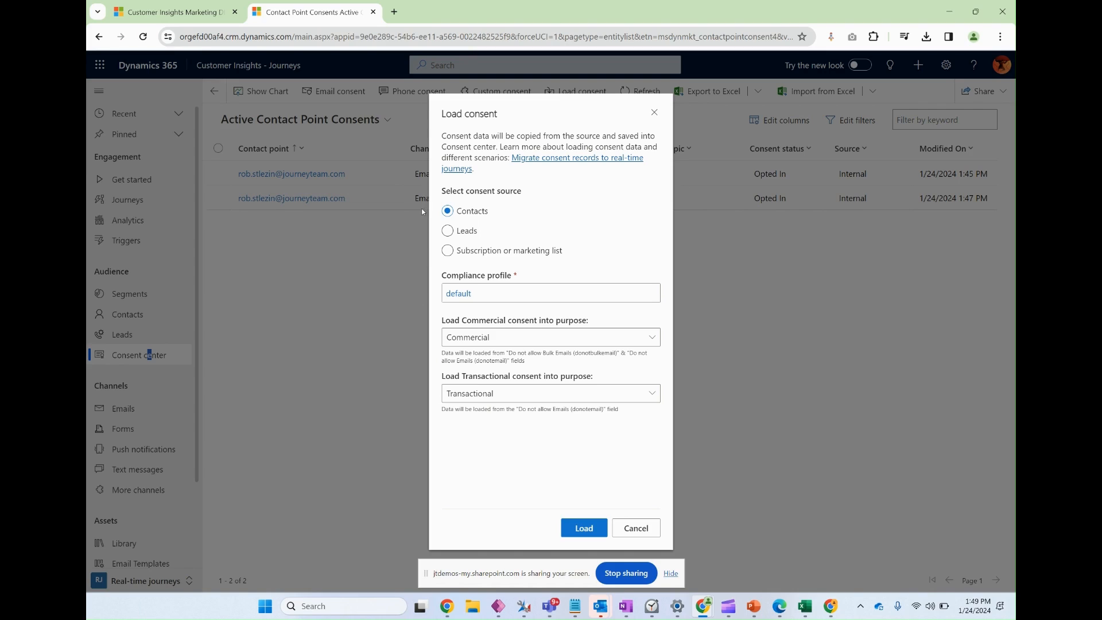
mouse_move(411, 195)
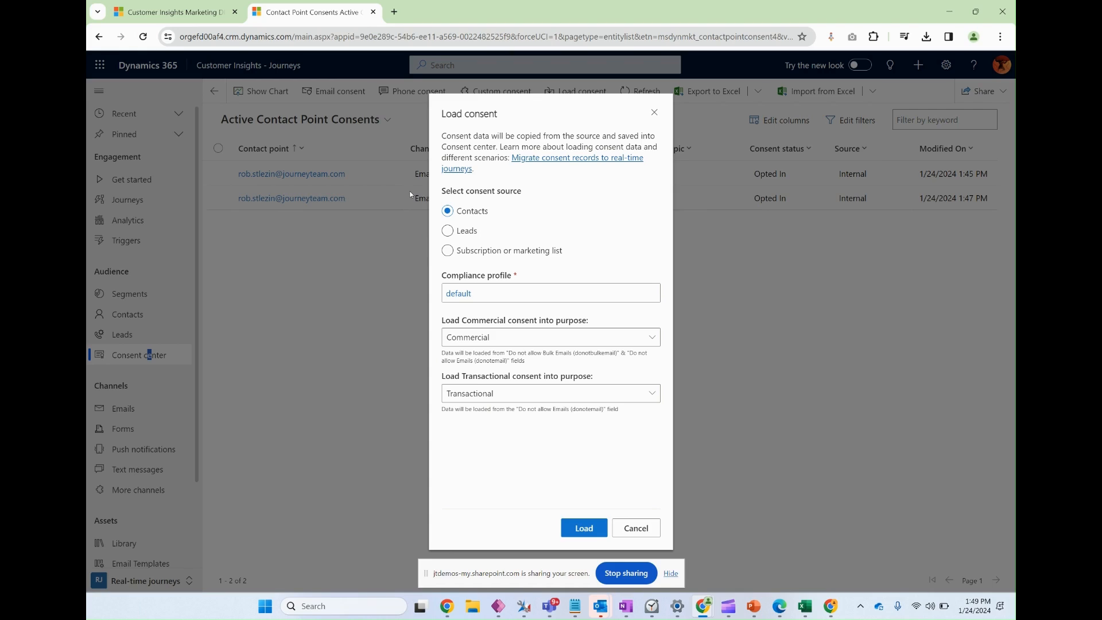
mouse_move(489, 242)
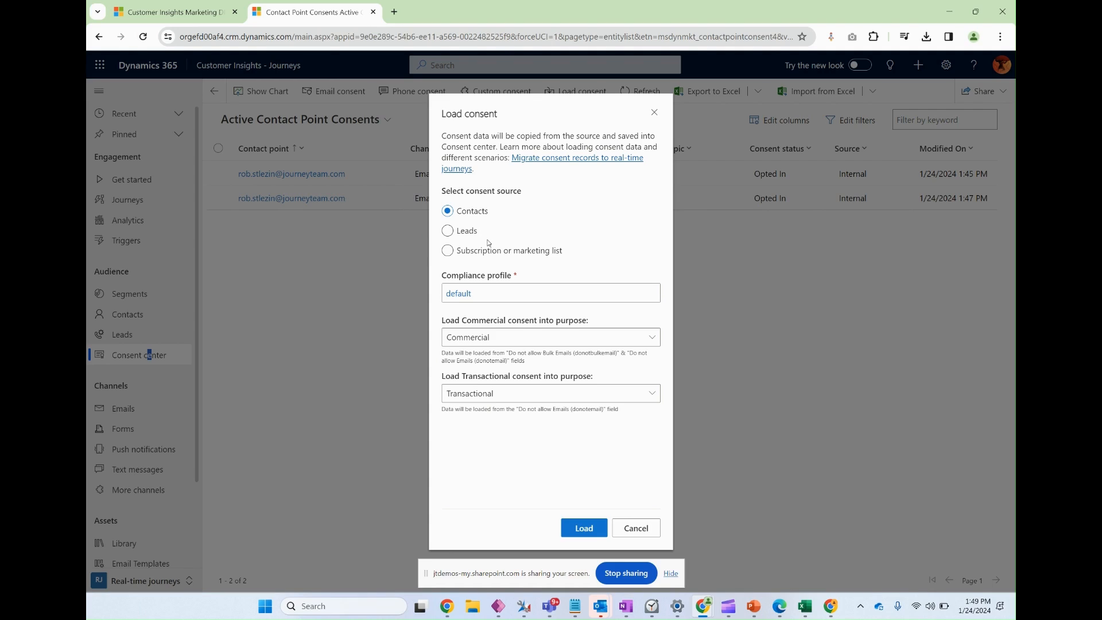
mouse_move(555, 162)
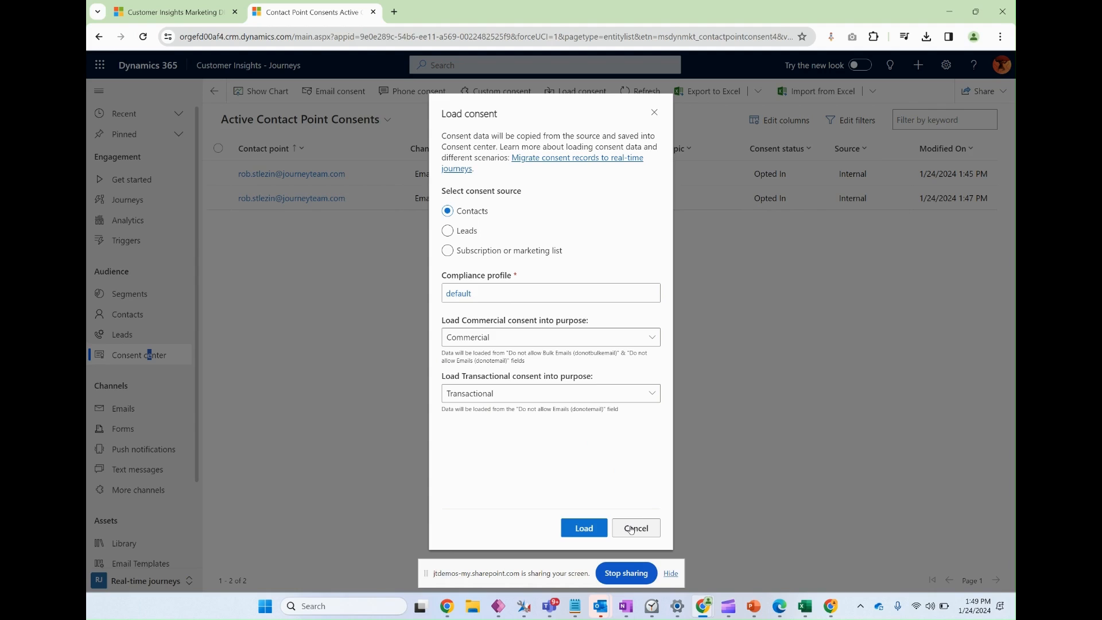
left_click(583, 527)
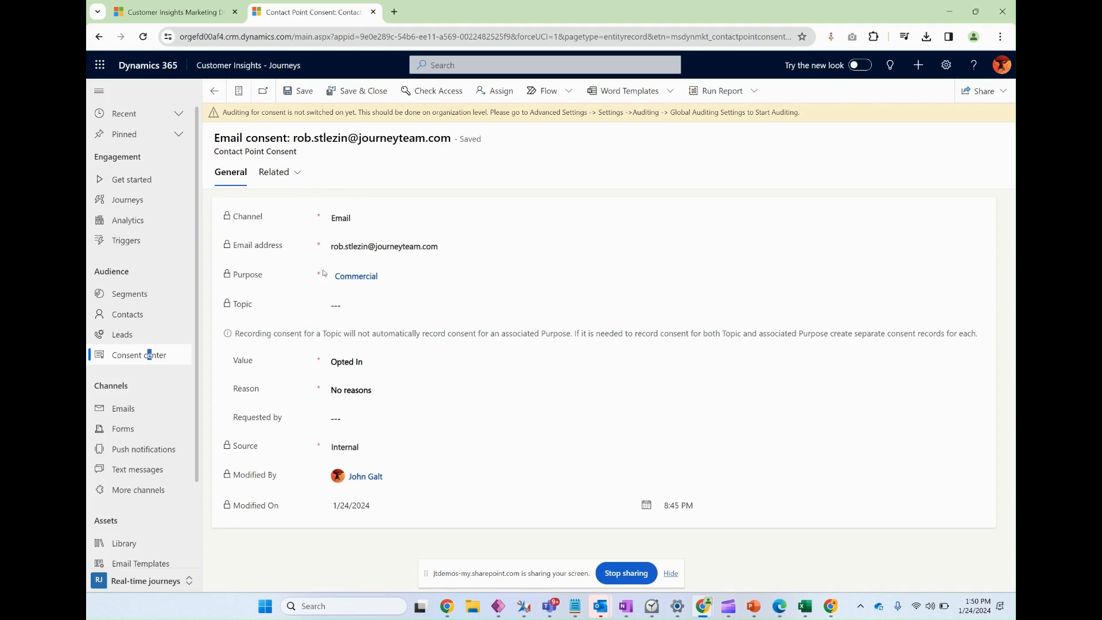
left_click(356, 276)
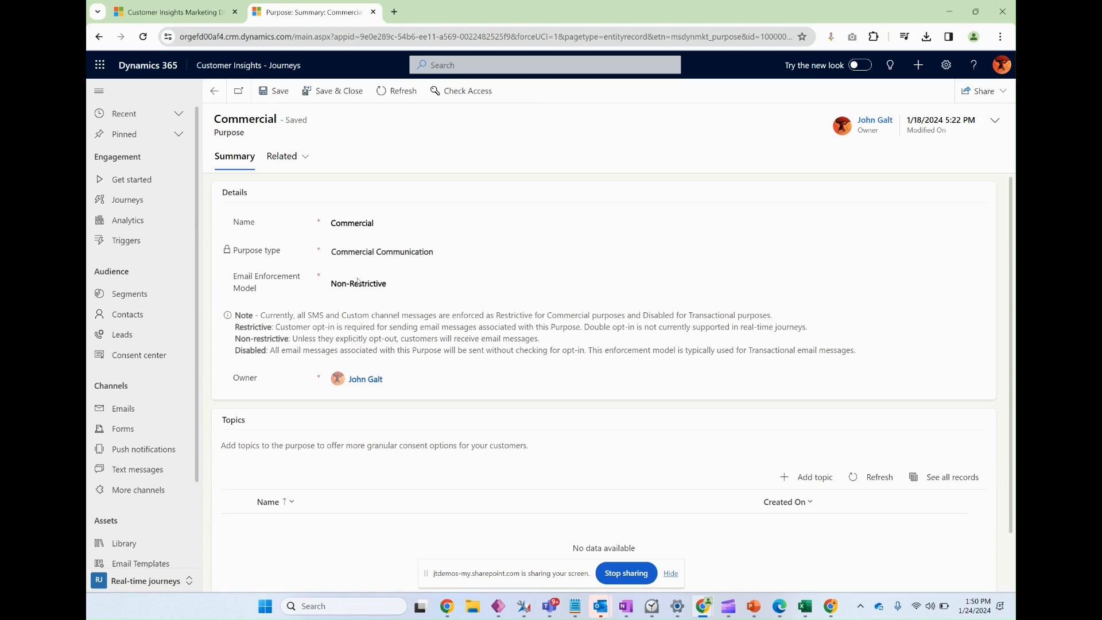
mouse_move(290, 162)
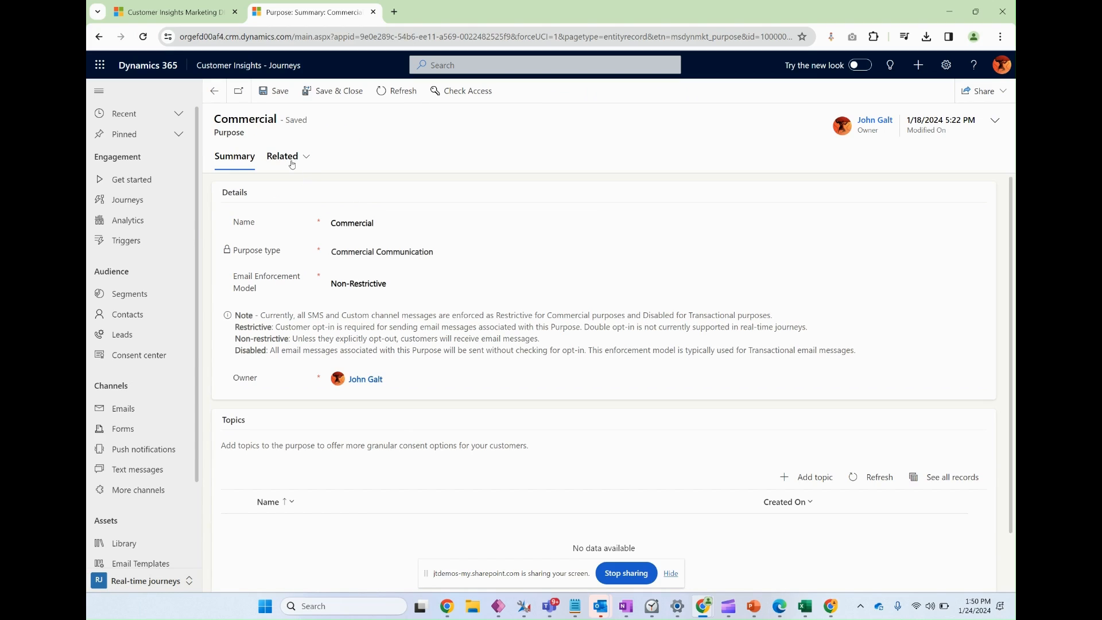
left_click(282, 156)
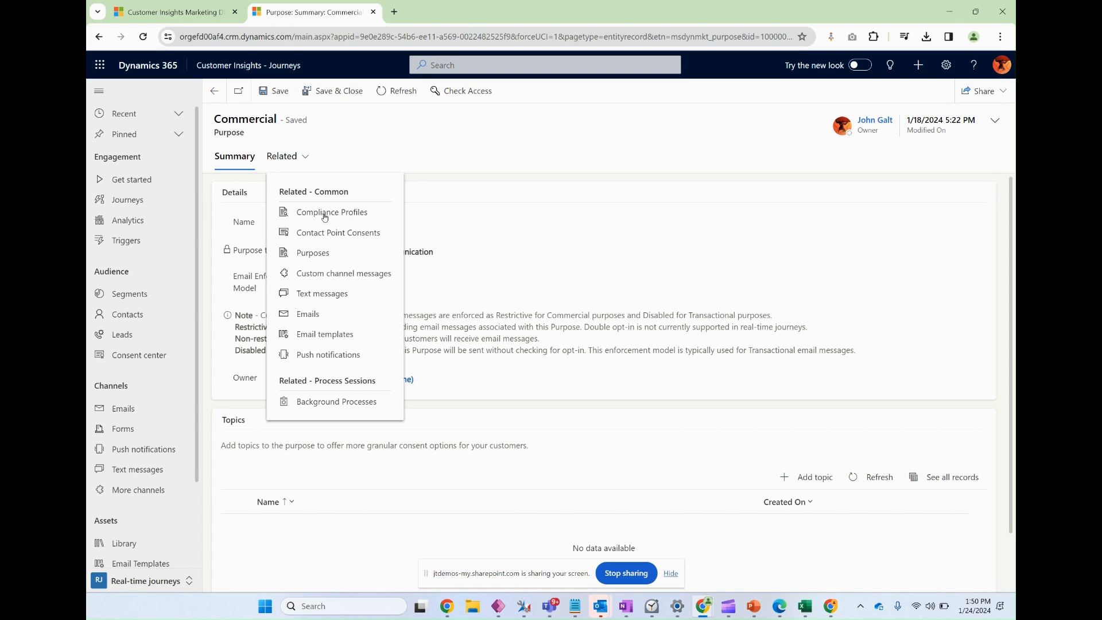
mouse_move(321, 214)
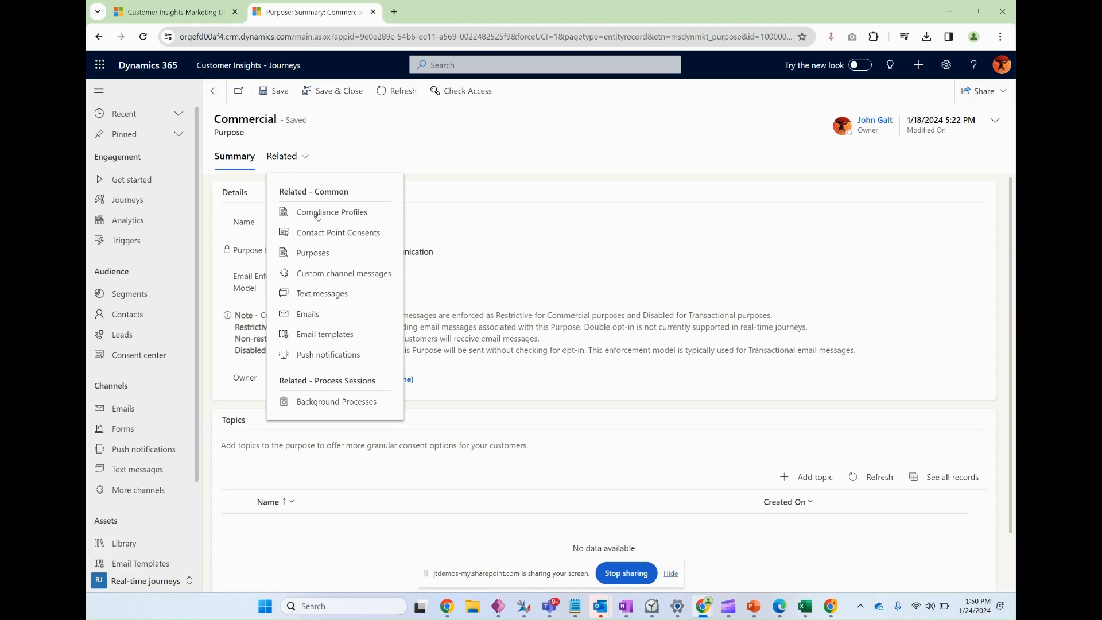
mouse_move(331, 228)
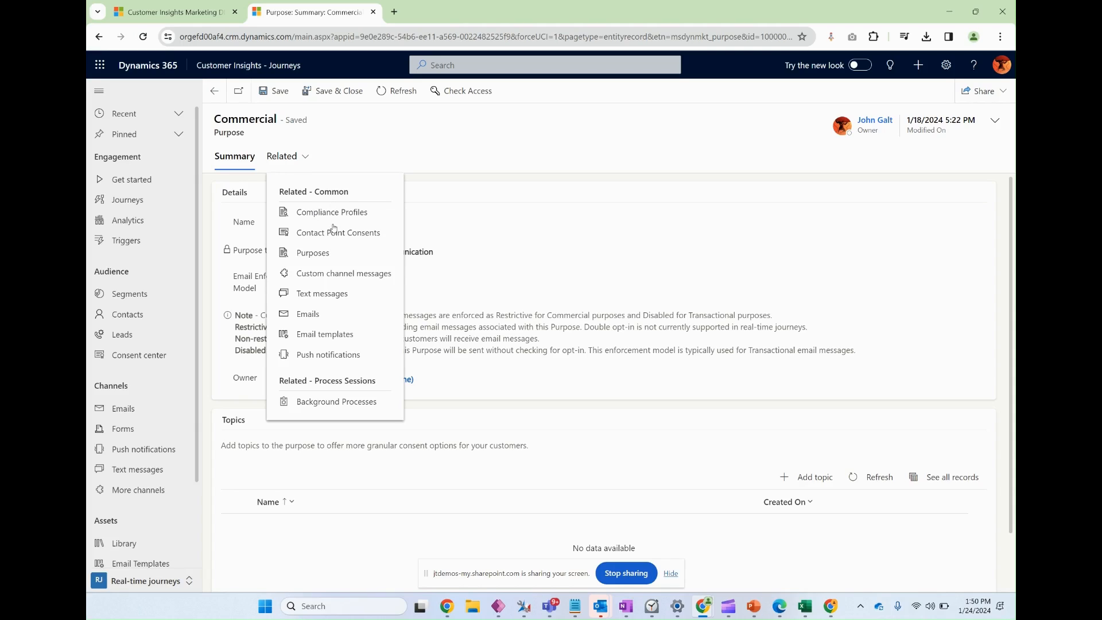
mouse_move(338, 217)
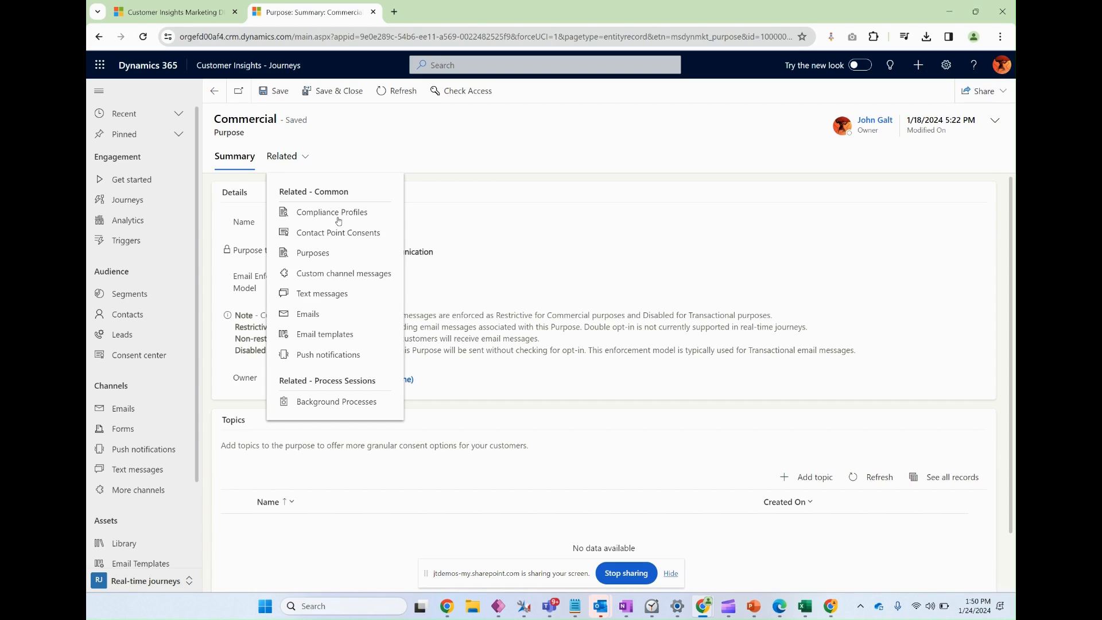
mouse_move(335, 223)
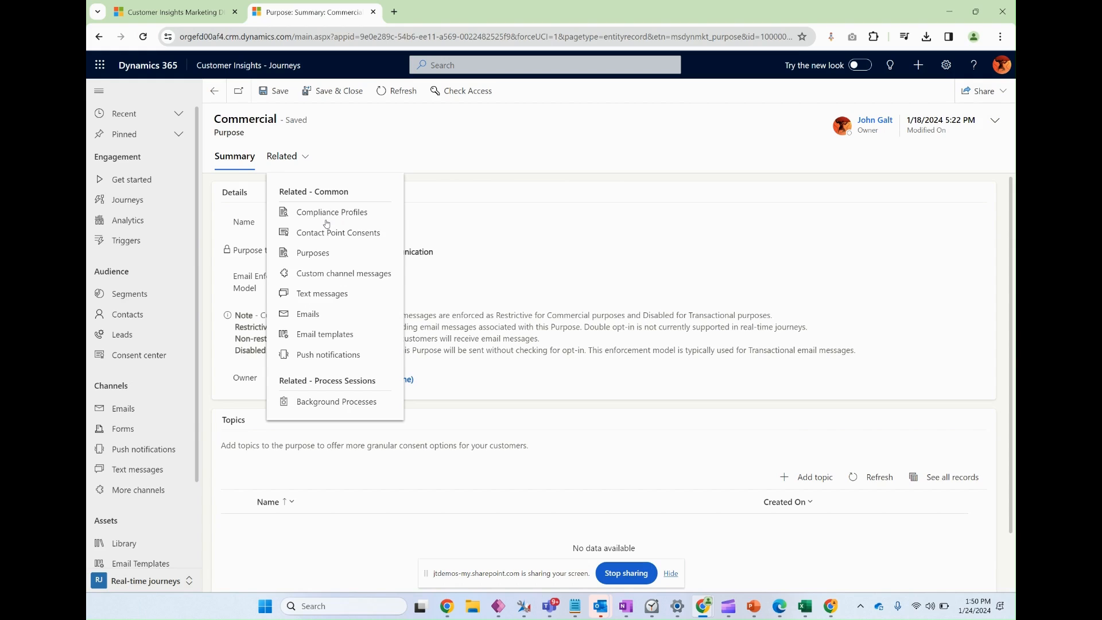
mouse_move(339, 216)
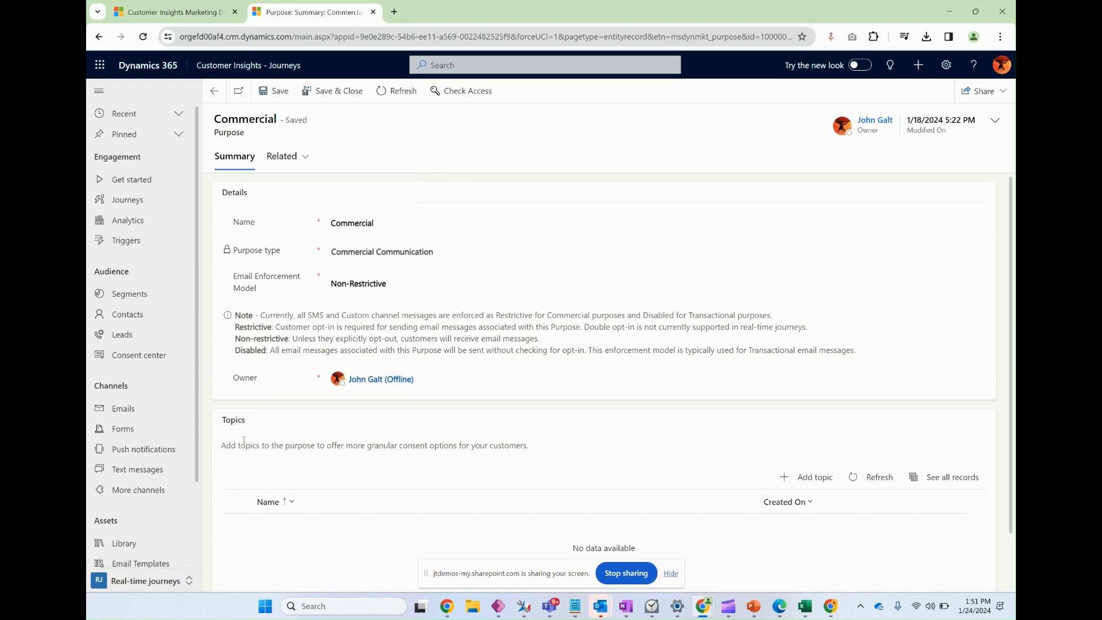
mouse_move(308, 428)
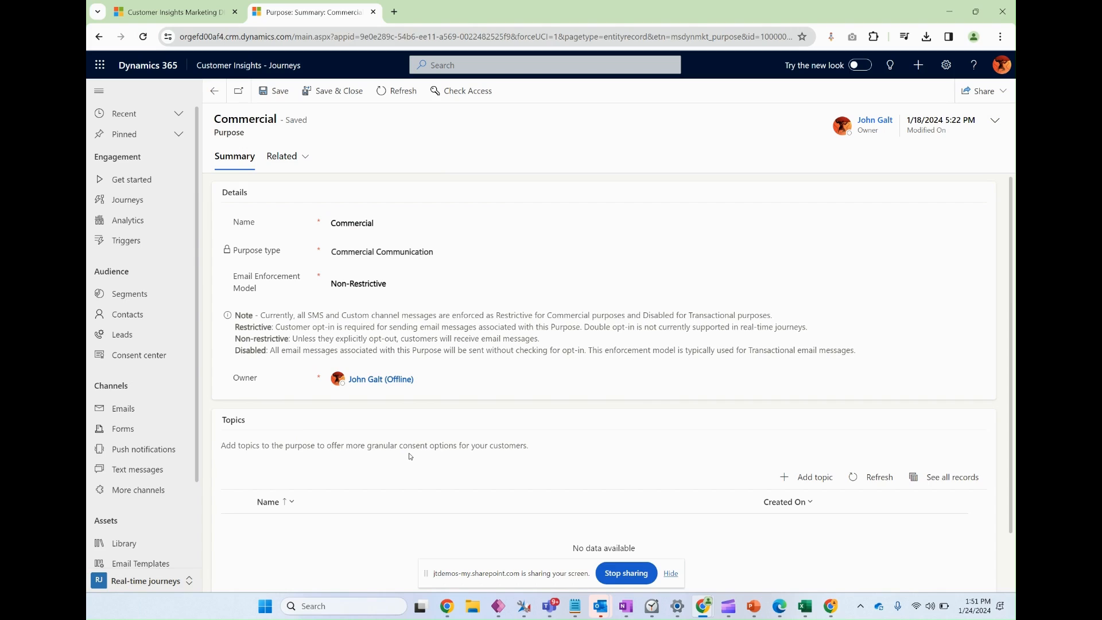
mouse_move(399, 448)
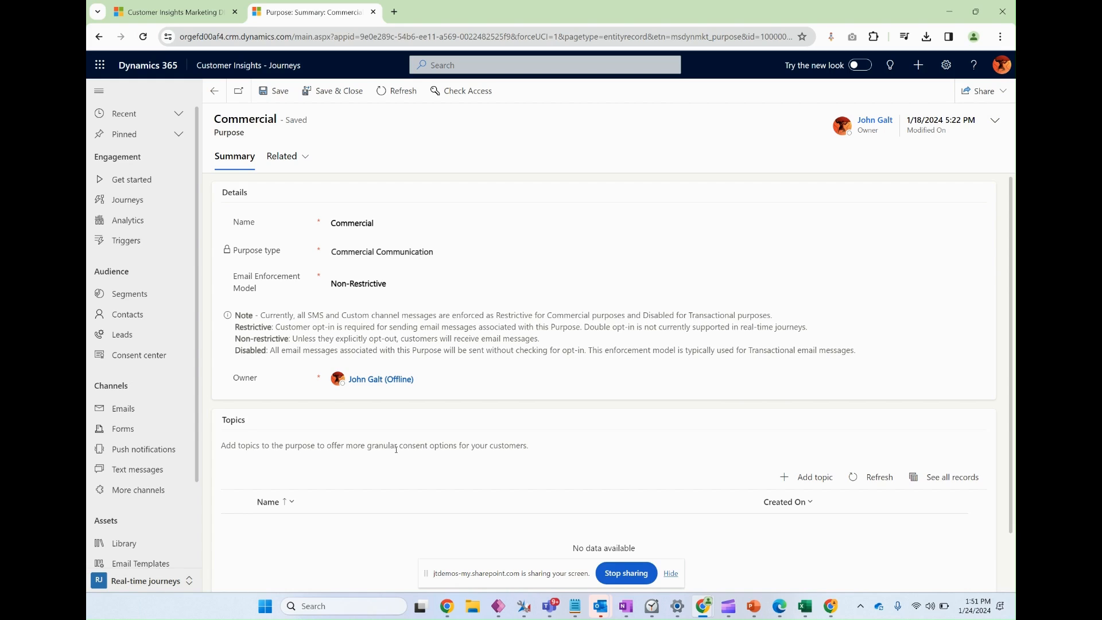
mouse_move(402, 427)
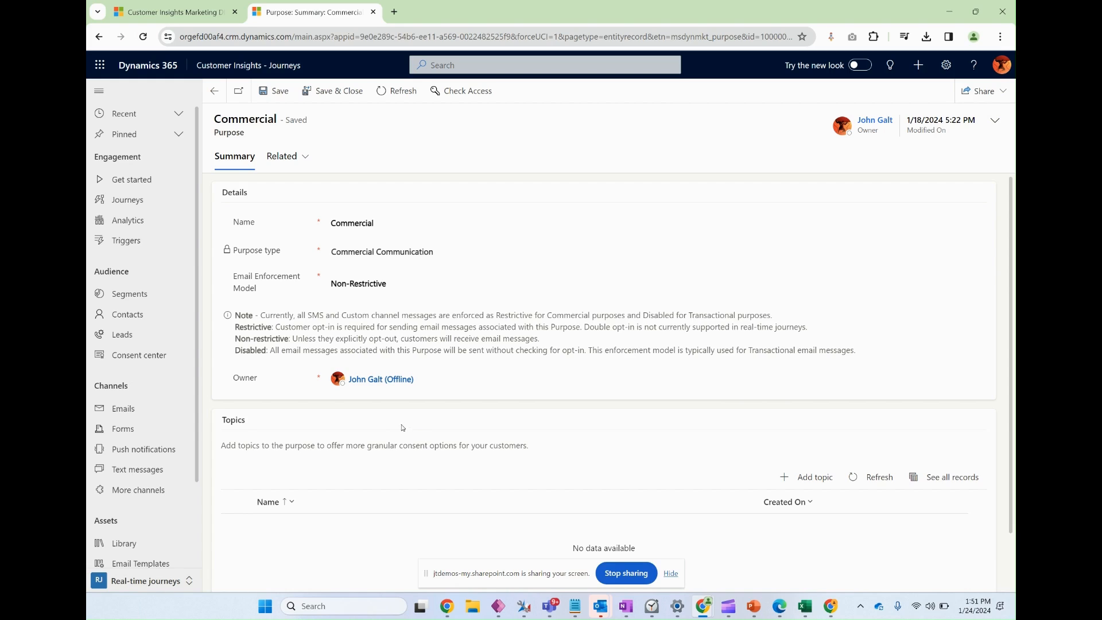
mouse_move(404, 428)
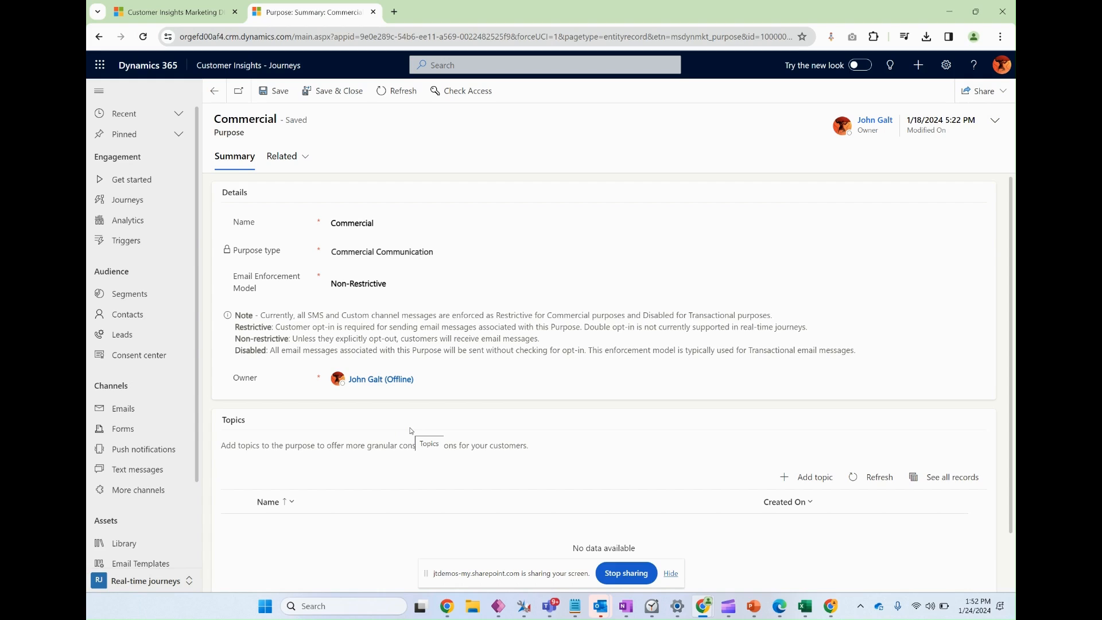
mouse_move(815, 446)
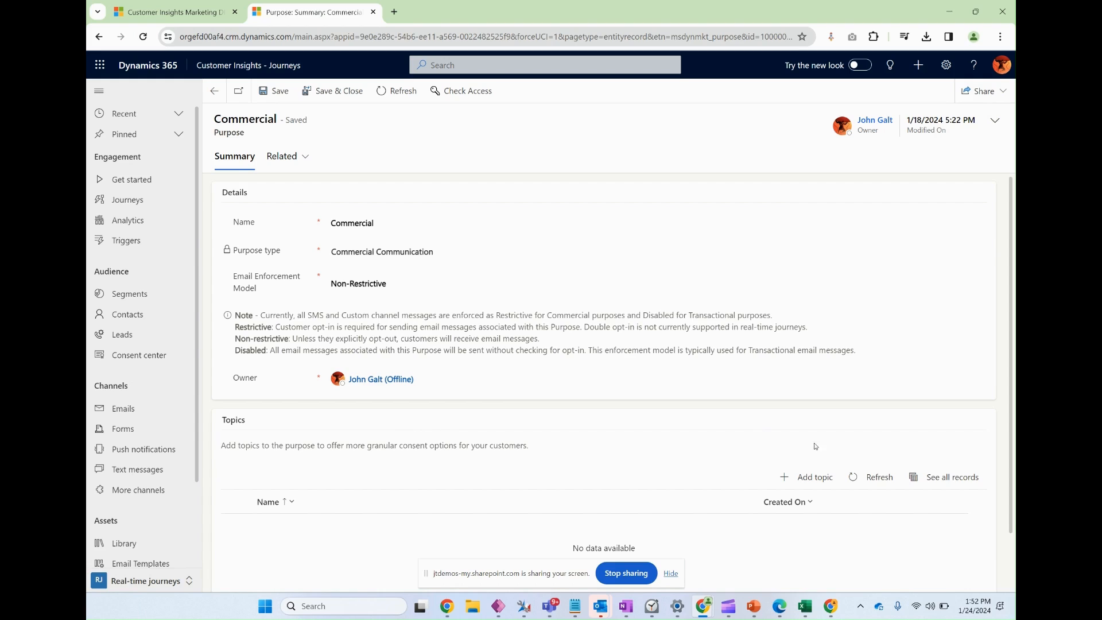
mouse_move(445, 359)
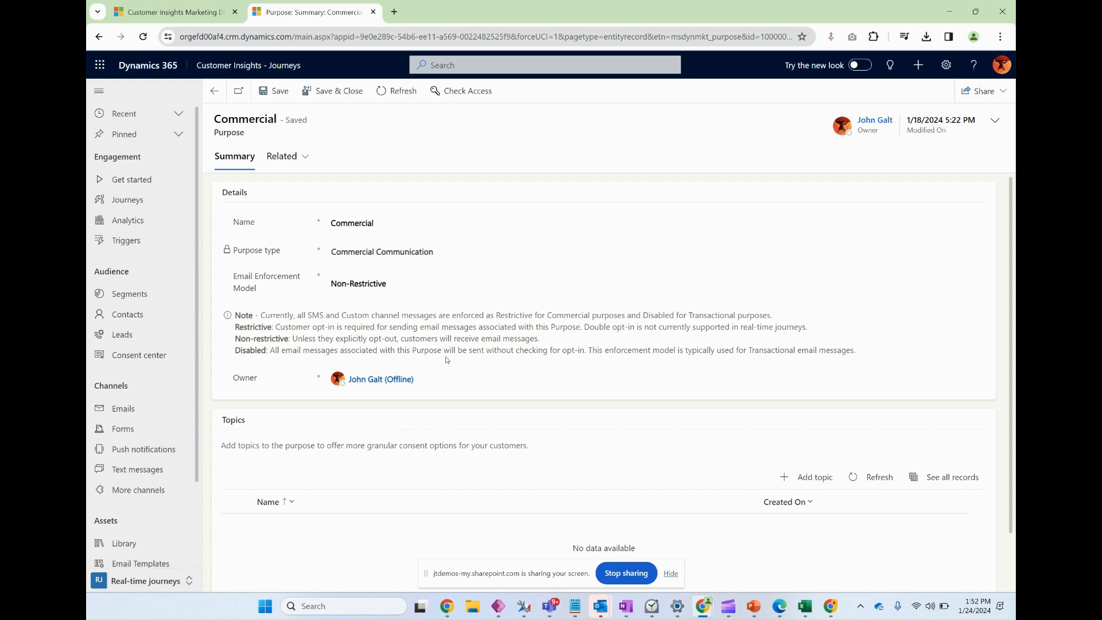
mouse_move(267, 281)
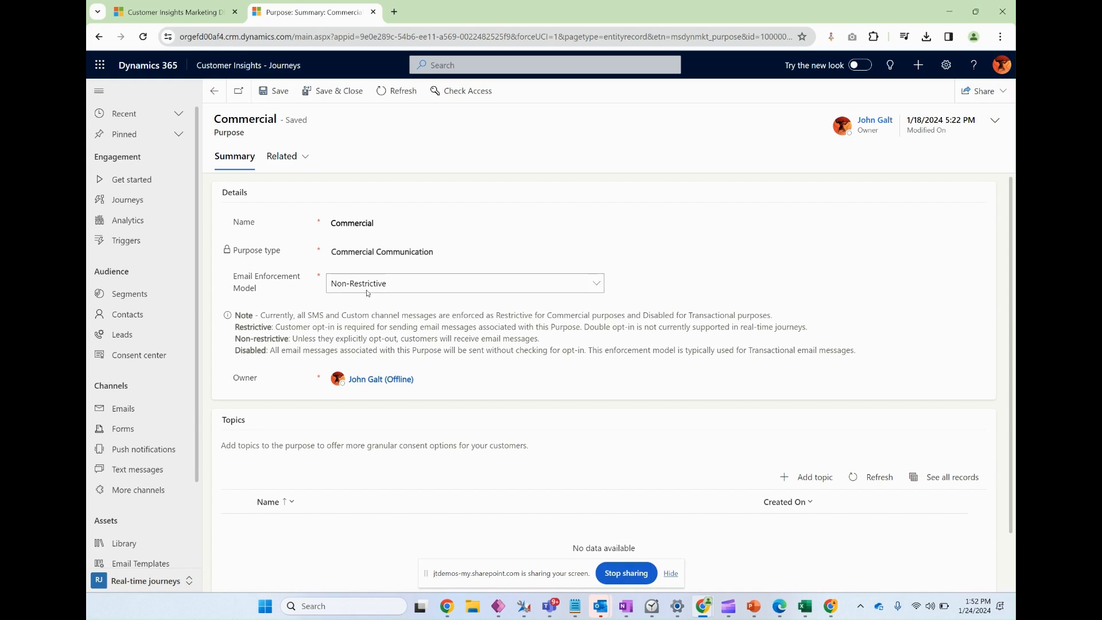
Set the Commercial purpose's email enforcement model to Restrictive
left_click(463, 283)
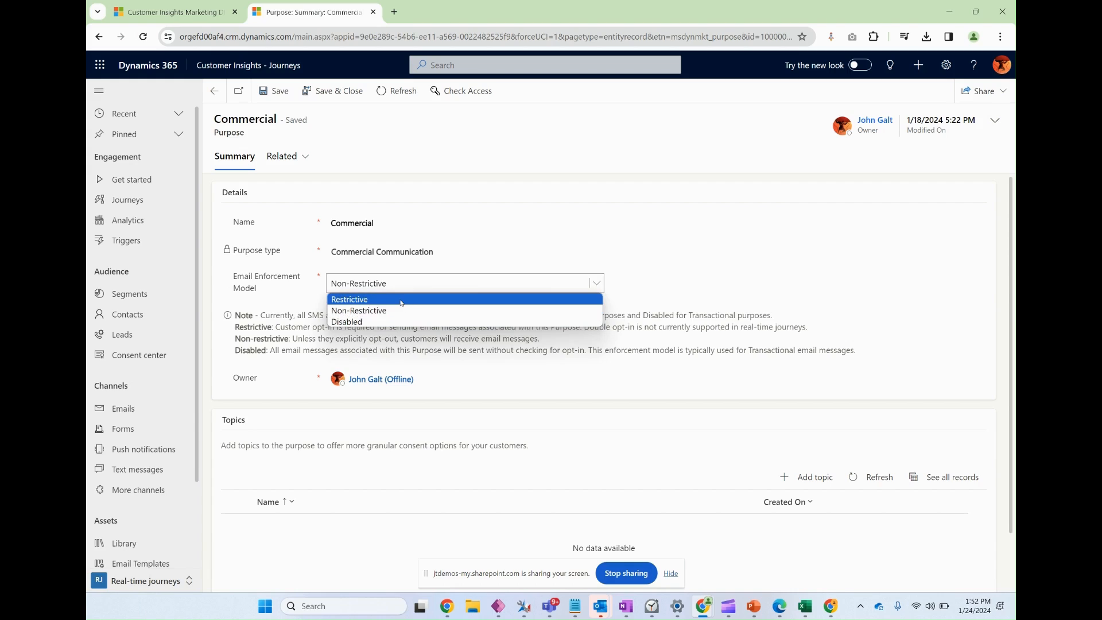
left_click(349, 299)
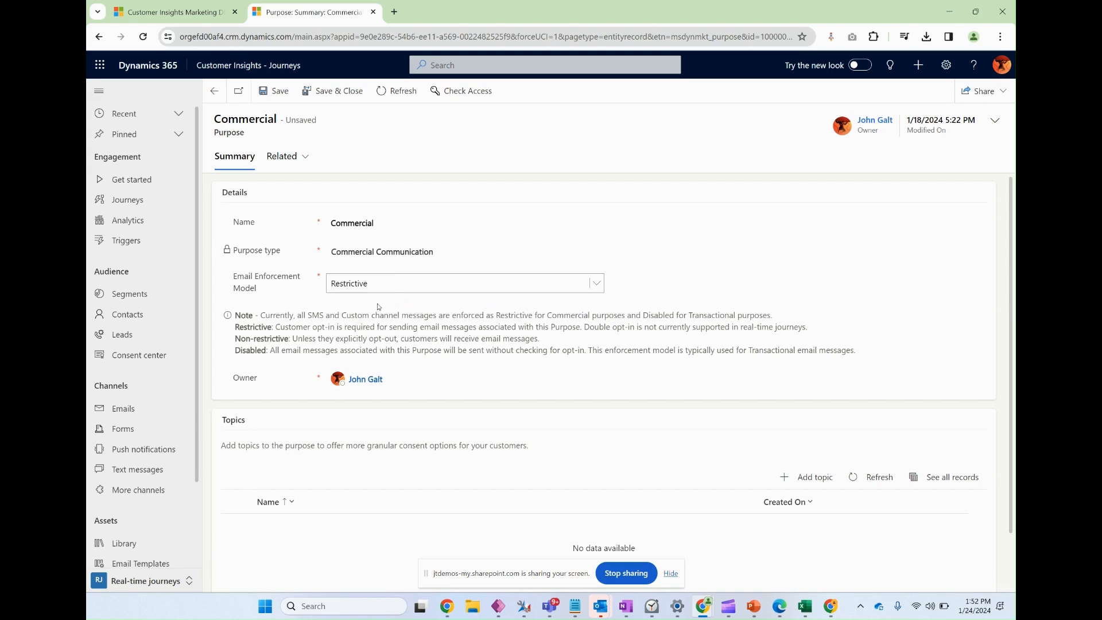
mouse_move(203, 342)
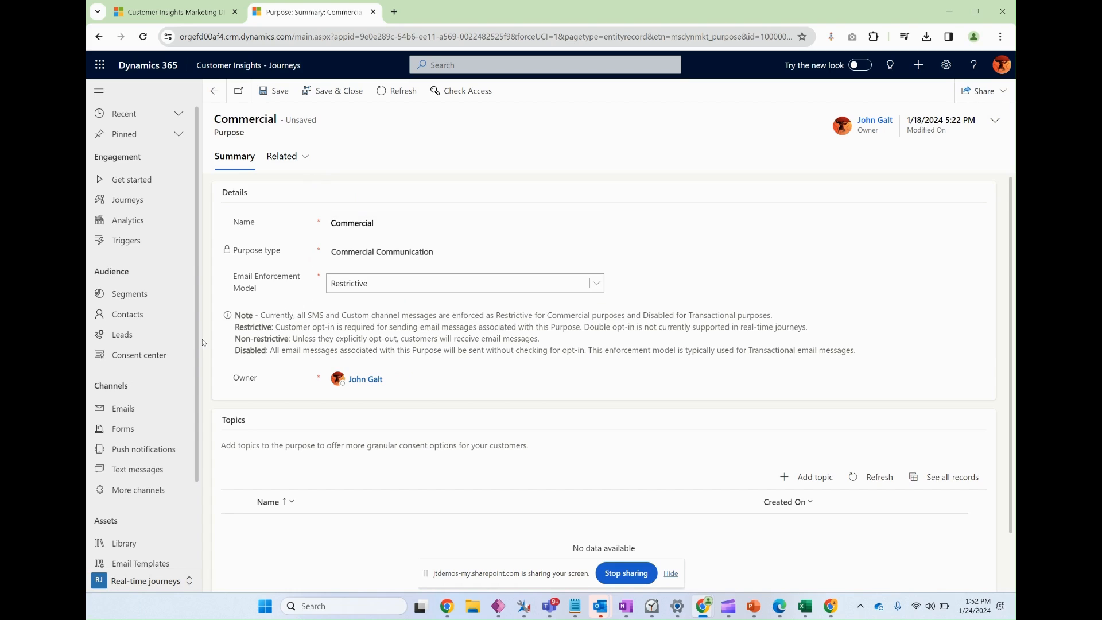
mouse_move(276, 198)
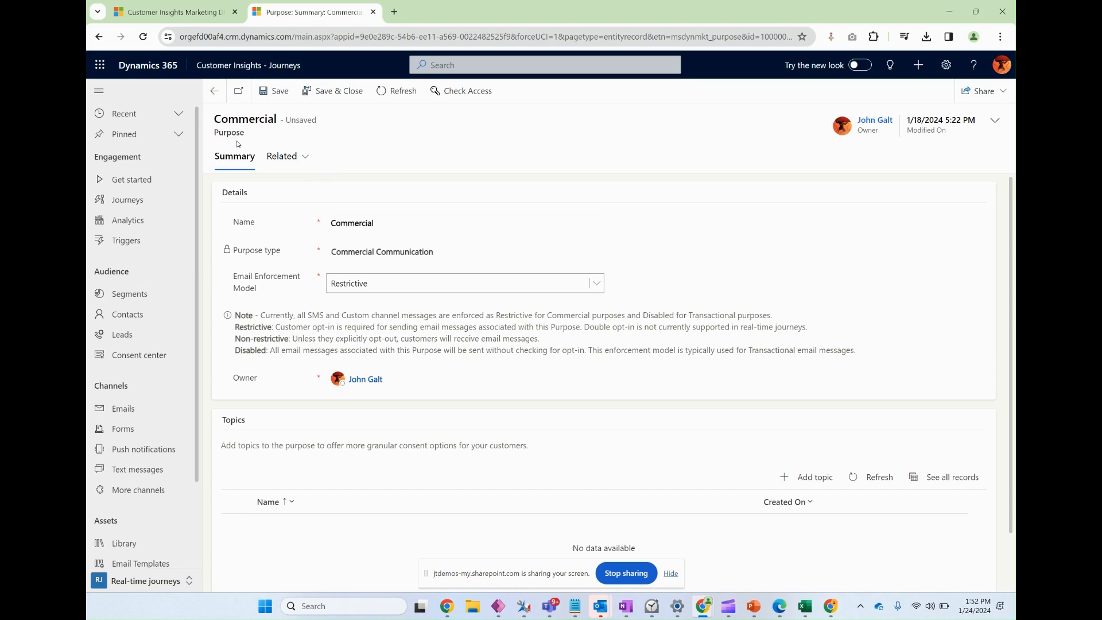
left_click(457, 222)
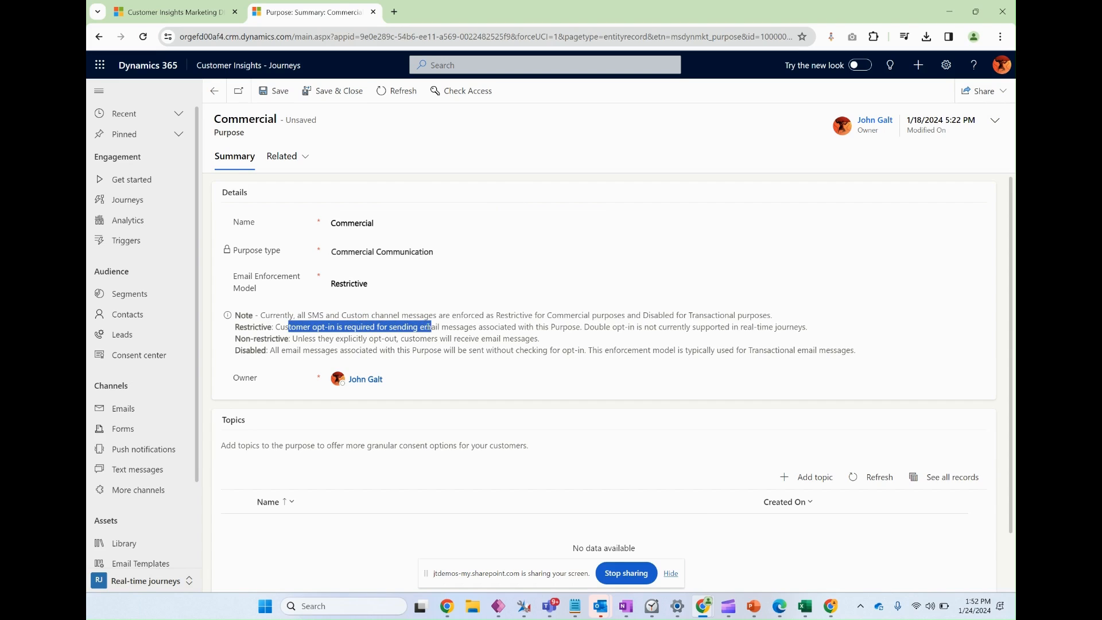
left_click(364, 338)
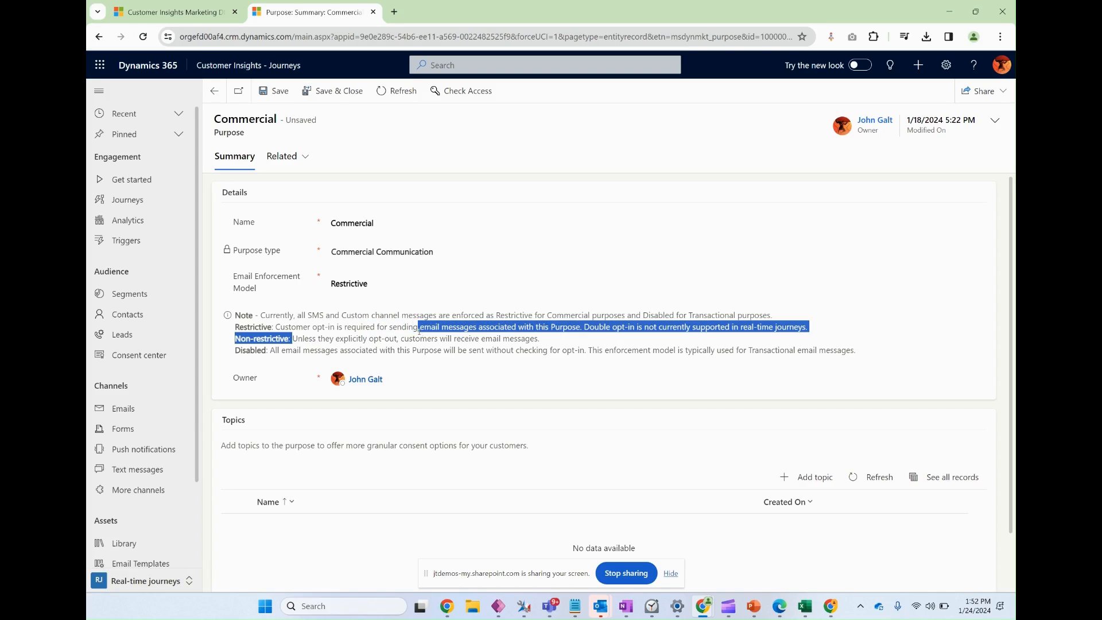
Confirm Restrictive stays selected and save the Commercial purpose record
left_click(464, 283)
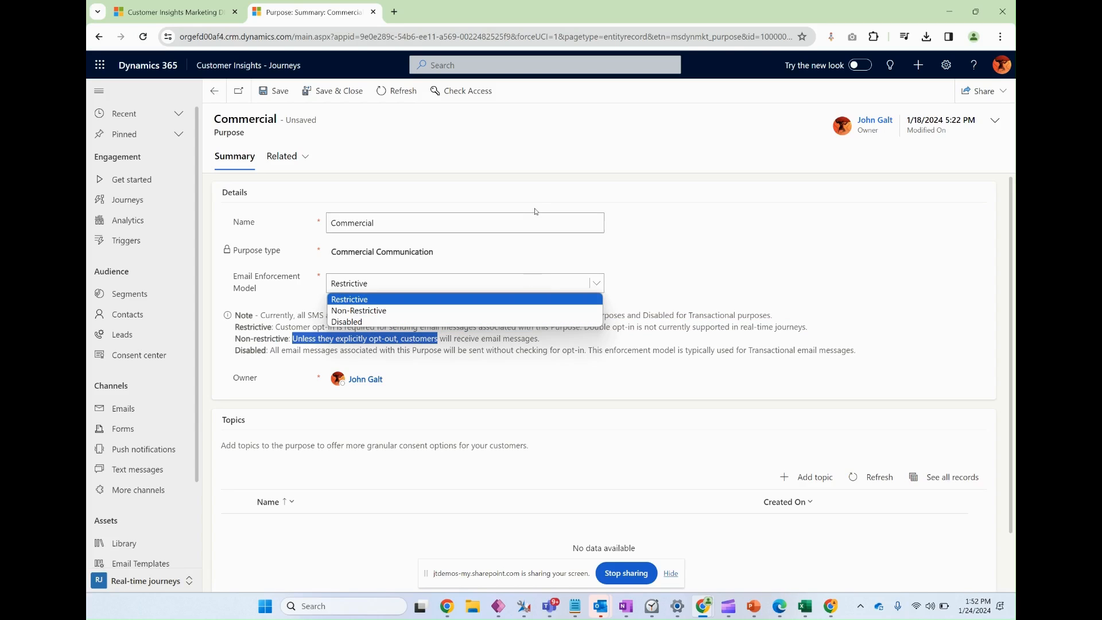
left_click(349, 298)
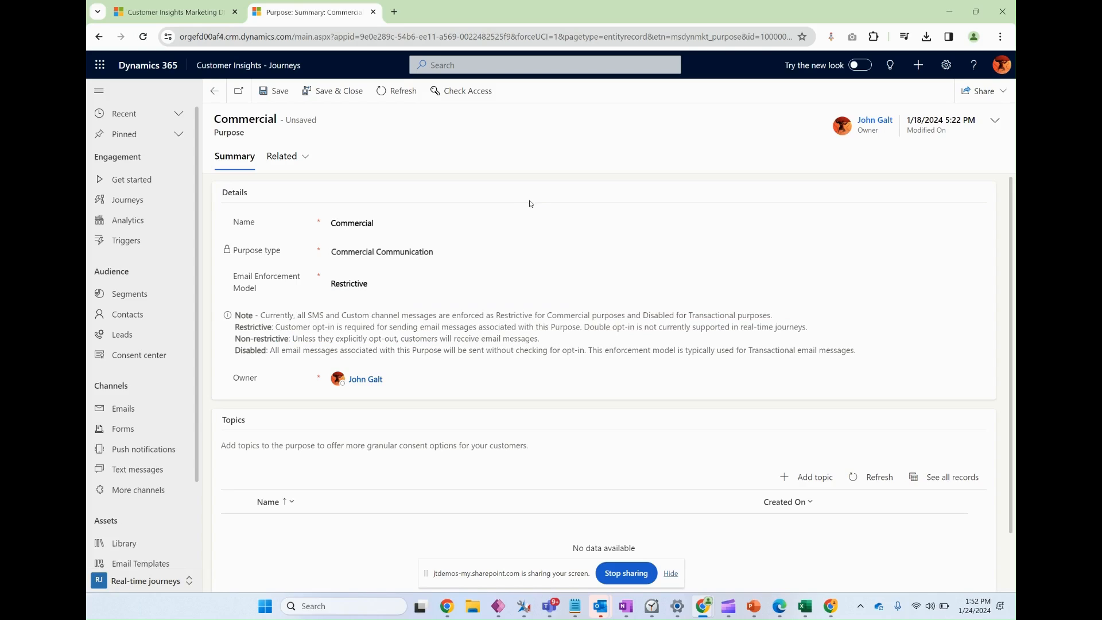
left_click(463, 223)
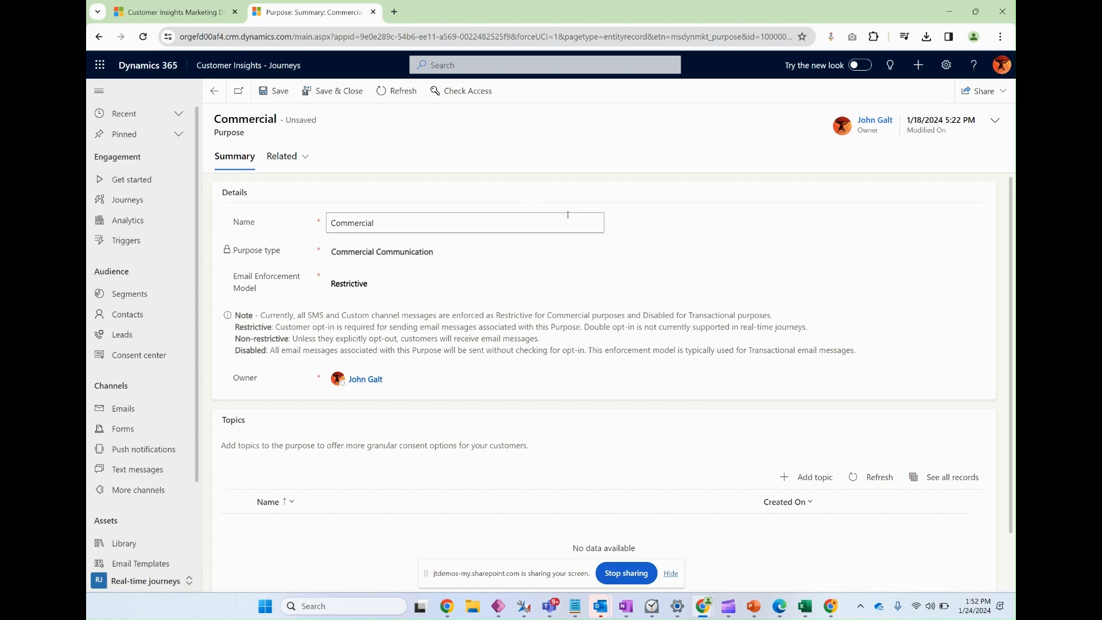
left_click(279, 91)
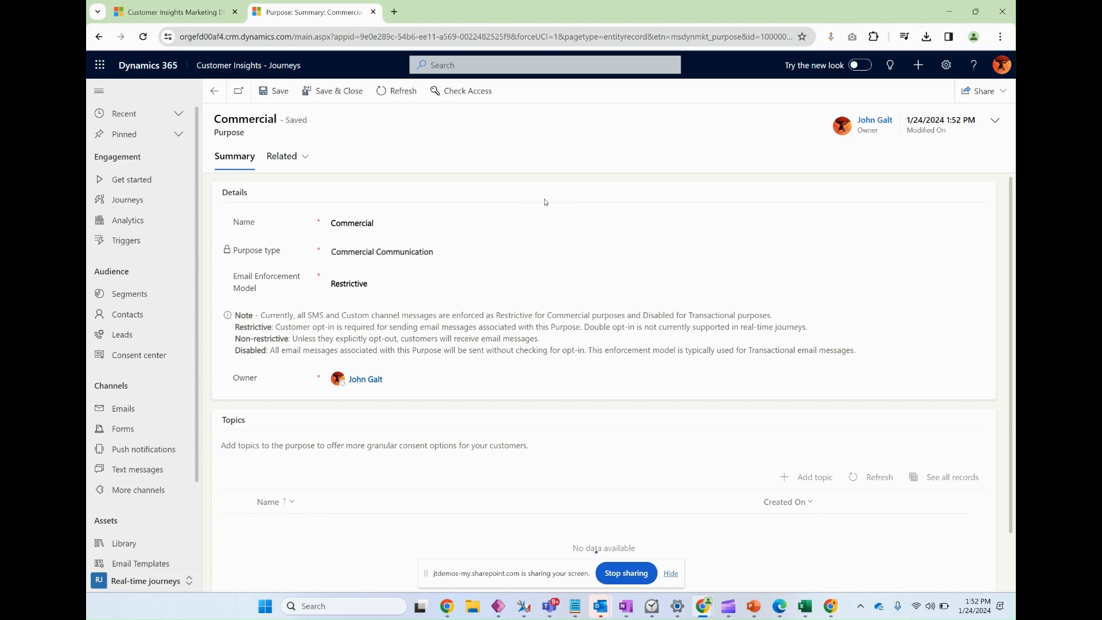
left_click(463, 223)
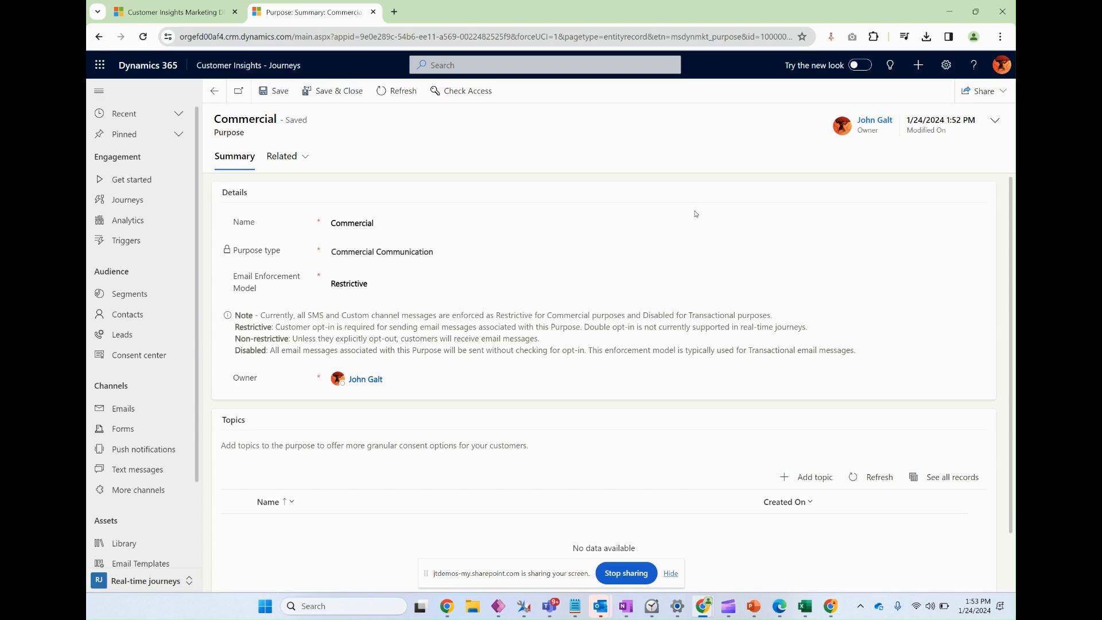
mouse_move(603, 355)
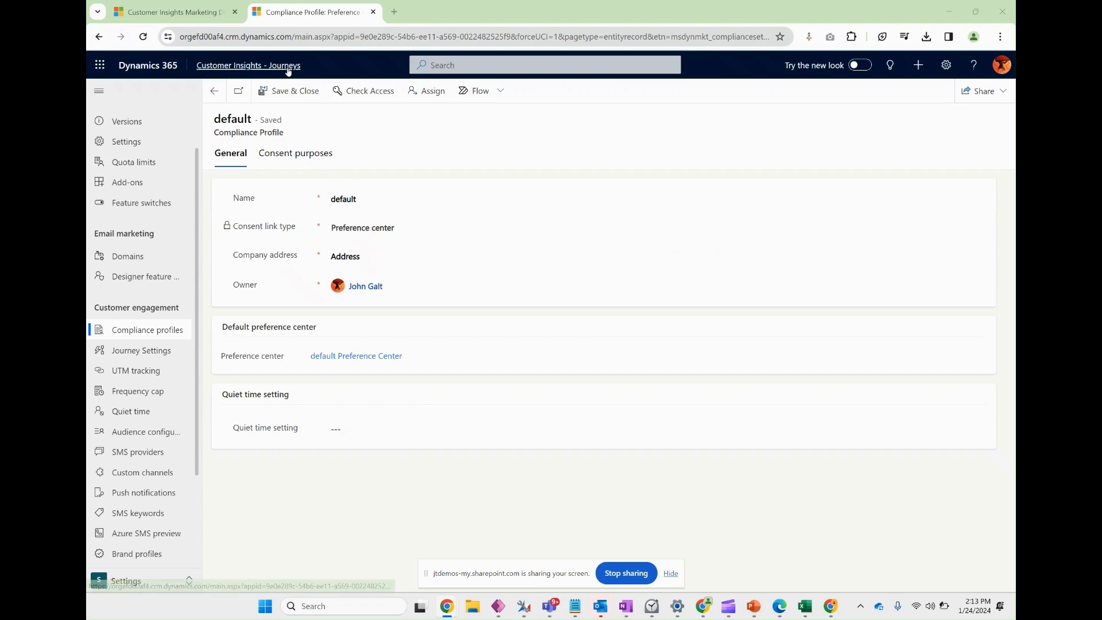
mouse_move(215, 140)
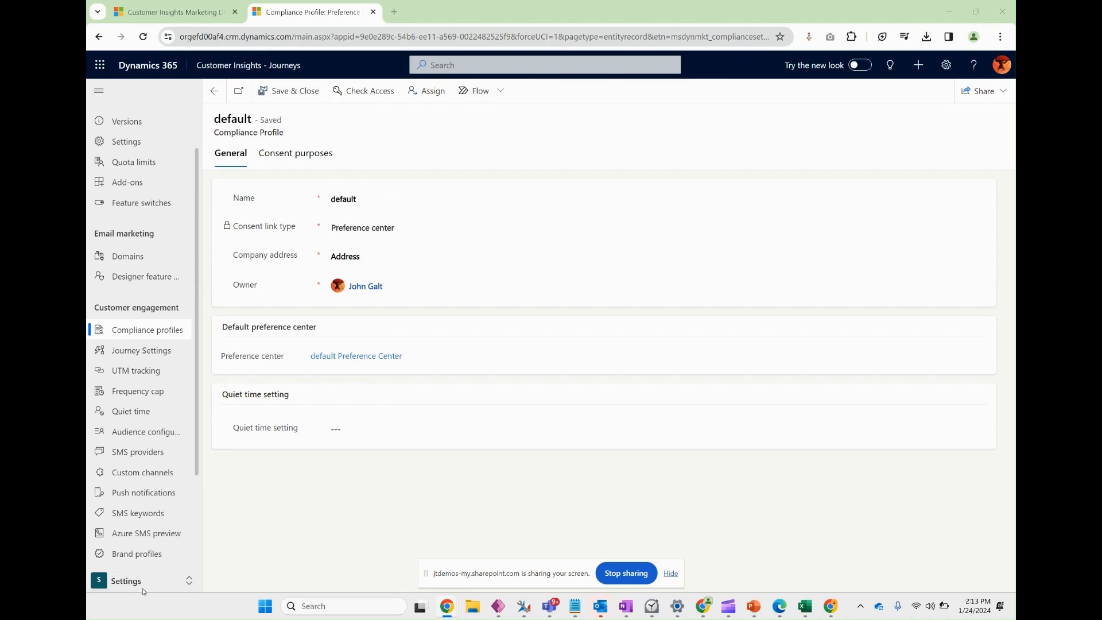
mouse_move(126, 581)
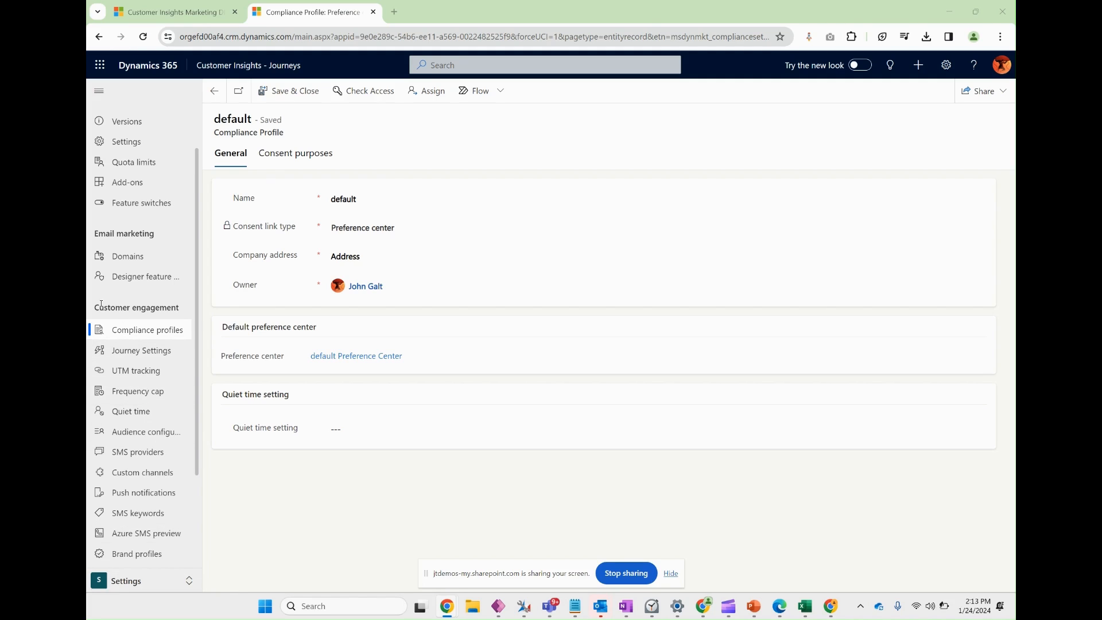
mouse_move(147, 330)
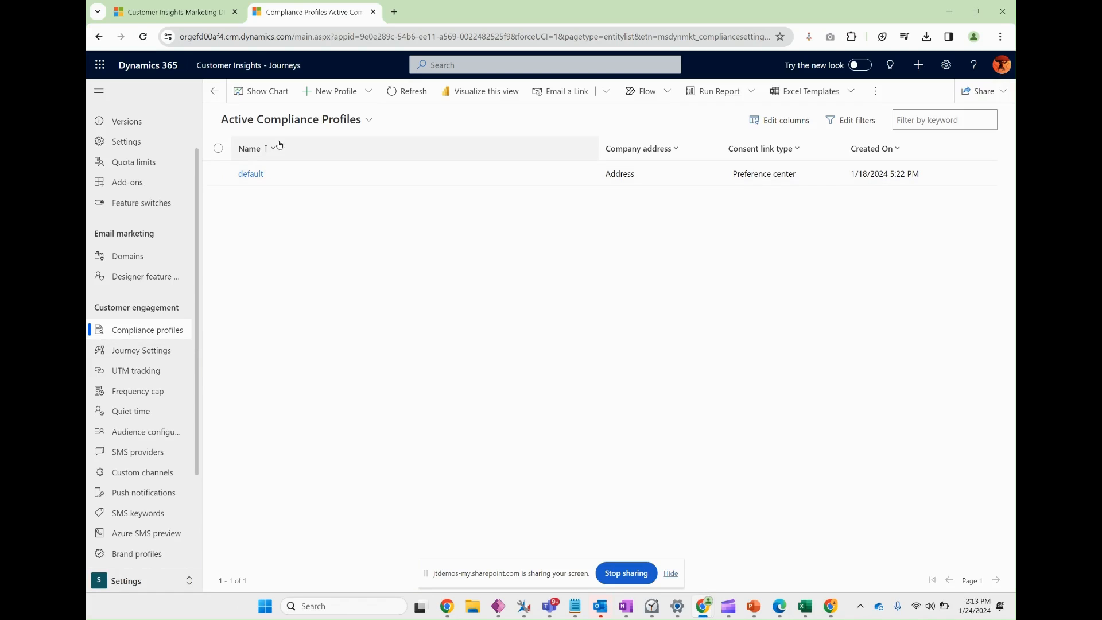
mouse_move(295, 193)
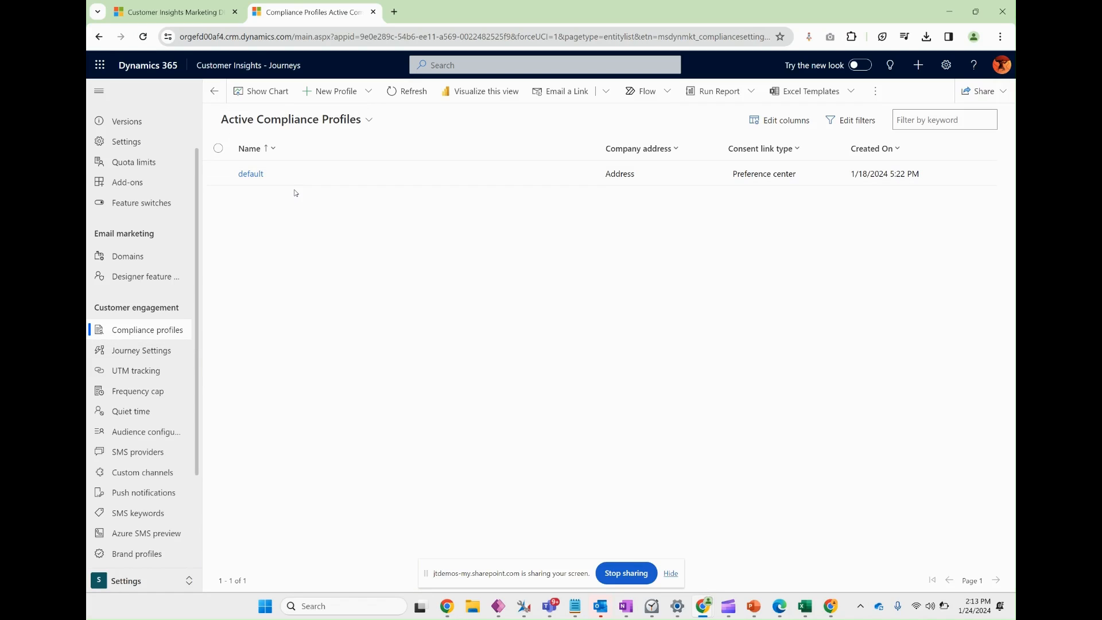
mouse_move(283, 197)
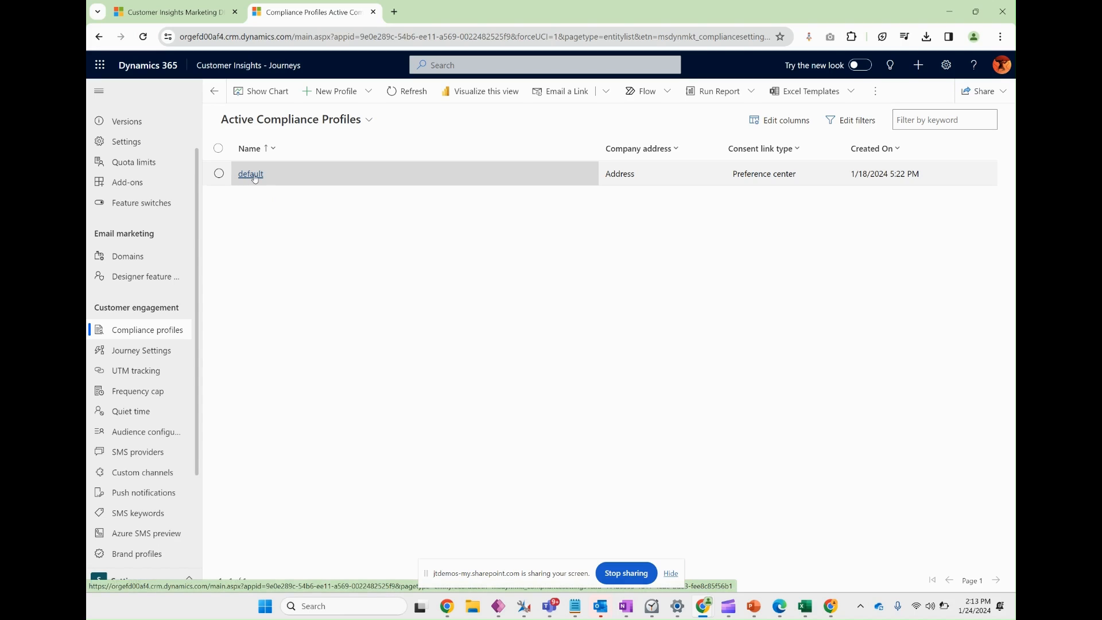
mouse_move(250, 181)
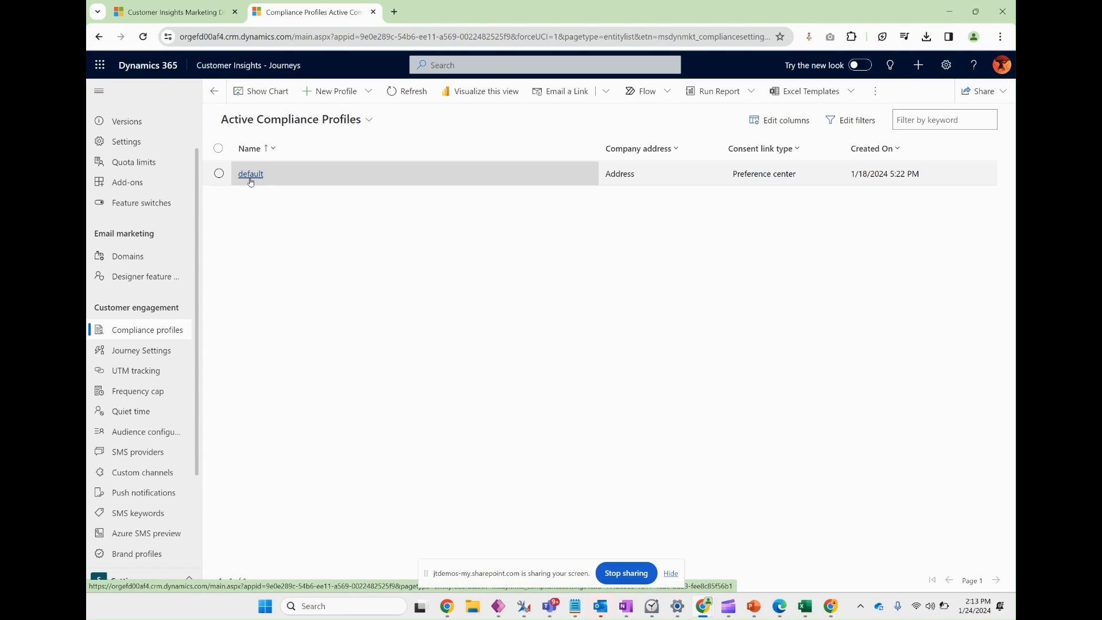
Open the default compliance profile from the Active Compliance Profiles list
left_click(250, 174)
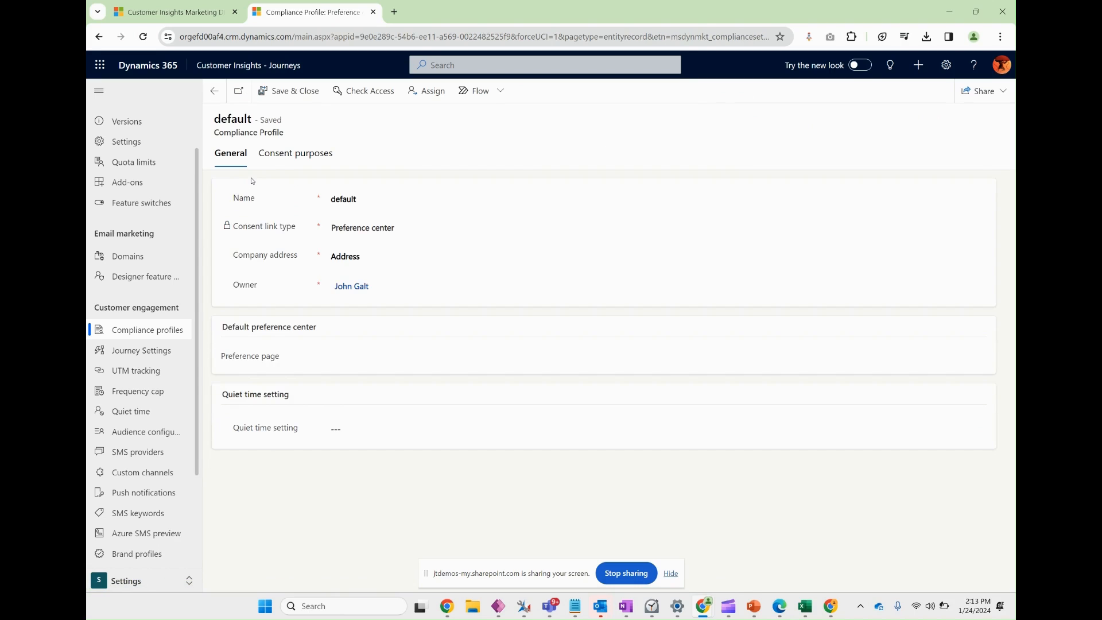
left_click(352, 285)
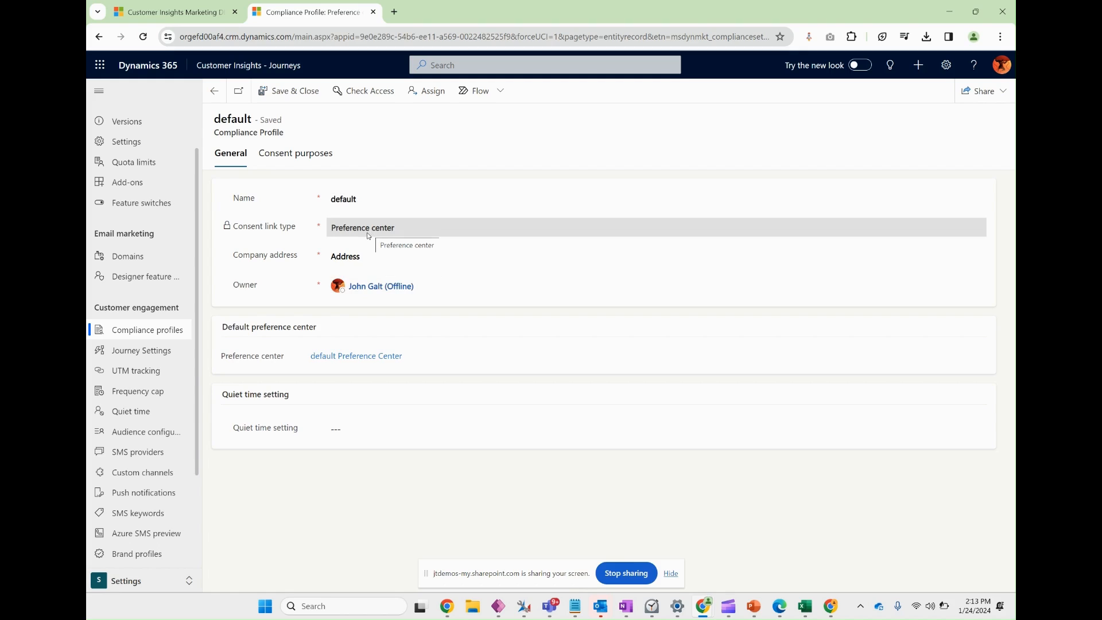
mouse_move(350, 239)
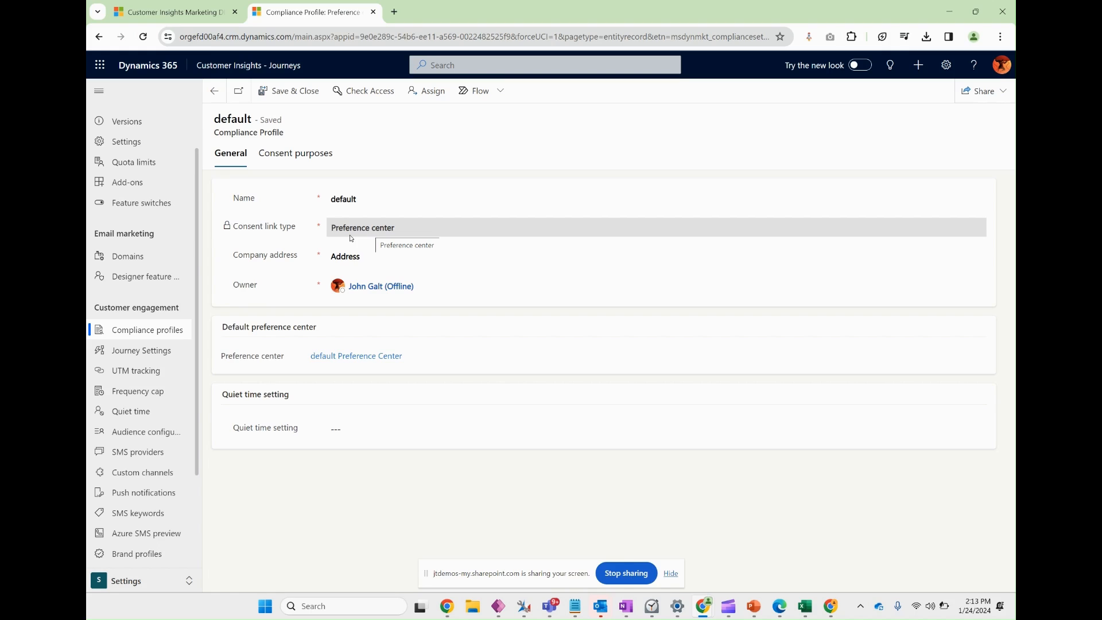
mouse_move(347, 237)
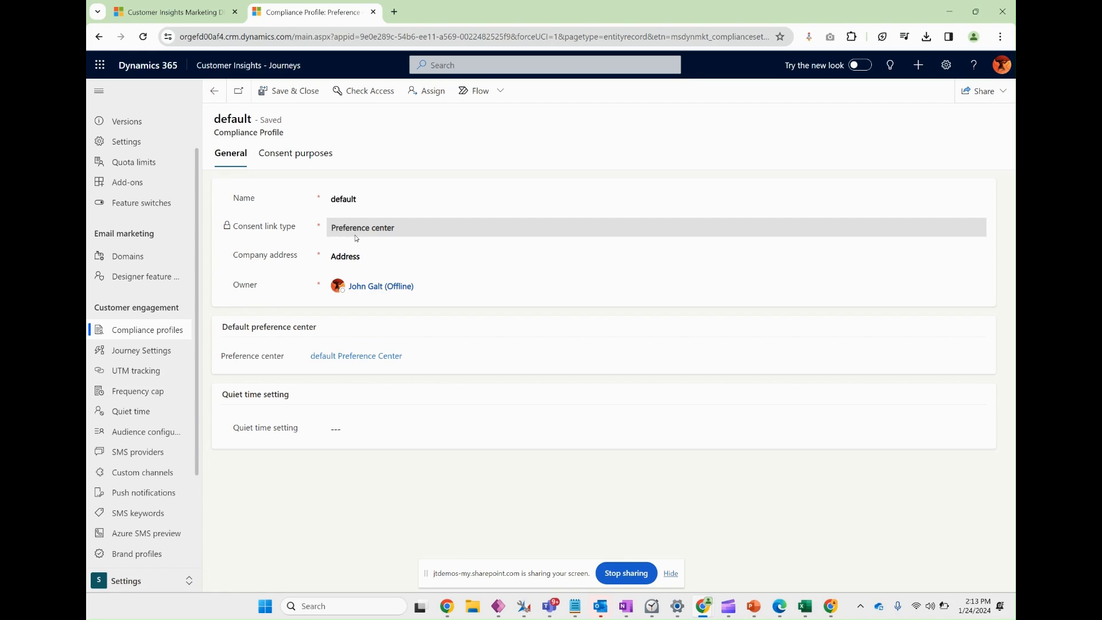
mouse_move(353, 232)
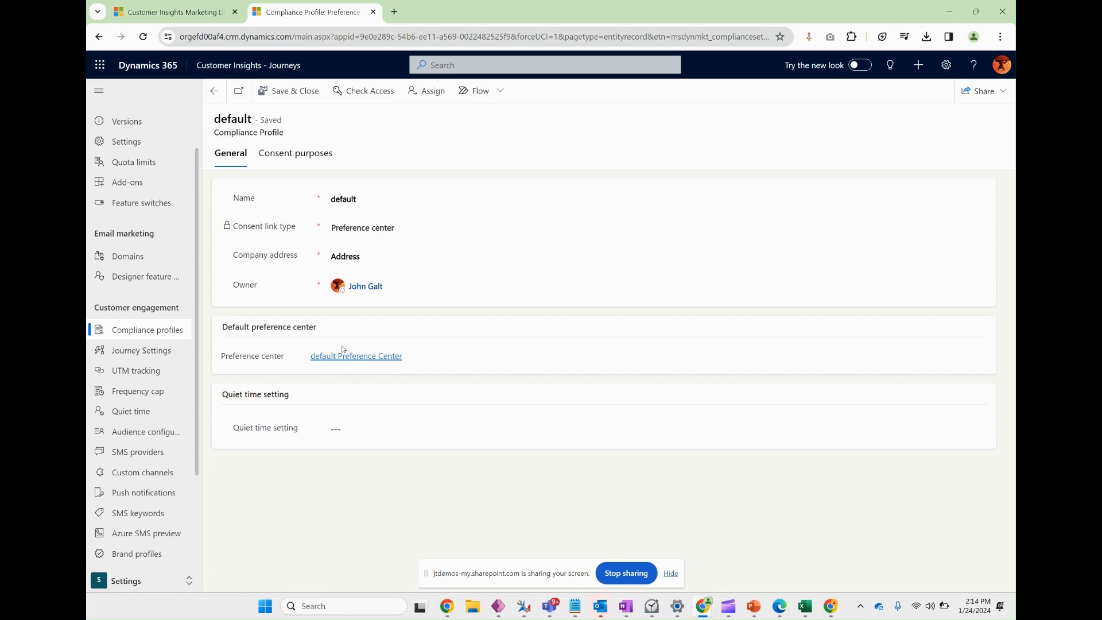
mouse_move(349, 359)
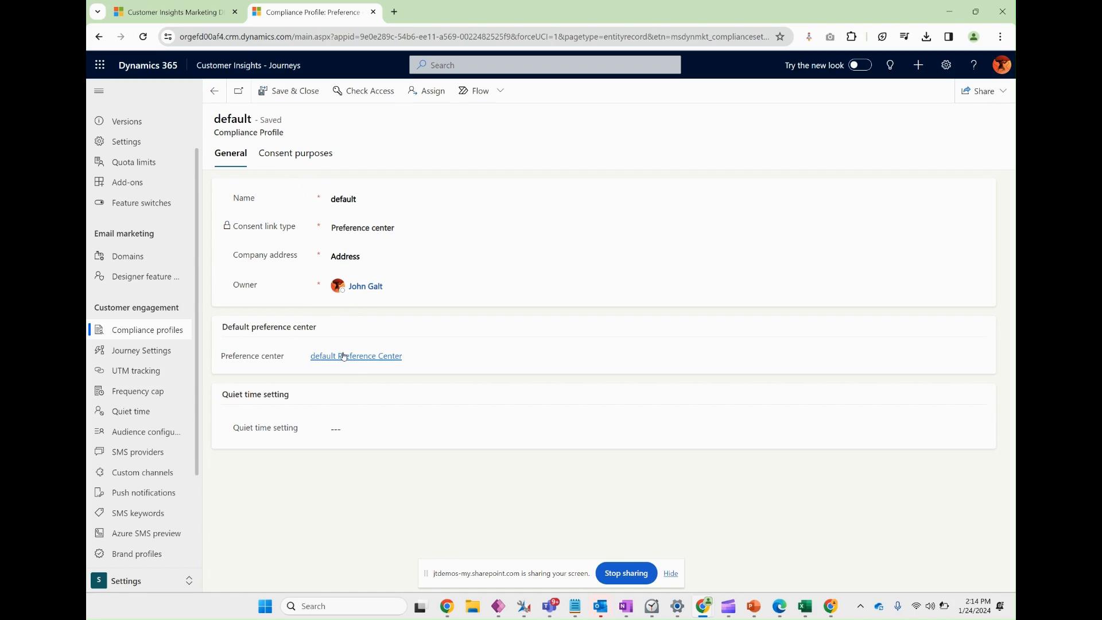
mouse_move(337, 357)
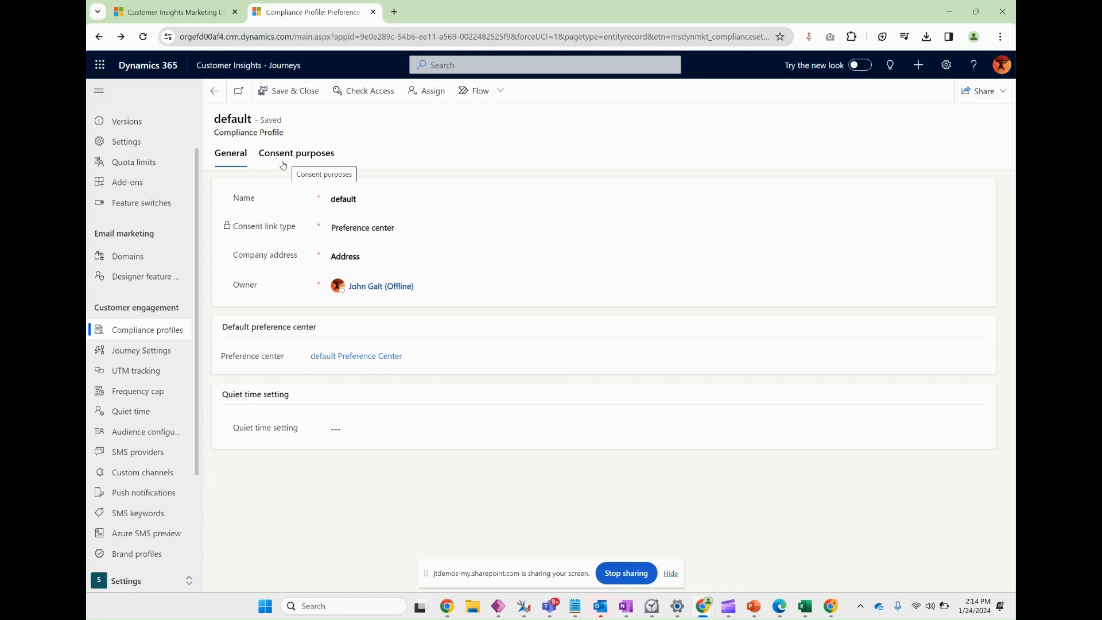
Review the default profile's consent purposes: Commercial Restrictive, Transactional Disabled
left_click(296, 153)
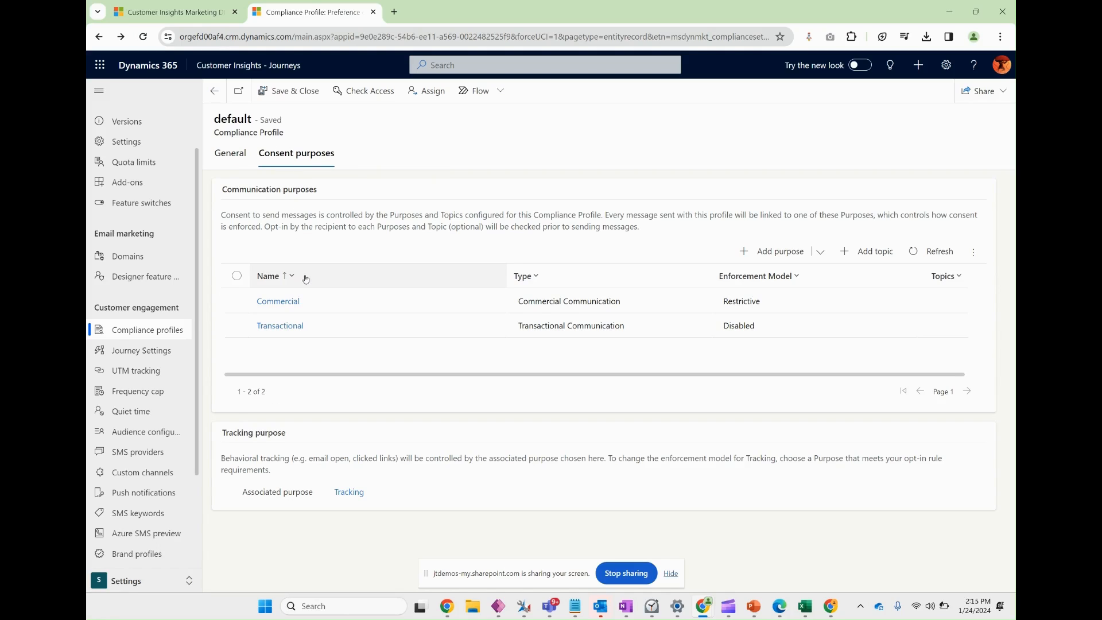
left_click(278, 300)
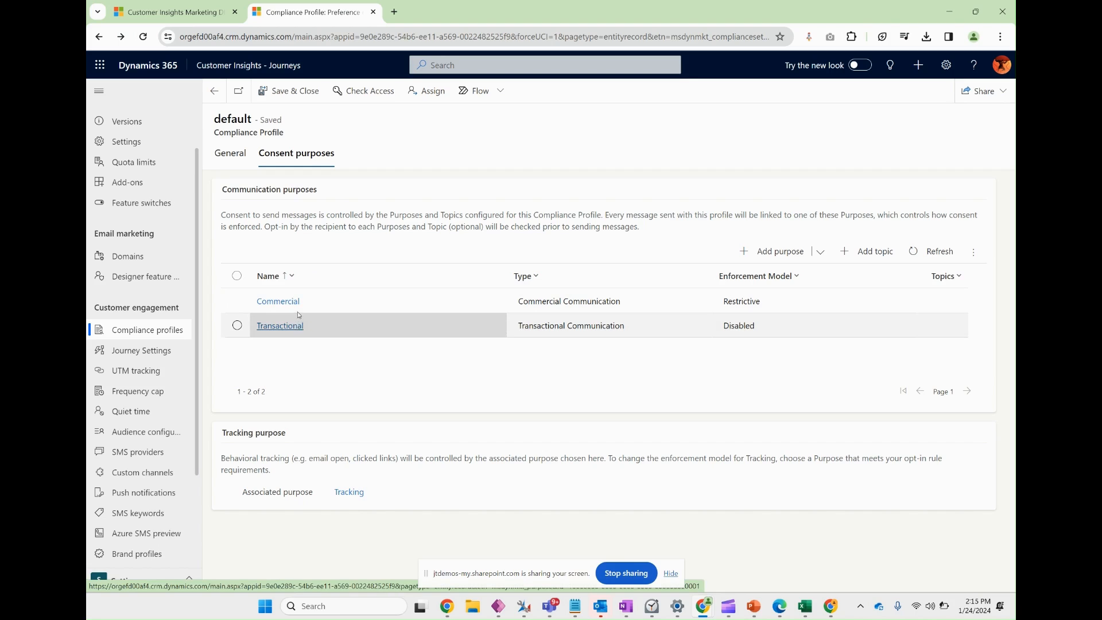
mouse_move(293, 134)
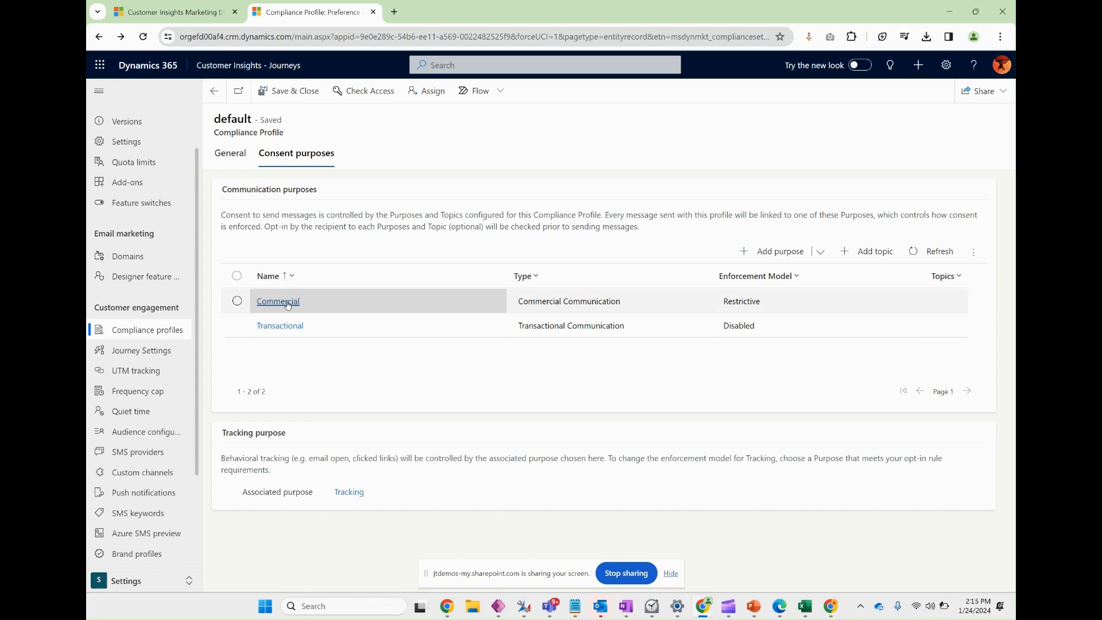
mouse_move(278, 309)
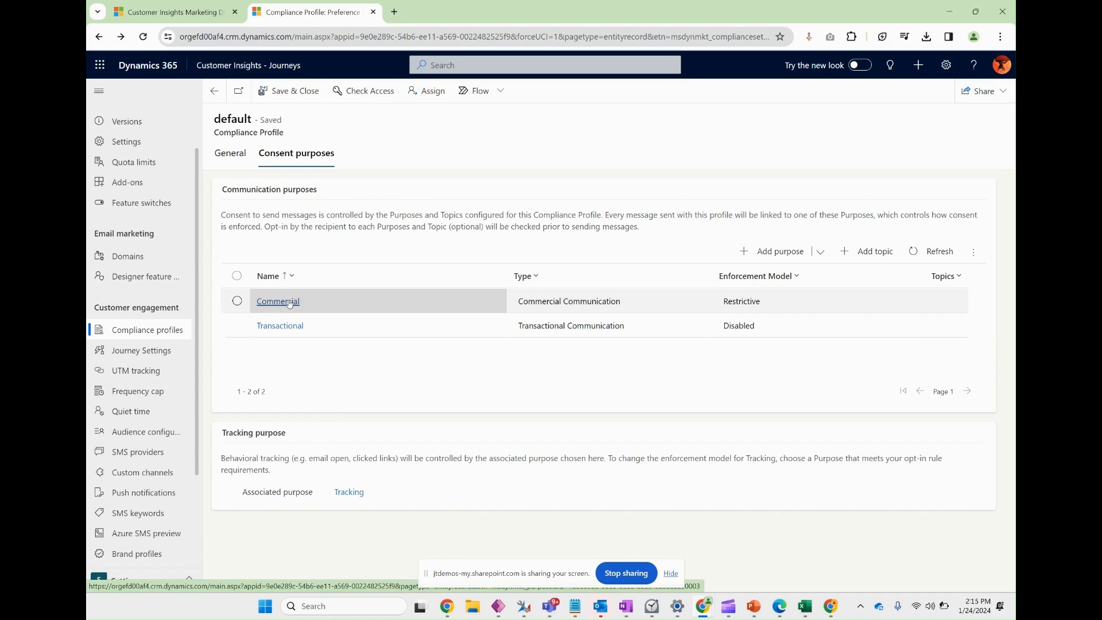
mouse_move(344, 303)
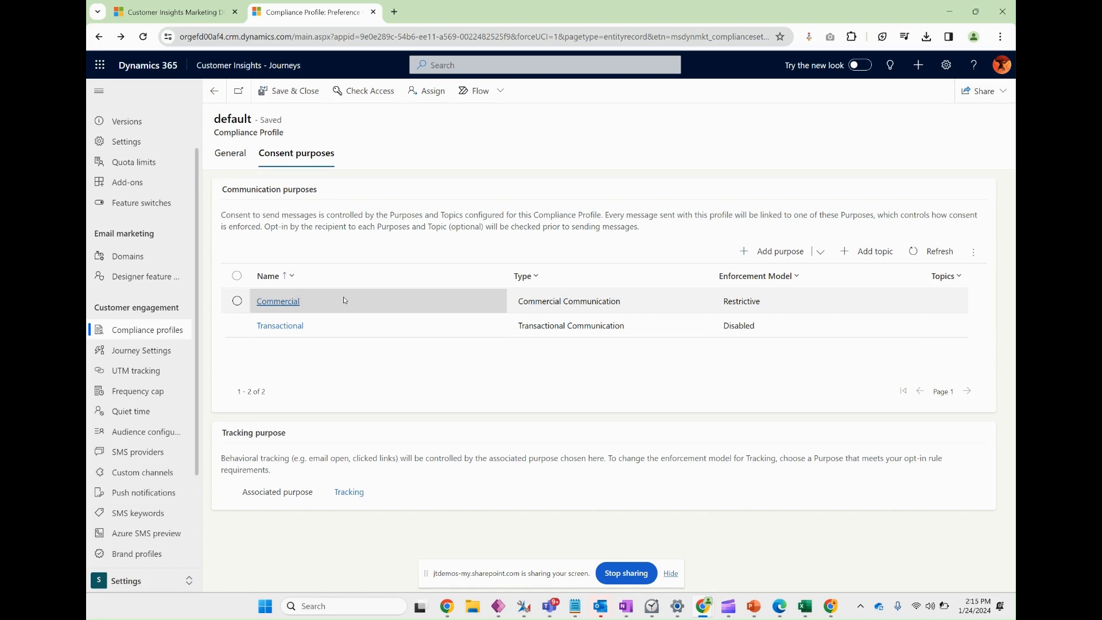
mouse_move(333, 308)
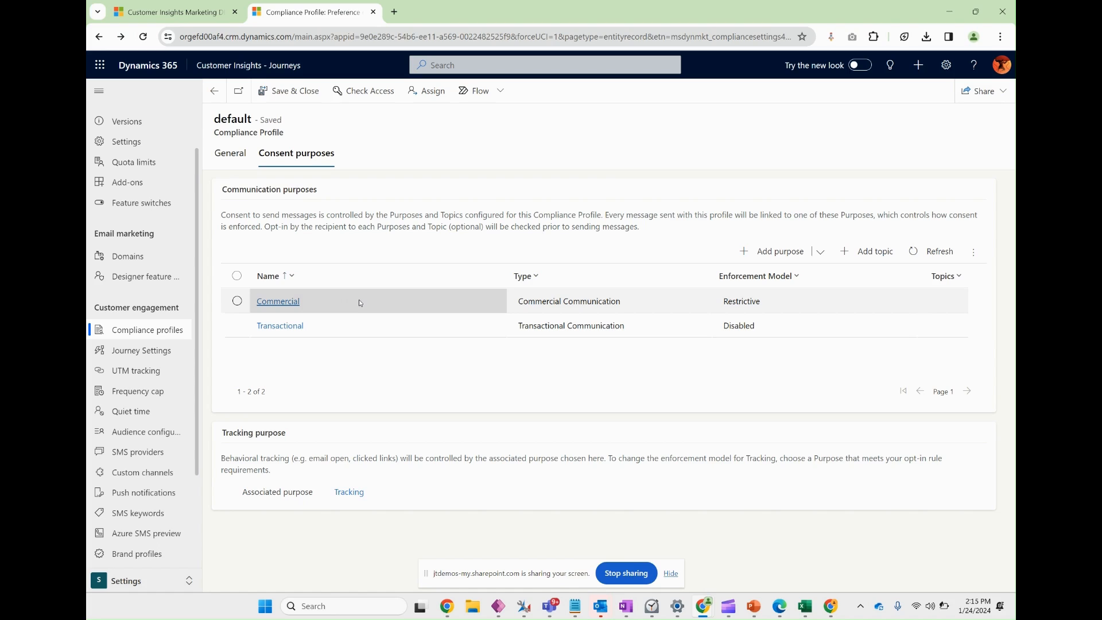
mouse_move(353, 307)
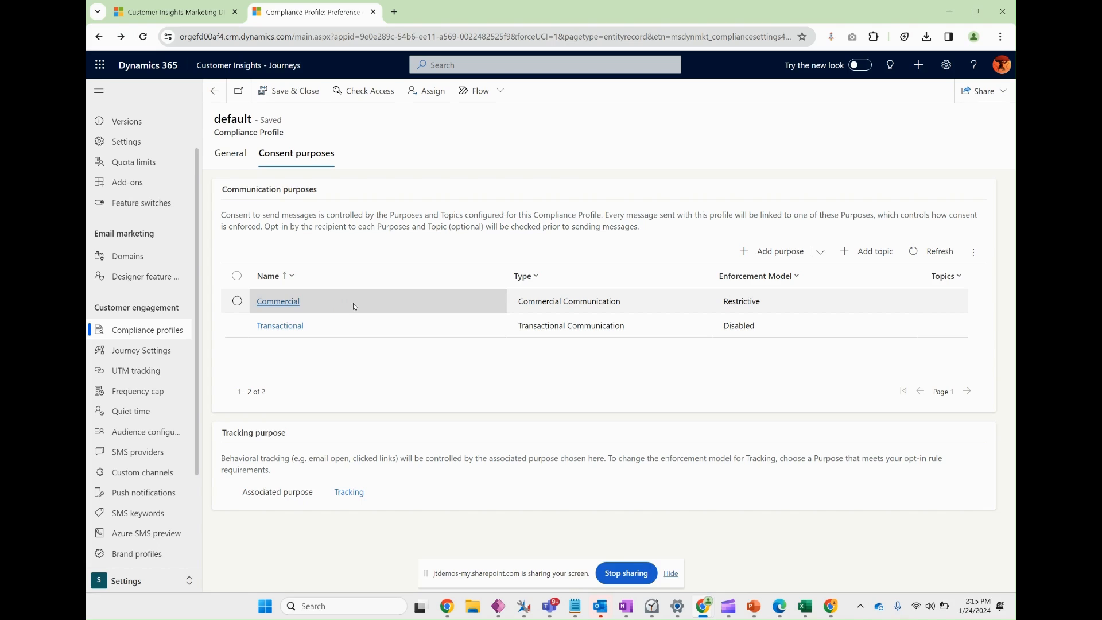
mouse_move(321, 307)
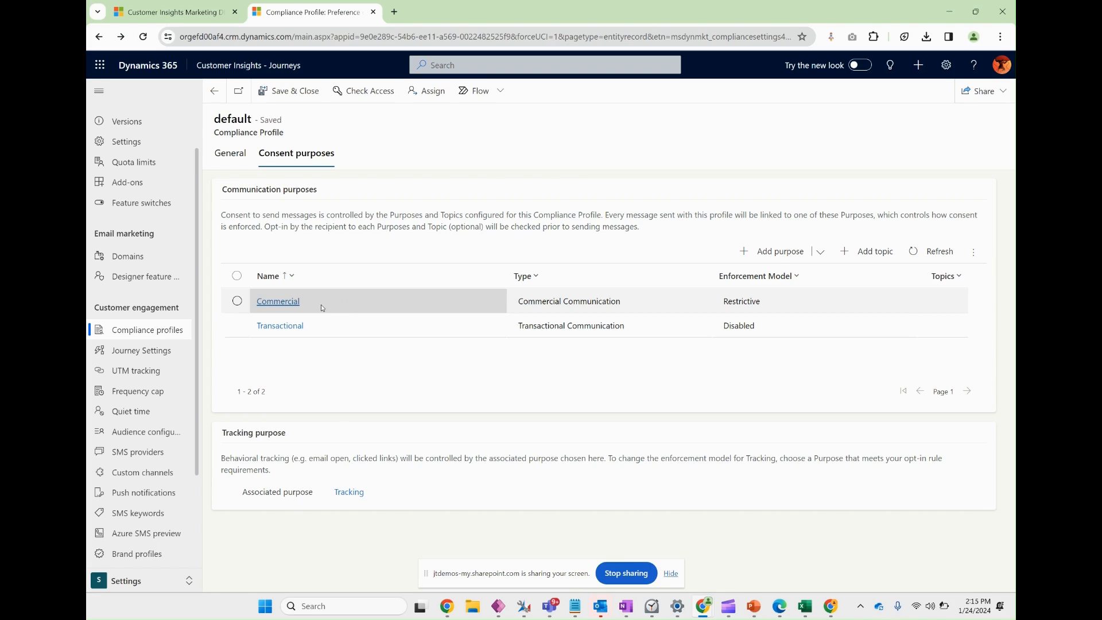
mouse_move(317, 310)
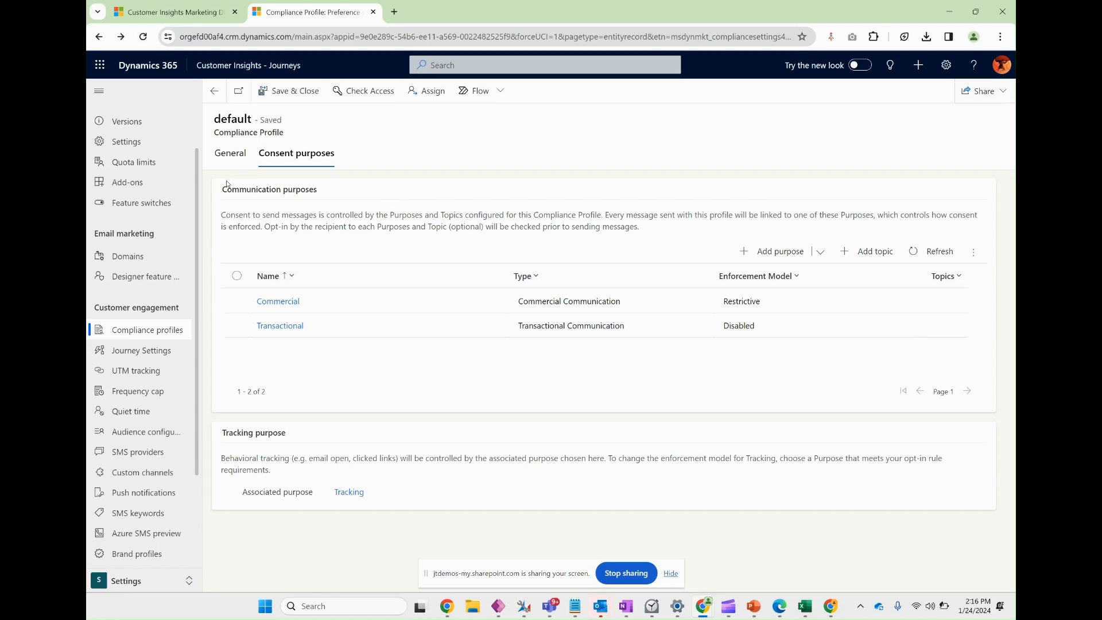
mouse_move(256, 145)
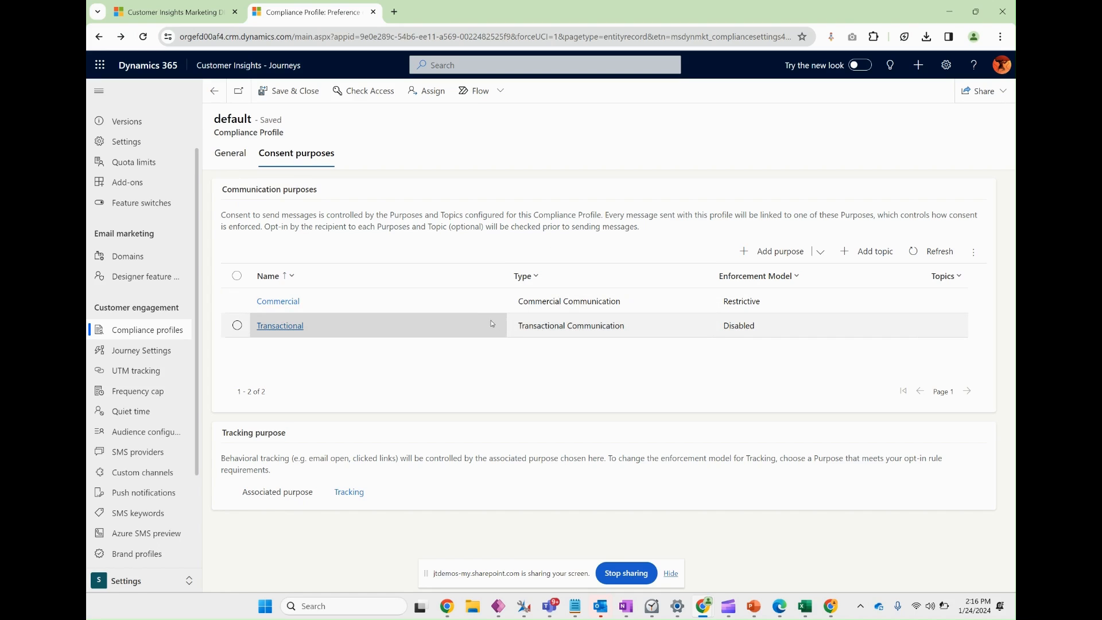
mouse_move(493, 317)
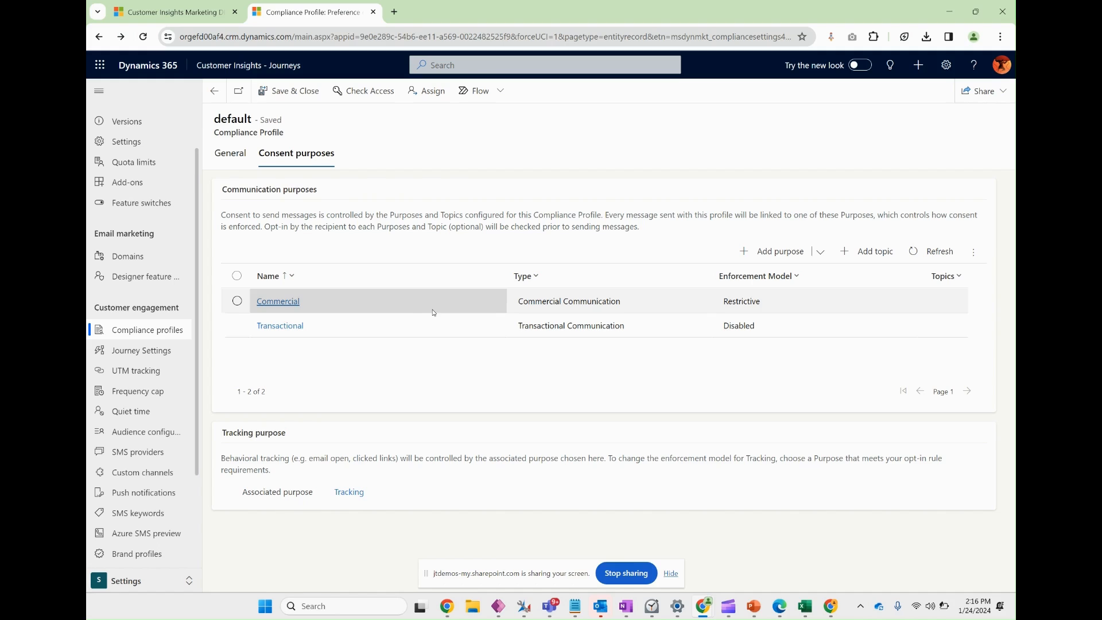
mouse_move(278, 300)
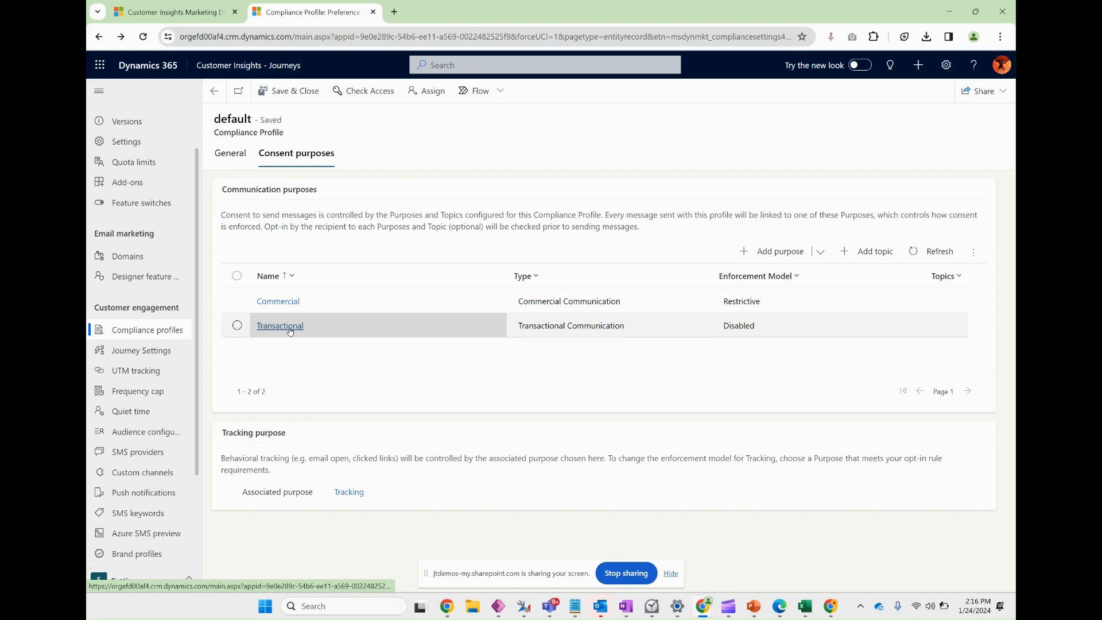
mouse_move(224, 162)
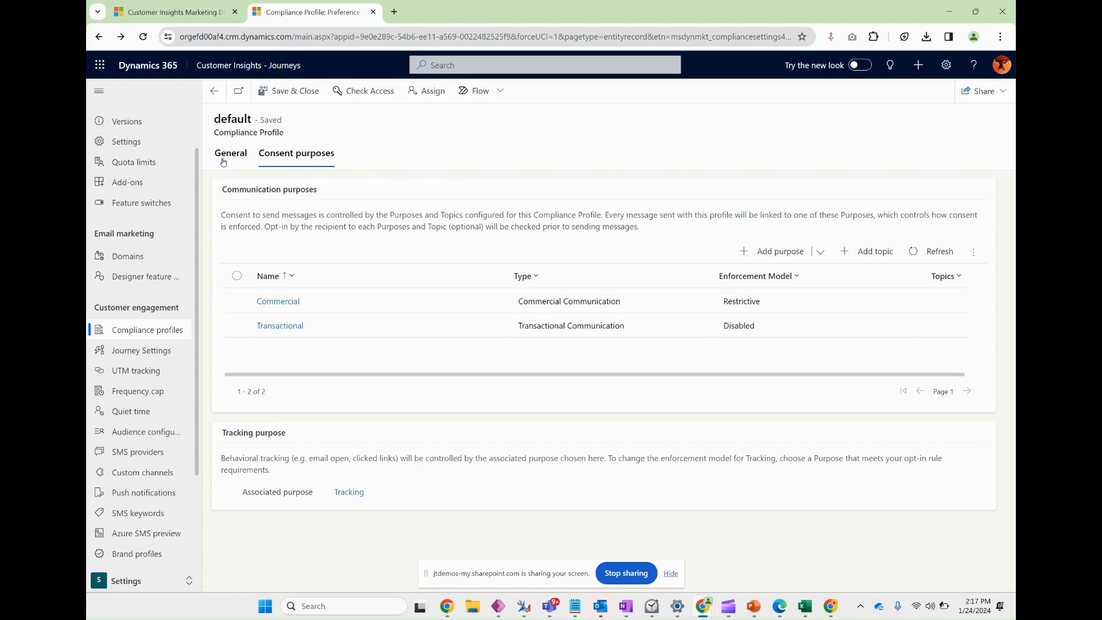
mouse_move(231, 152)
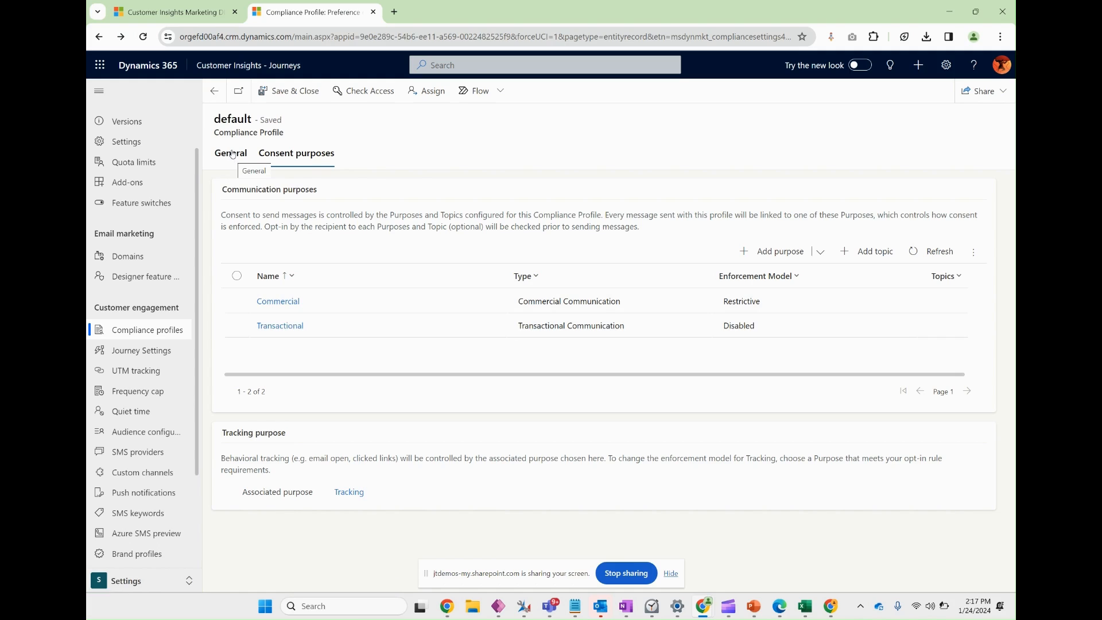
left_click(296, 153)
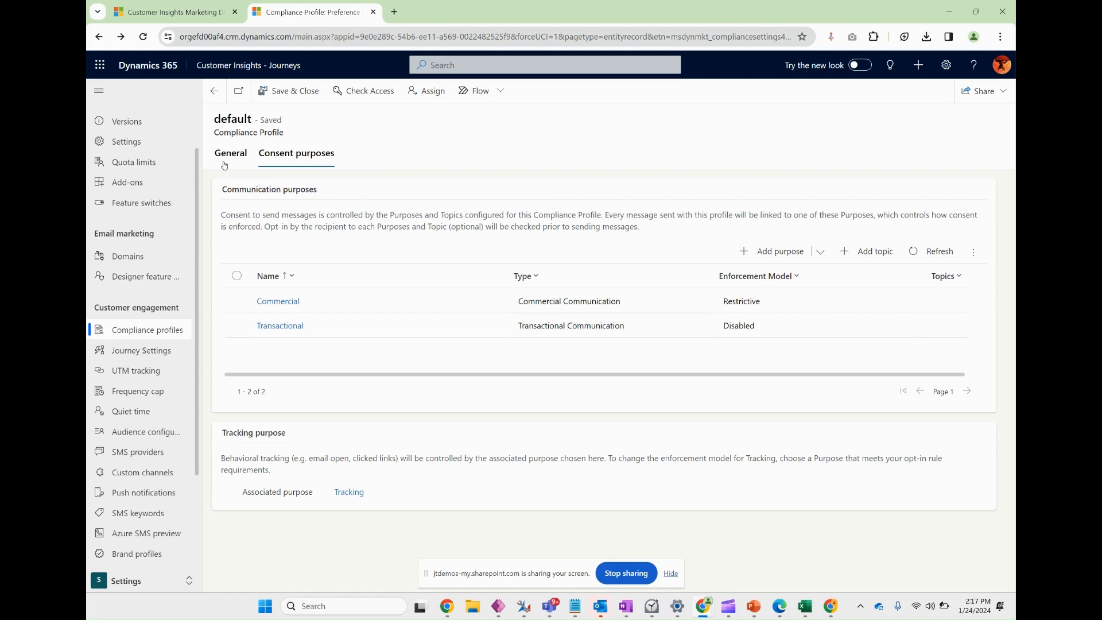
mouse_move(230, 153)
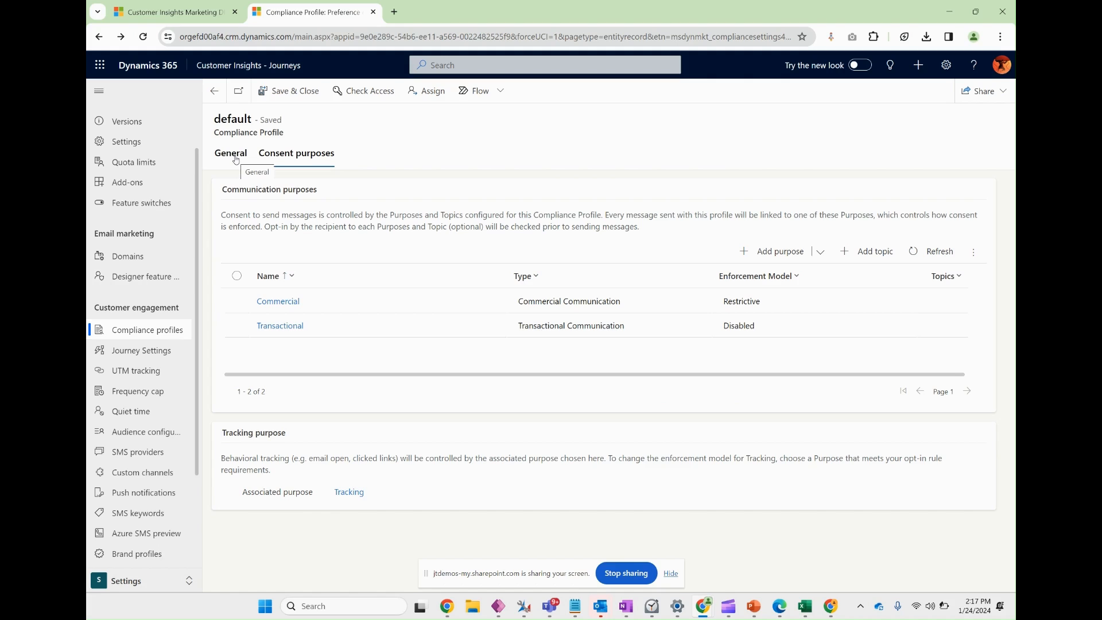